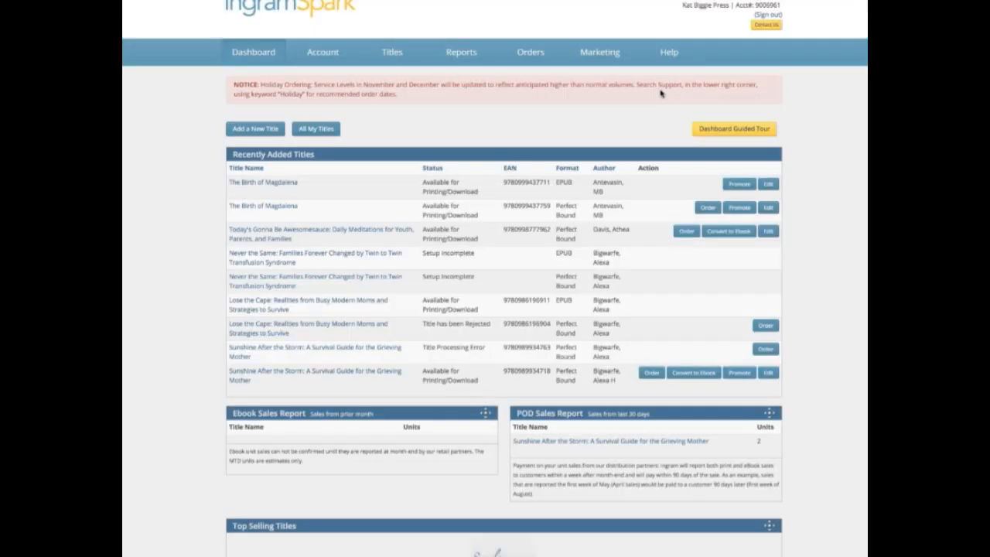
mouse_move(660, 93)
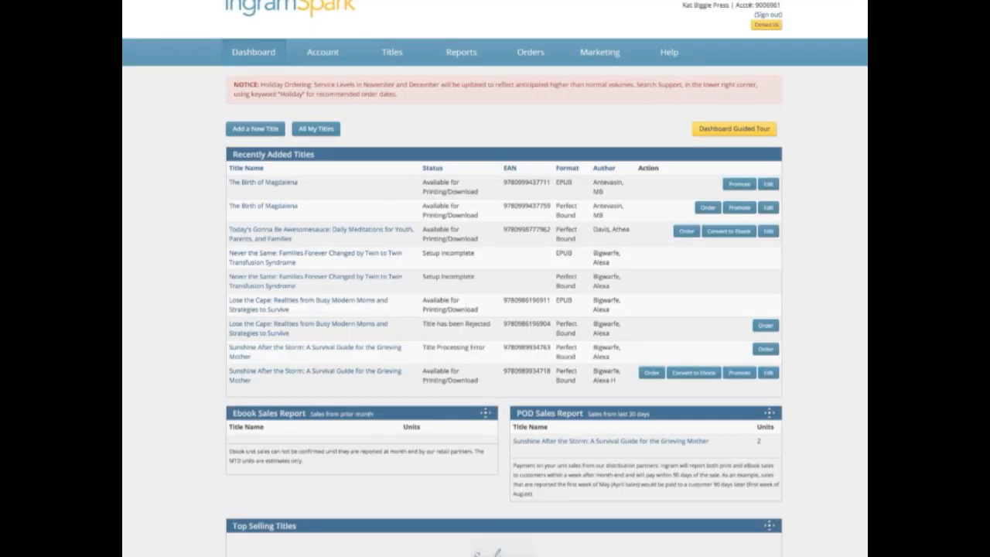
mouse_move(783, 11)
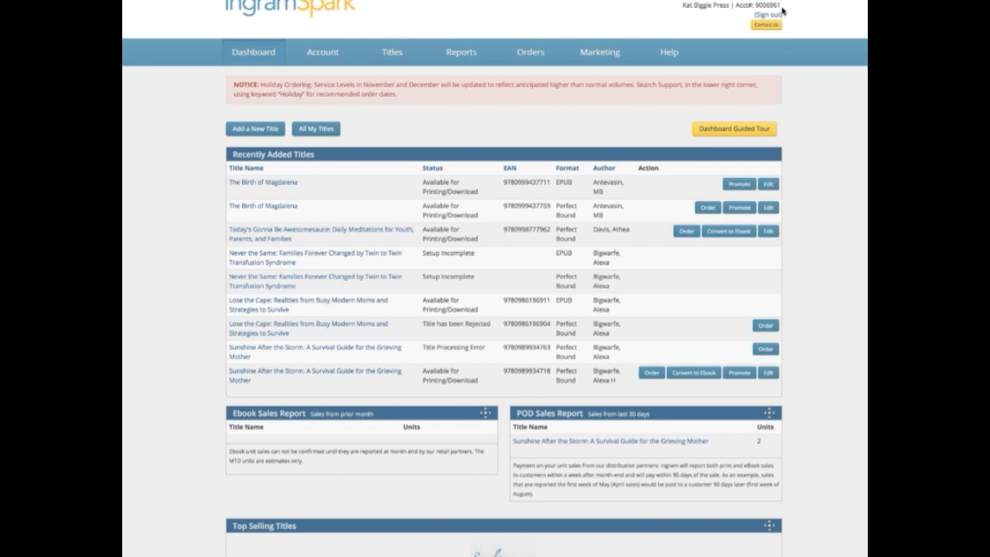
Sign out of the IngramSpark account from the dashboard's top-right menu
left_click(760, 14)
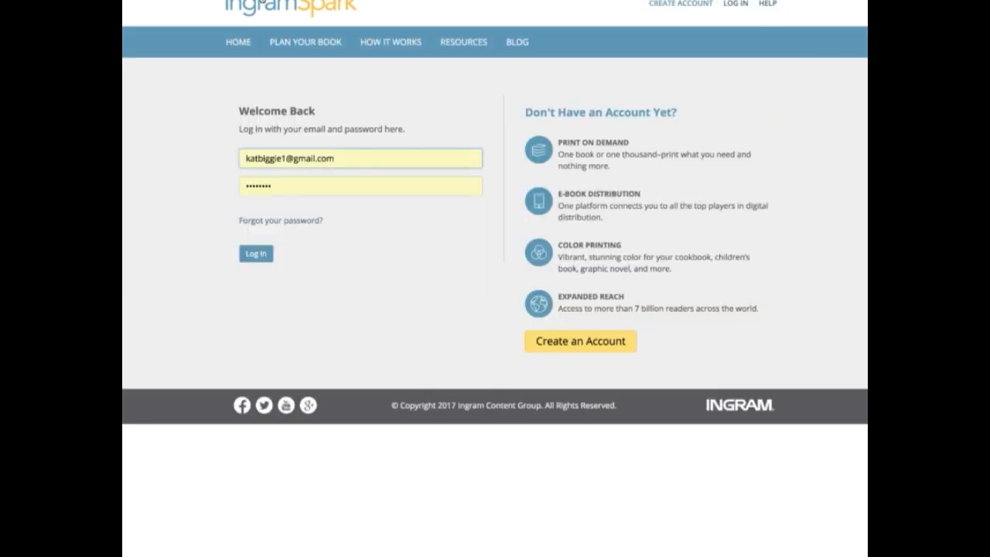
mouse_move(819, 38)
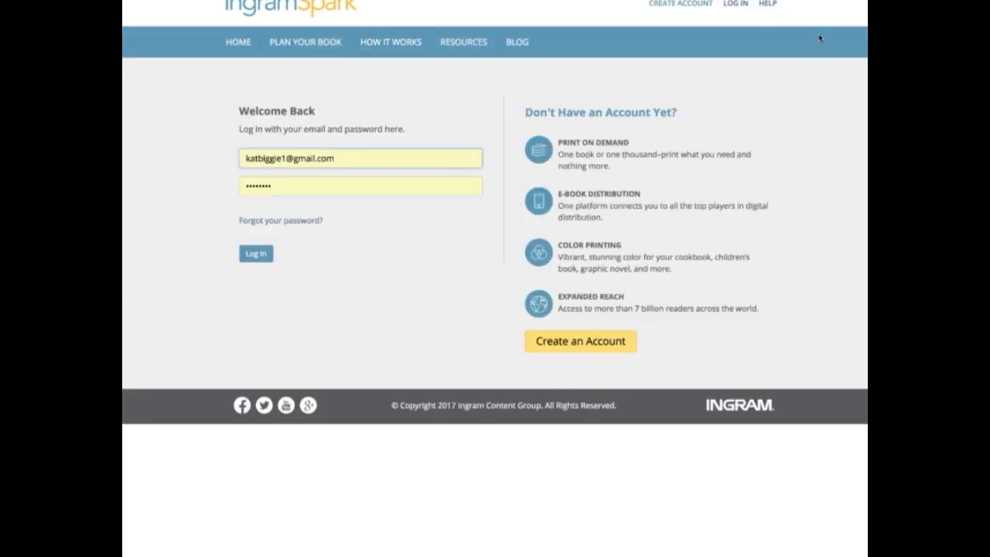
mouse_move(813, 44)
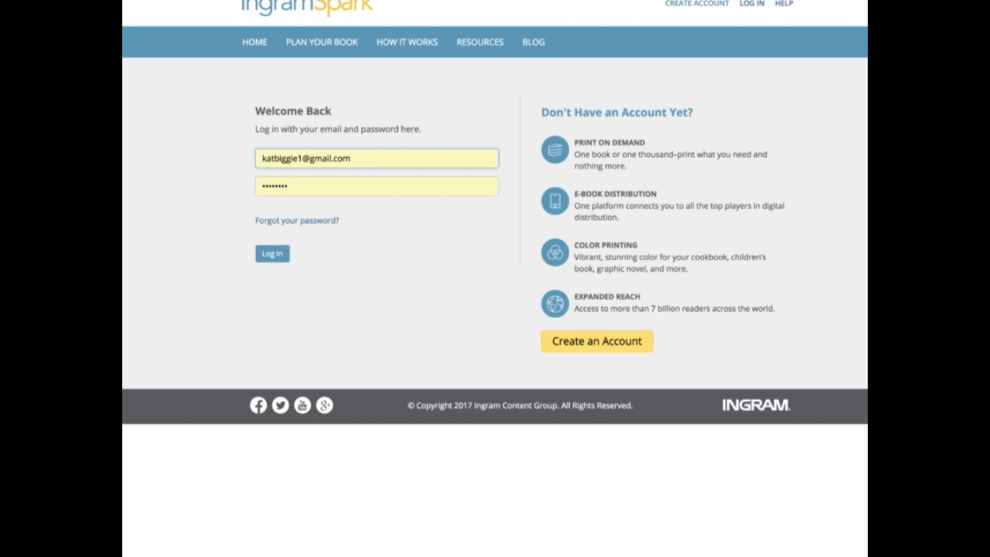
mouse_move(594, 102)
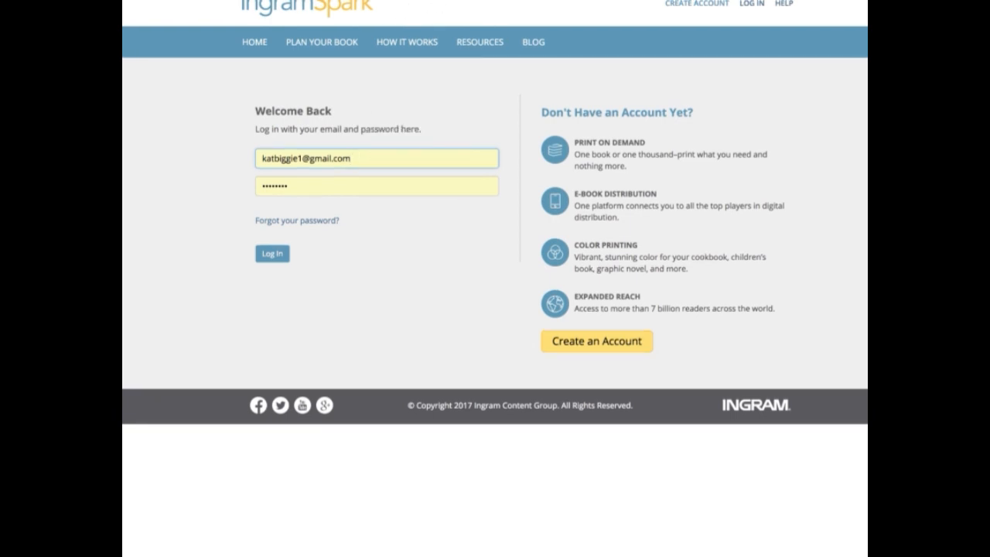
left_click(272, 253)
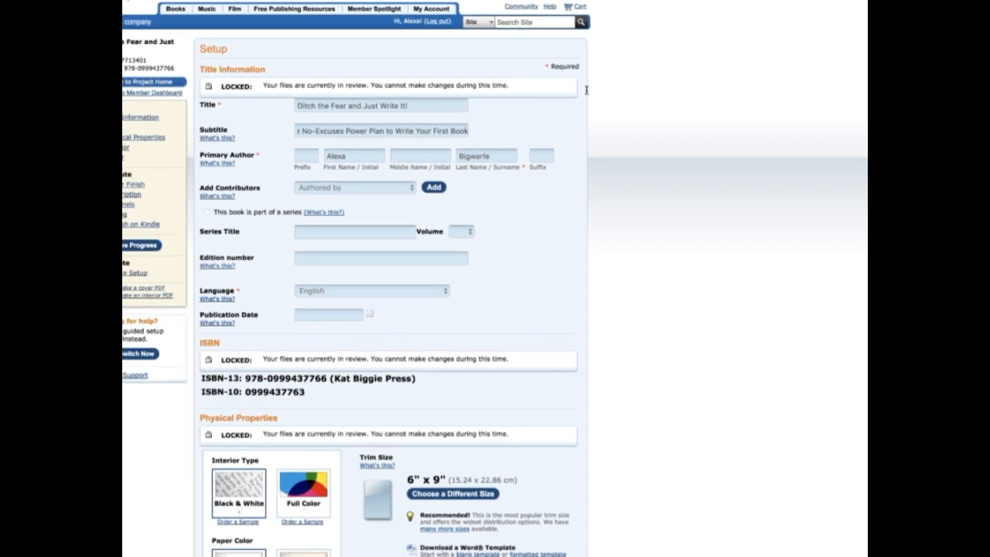
mouse_move(530, 285)
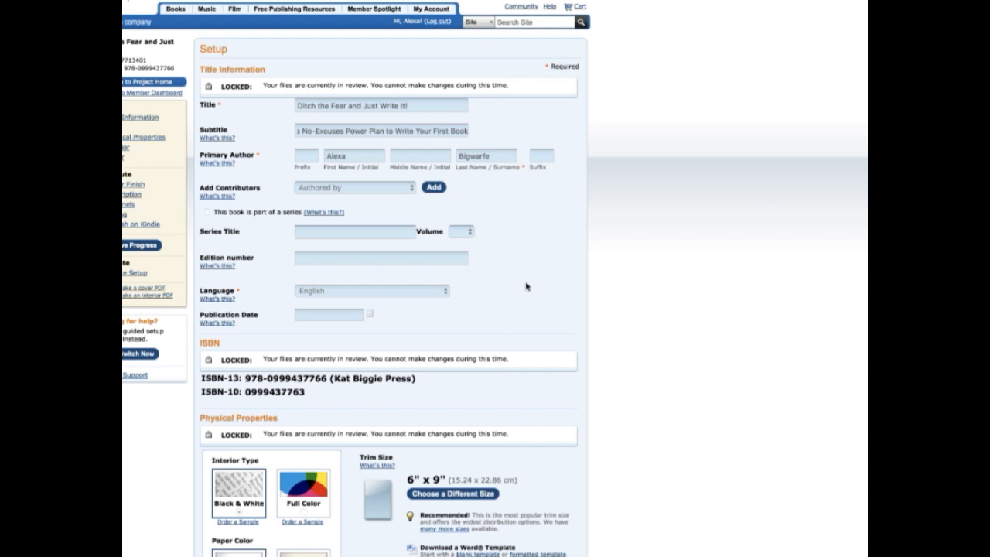
mouse_move(523, 289)
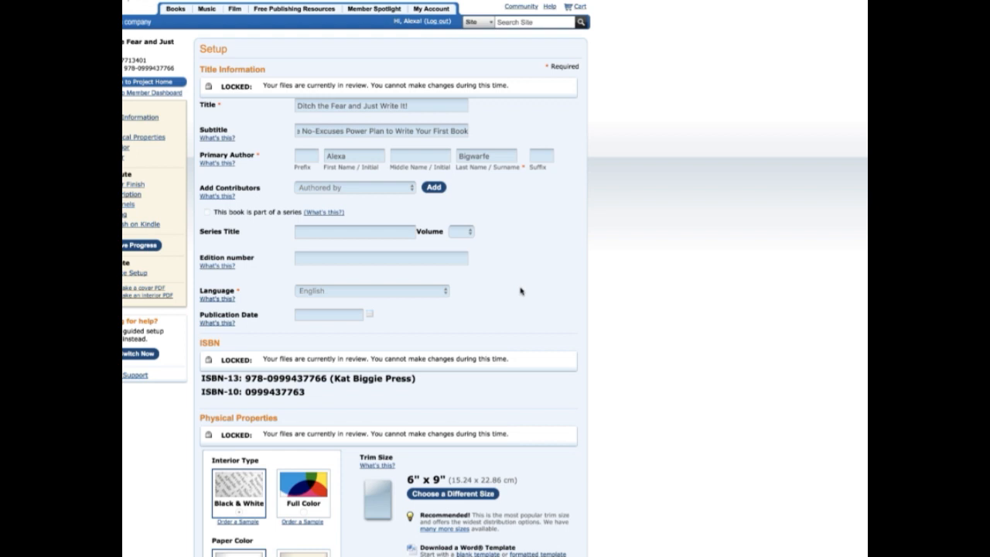
mouse_move(520, 291)
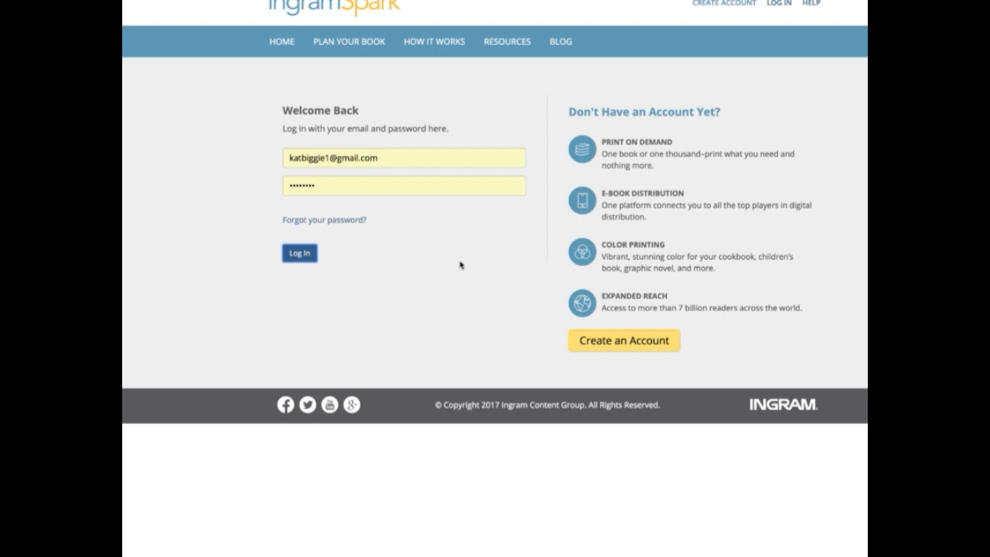
Log in to IngramSpark with the pre-filled credentials
left_click(298, 253)
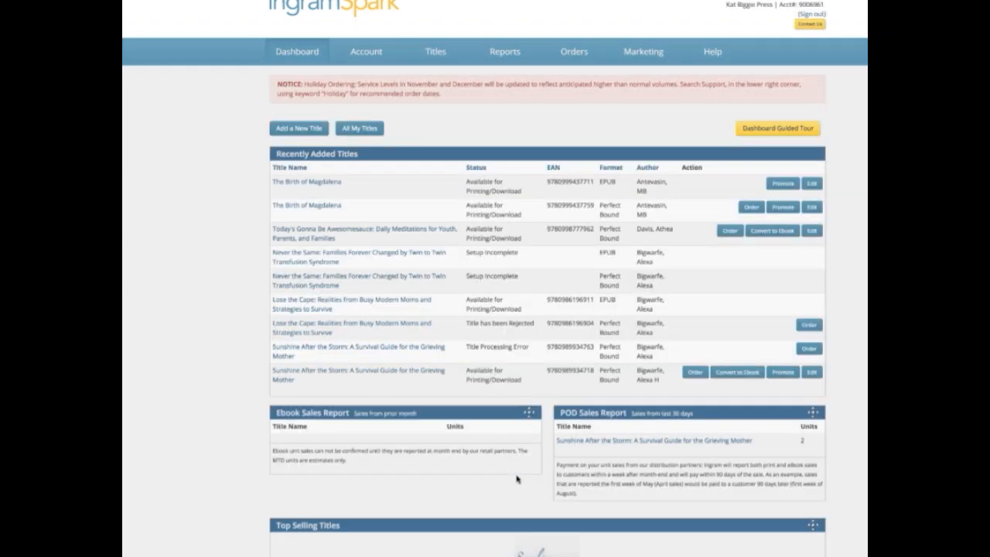
mouse_move(481, 115)
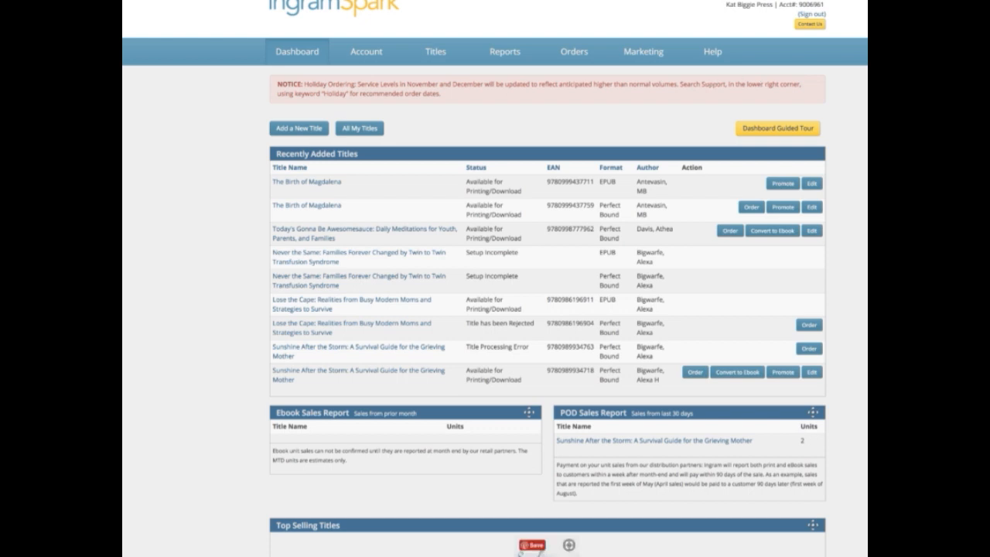
mouse_move(812, 513)
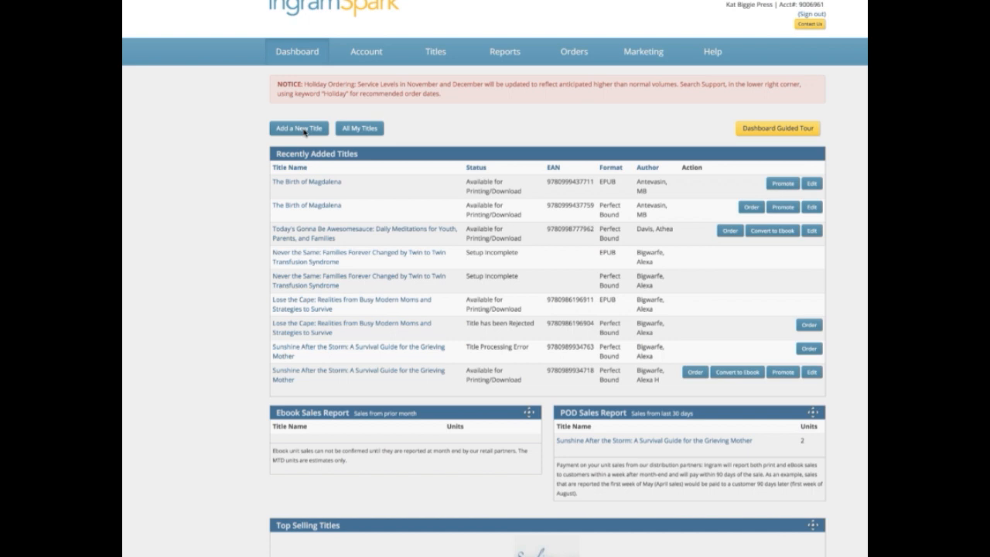
mouse_move(715, 244)
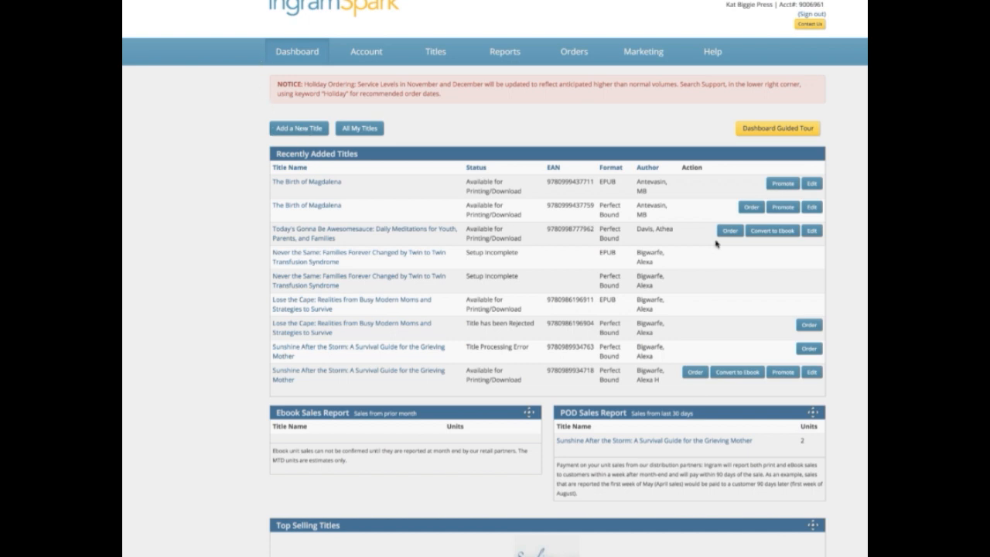
mouse_move(741, 184)
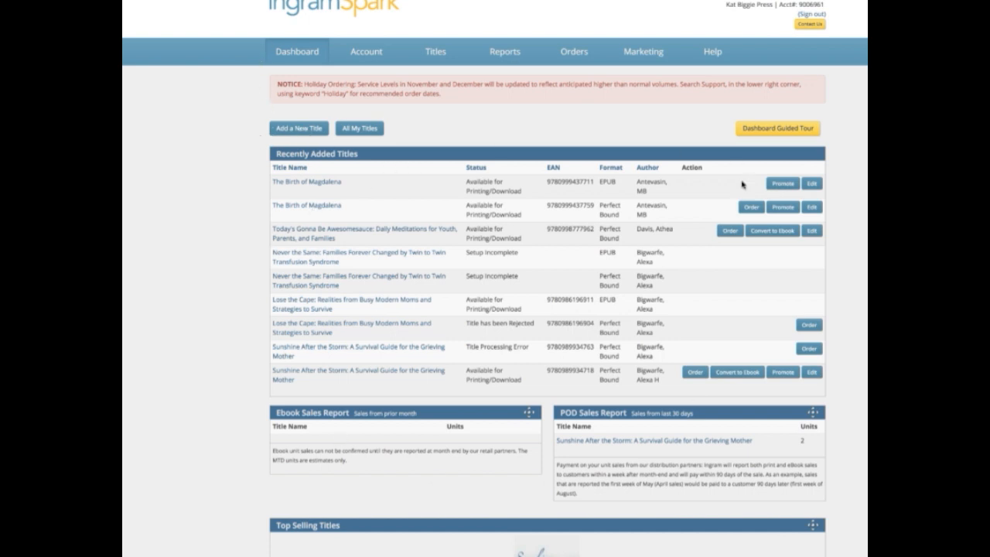
mouse_move(300, 136)
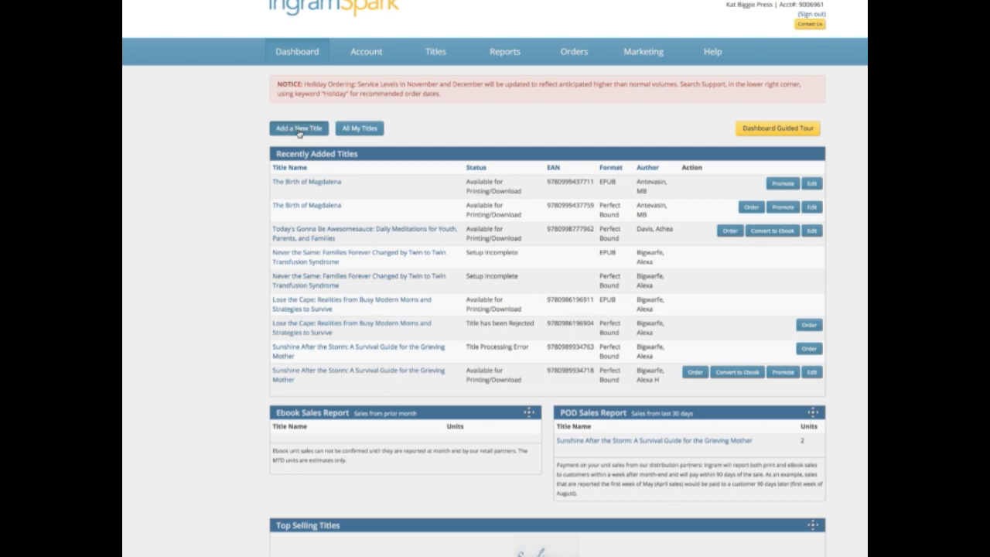
Start adding a new title in IngramSpark with Print format selected
left_click(298, 128)
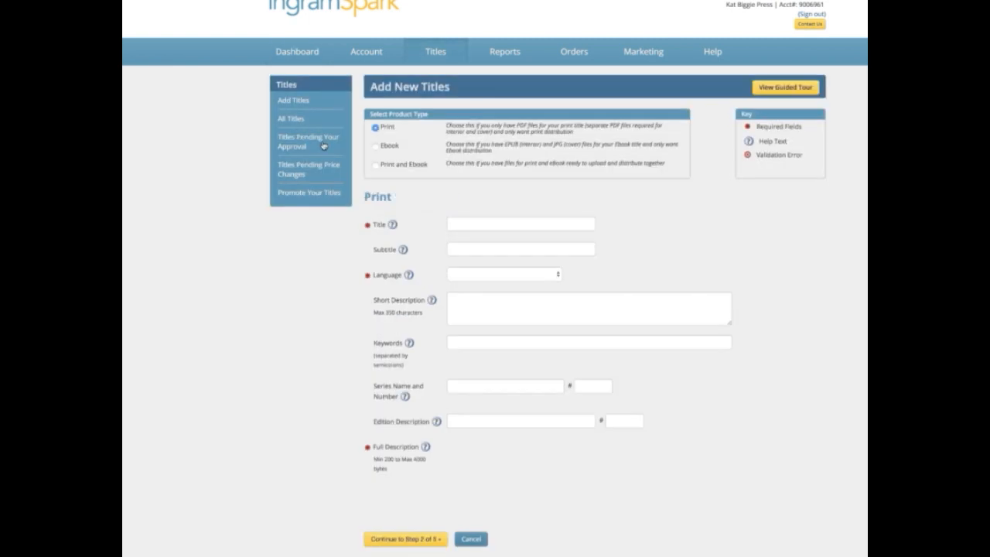
left_click(520, 224)
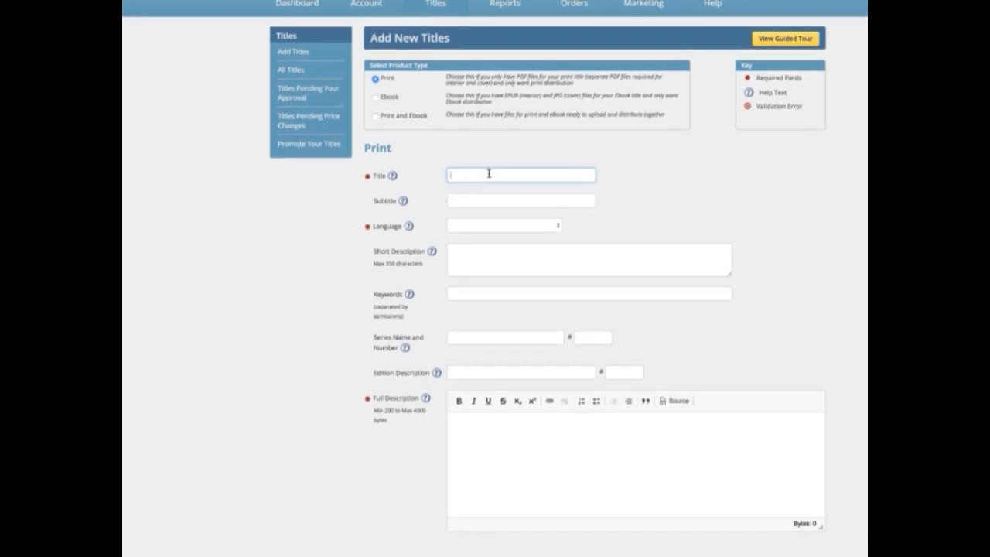
mouse_move(521, 291)
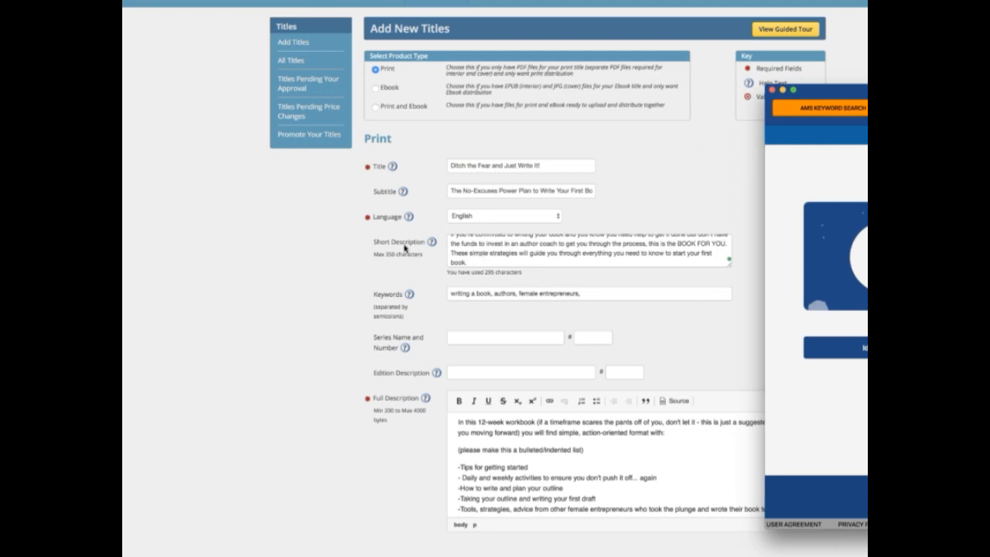
Remove 'authors' so keywords read 'writing a book; female entrepreneurs'
scroll("up", 3)
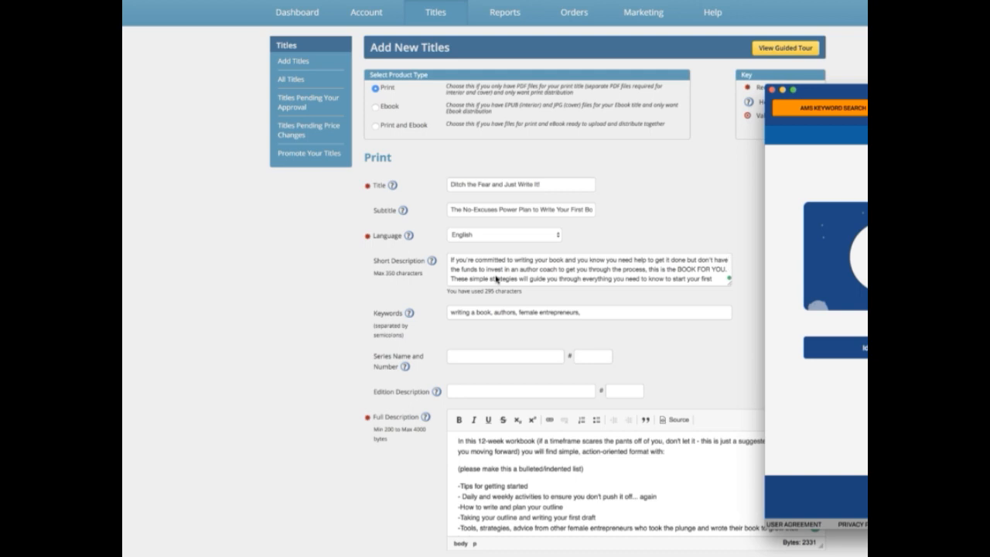
mouse_move(506, 275)
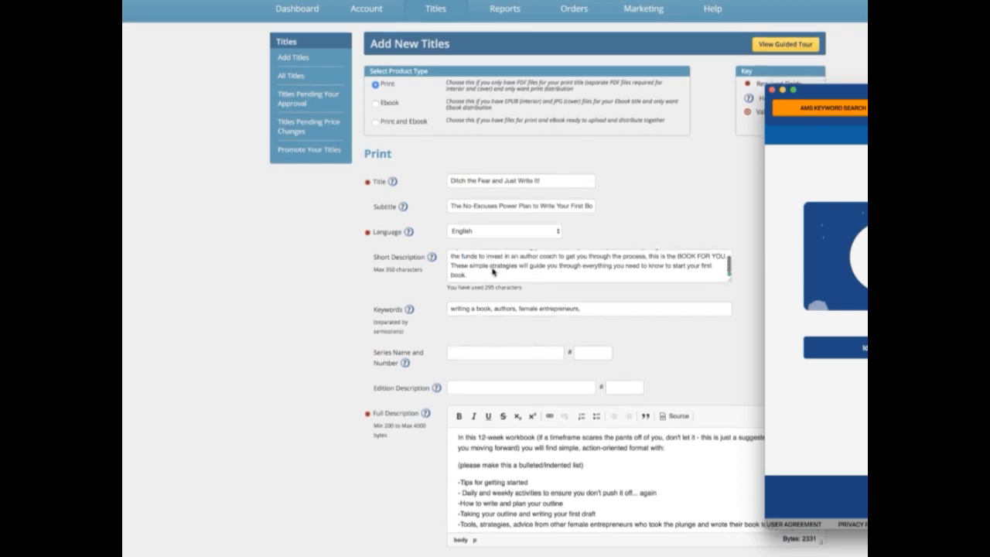
scroll("up", 3)
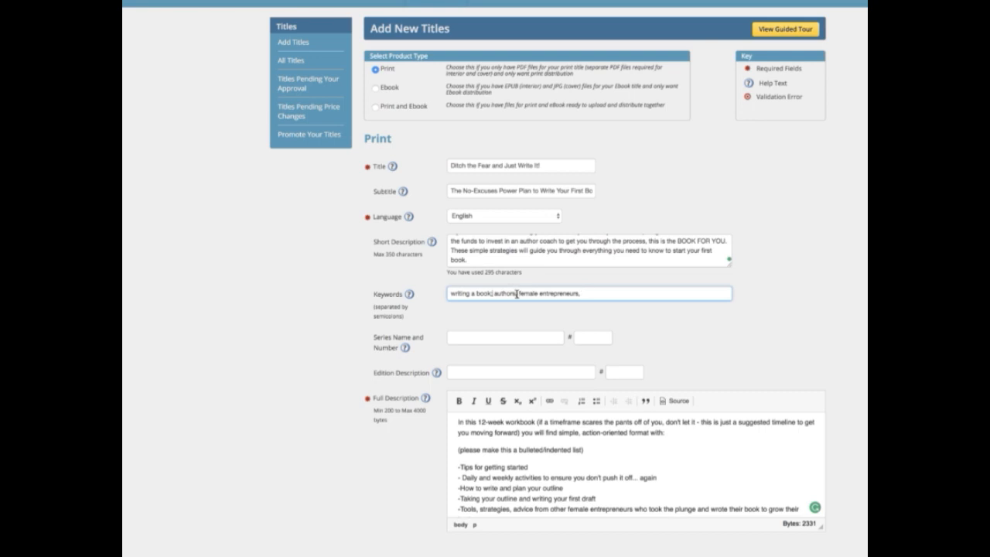
double_click(502, 293)
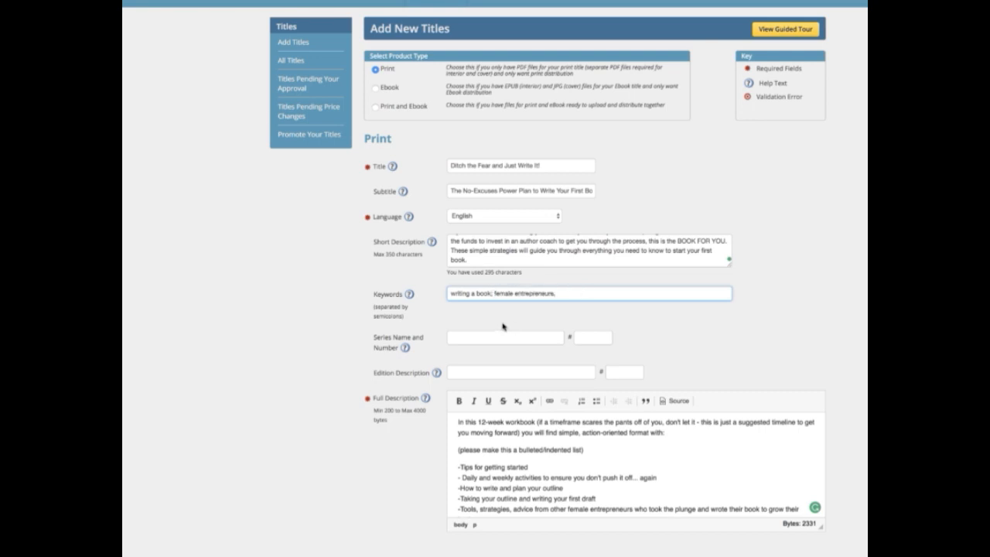
scroll("down", 3)
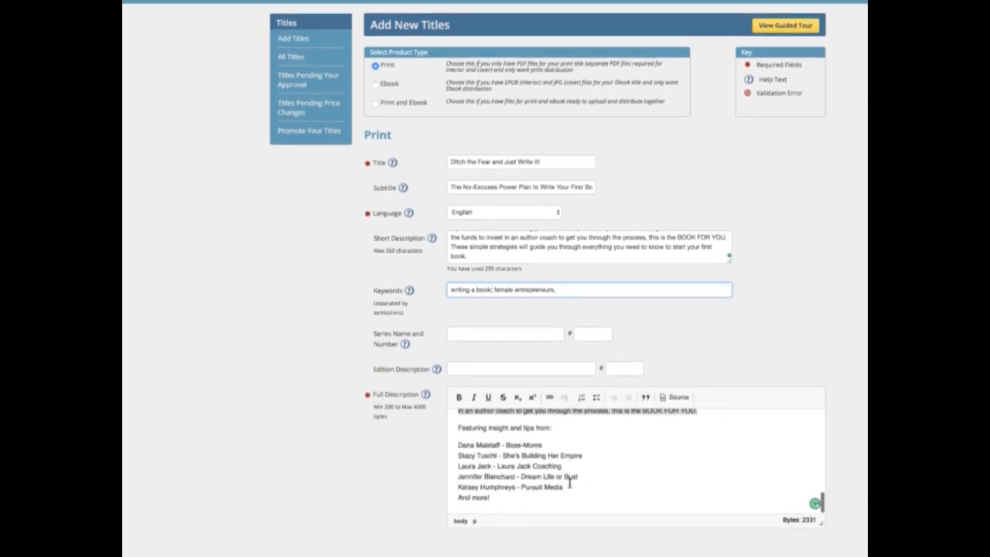
scroll("up", 3)
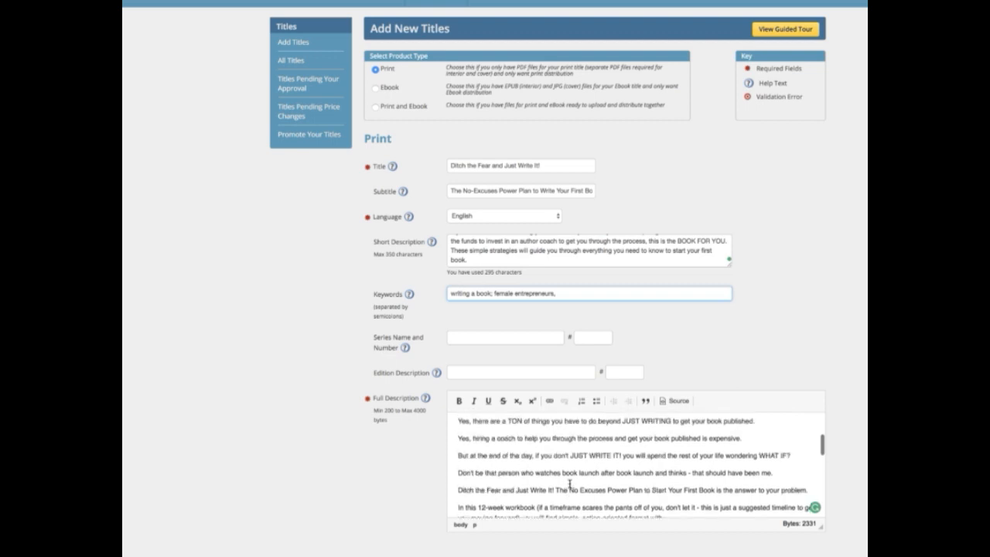
scroll("up", 3)
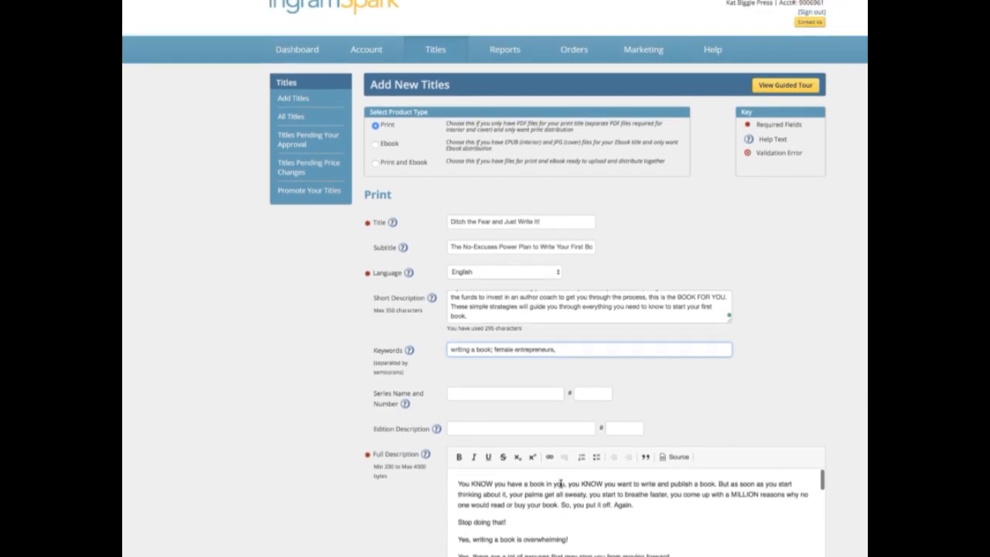
scroll("down", 3)
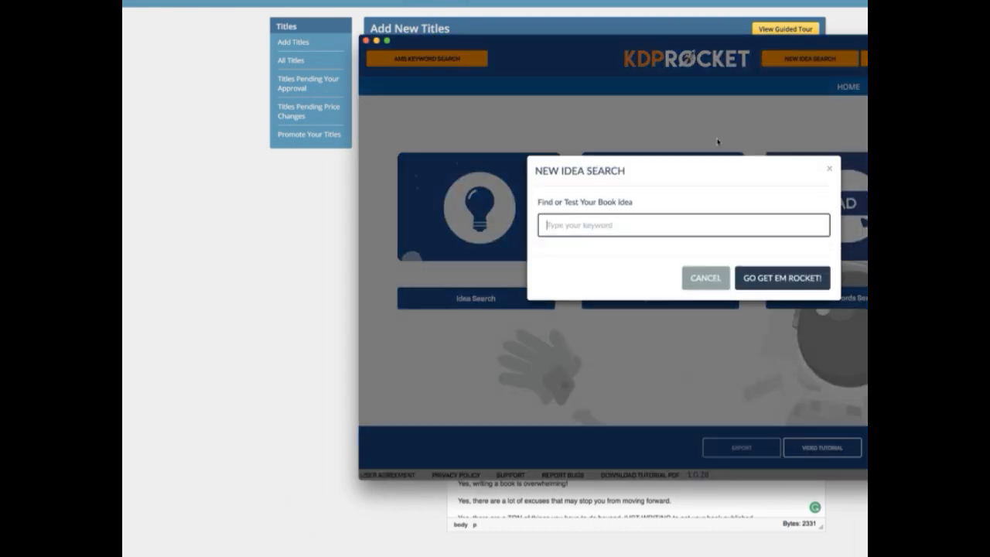
mouse_move(683, 162)
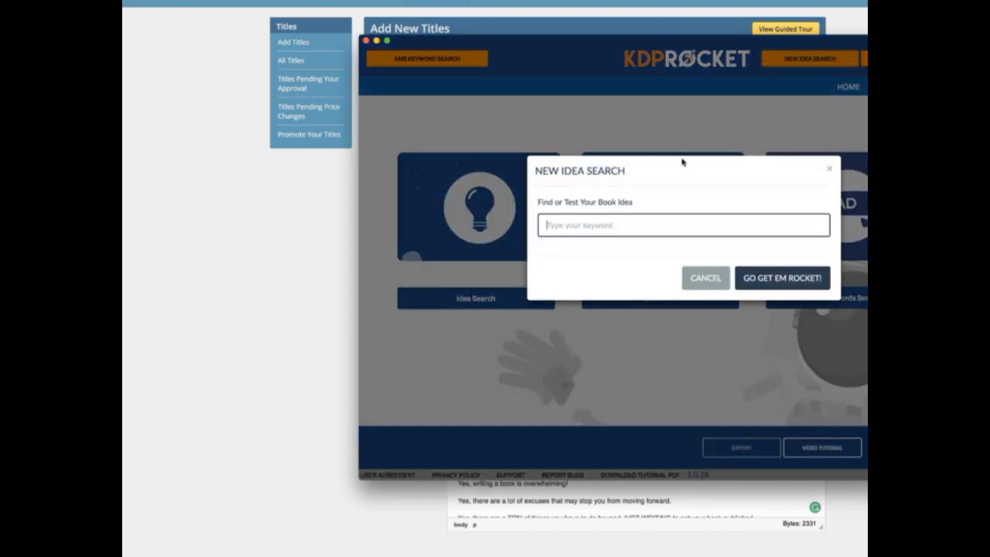
Run a KDP Rocket idea search for 'writing a book'
type("writing a b")
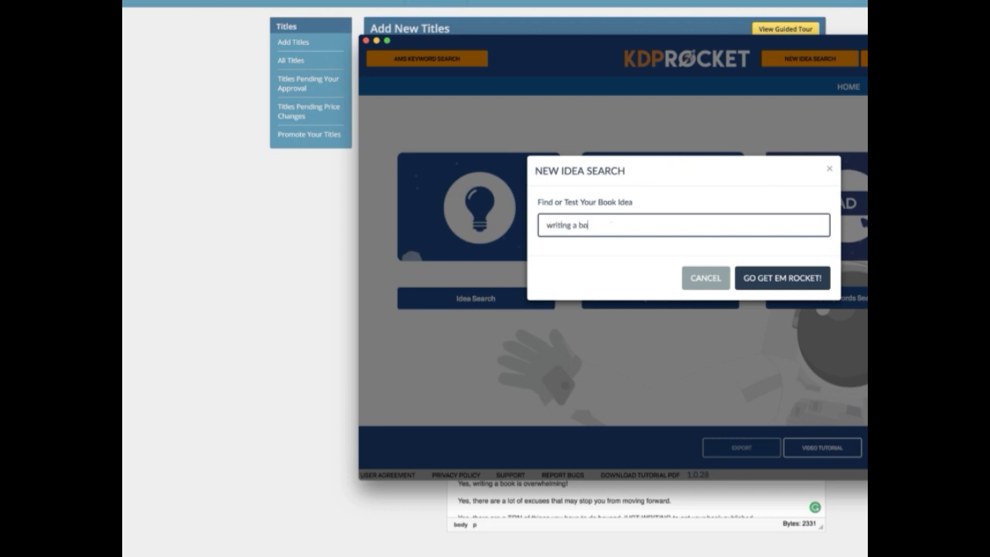
type("ok")
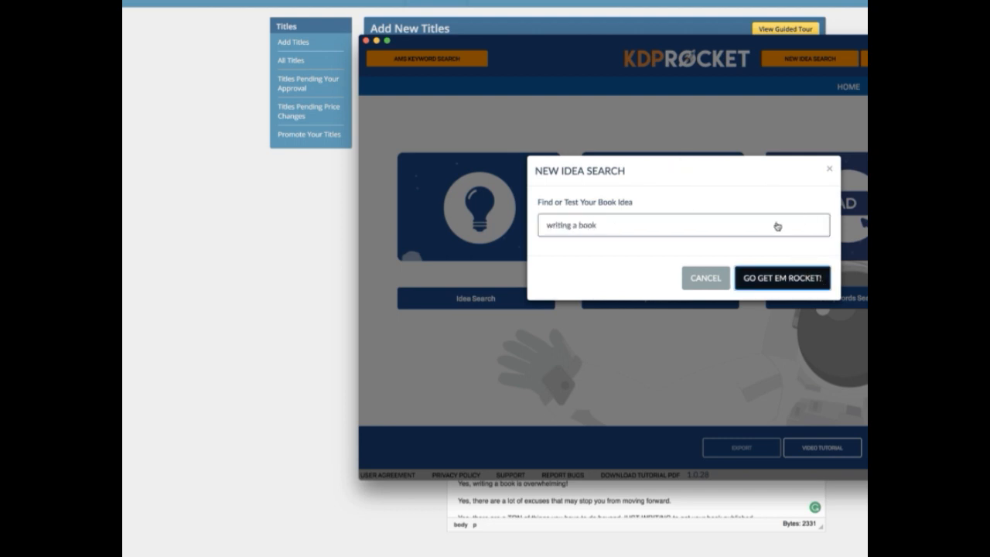
left_click(781, 277)
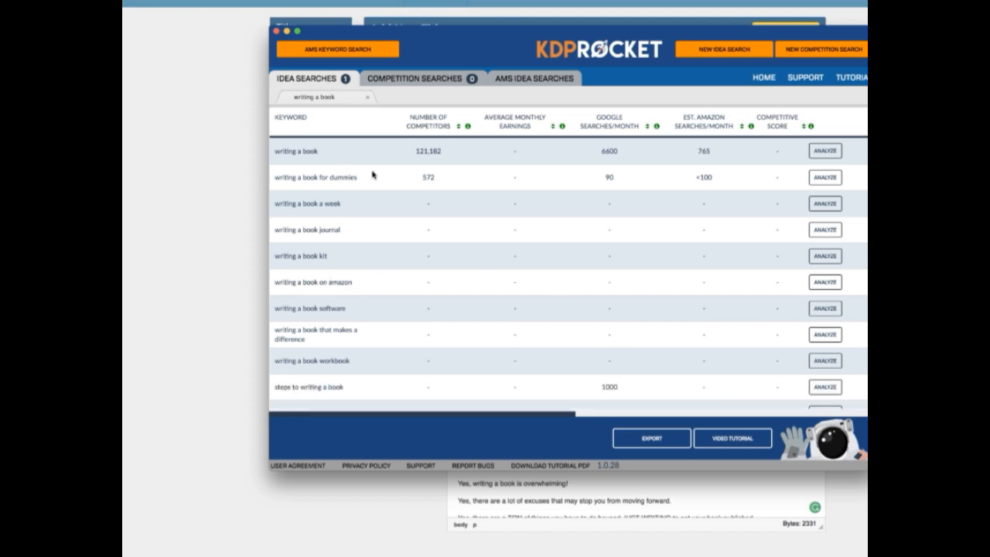
mouse_move(587, 159)
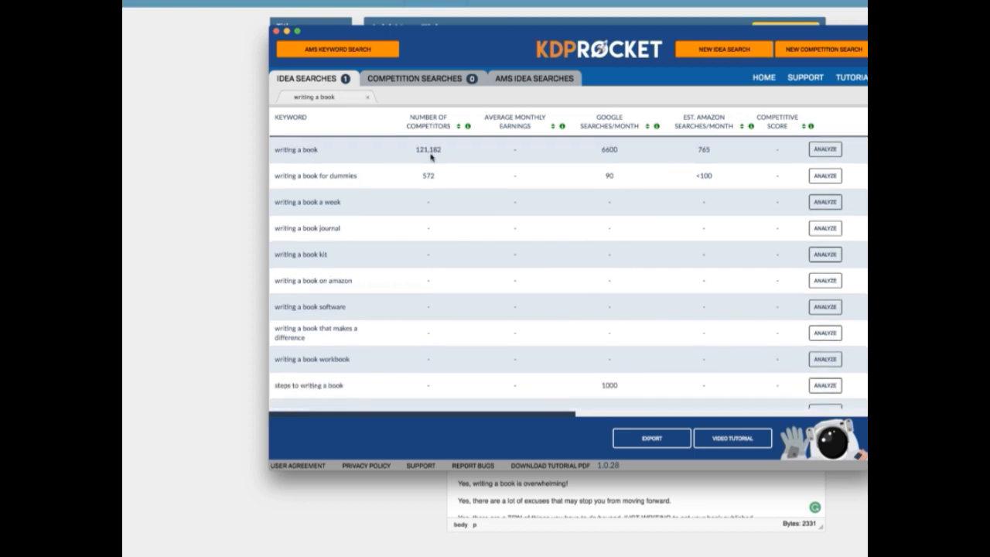
mouse_move(544, 235)
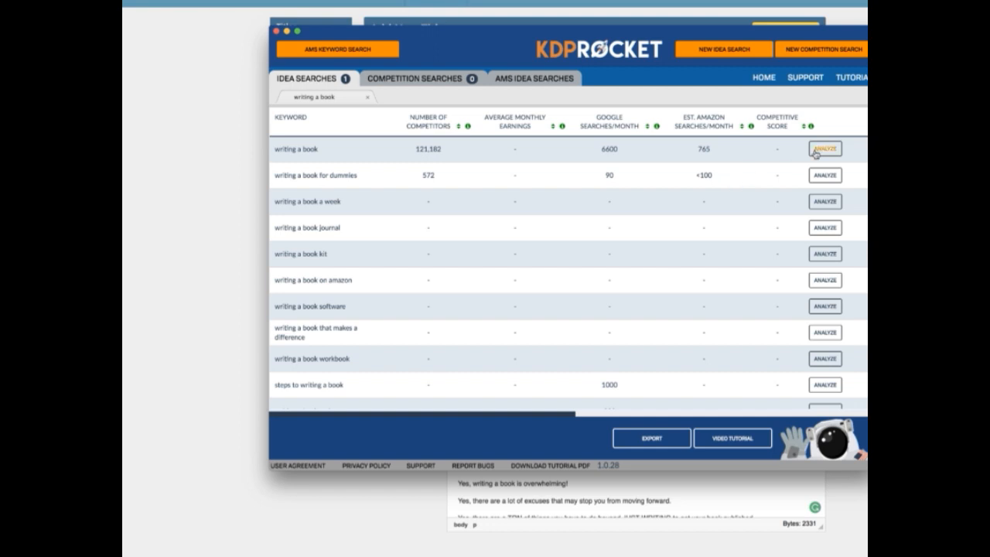
Analyze 'writing a book' in KDP Rocket: $467 monthly earnings, score 44
left_click(824, 148)
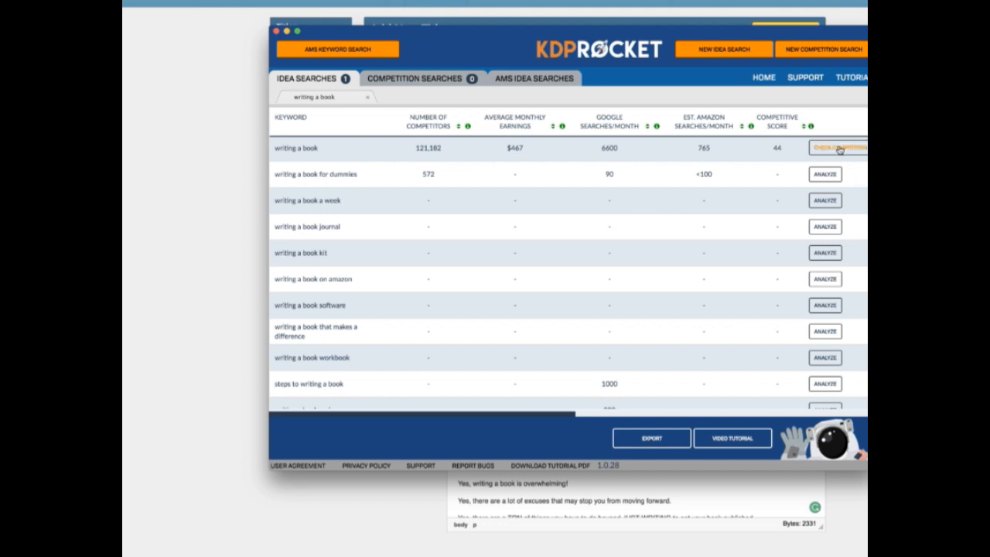
mouse_move(608, 283)
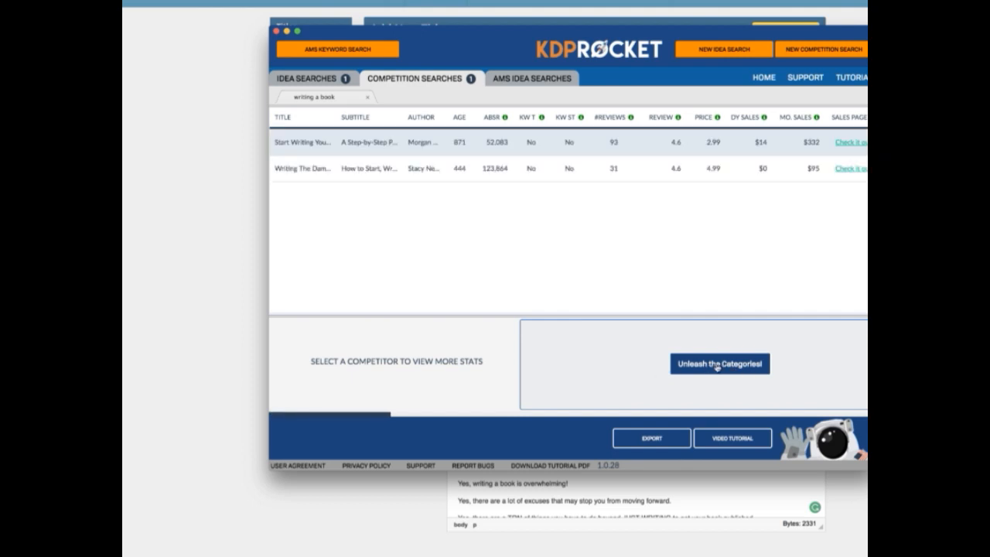
Reveal the Amazon categories of the competing books for 'writing a book'
left_click(719, 363)
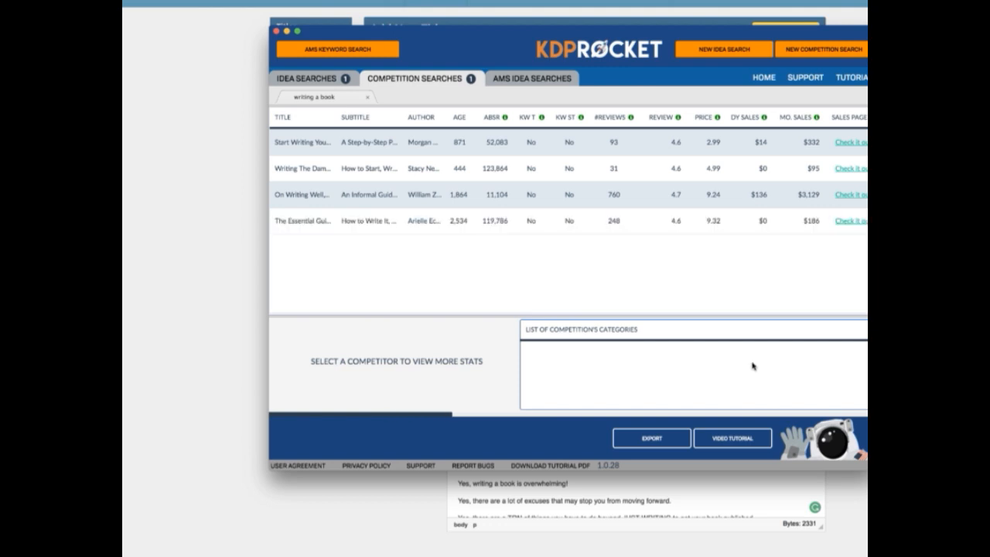
mouse_move(459, 343)
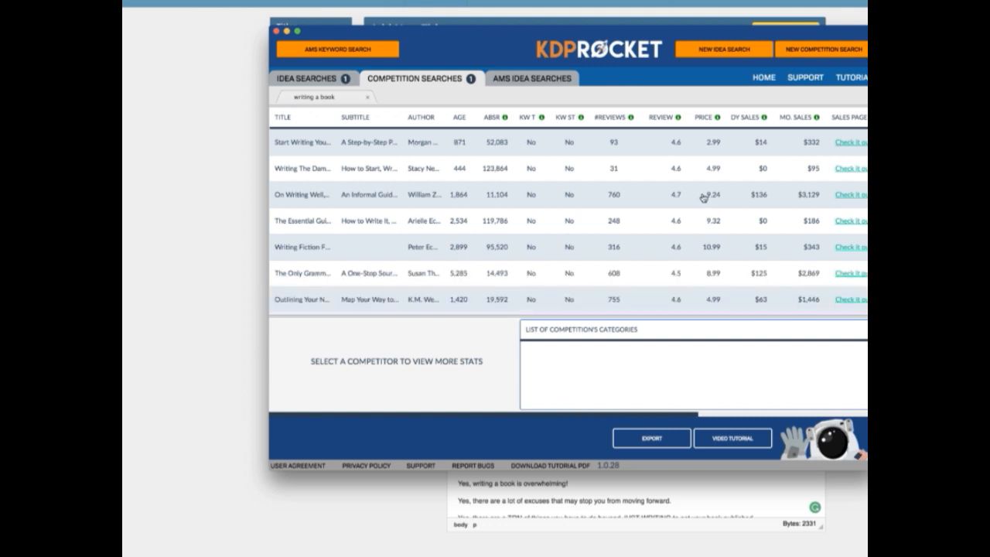
scroll("down", 3)
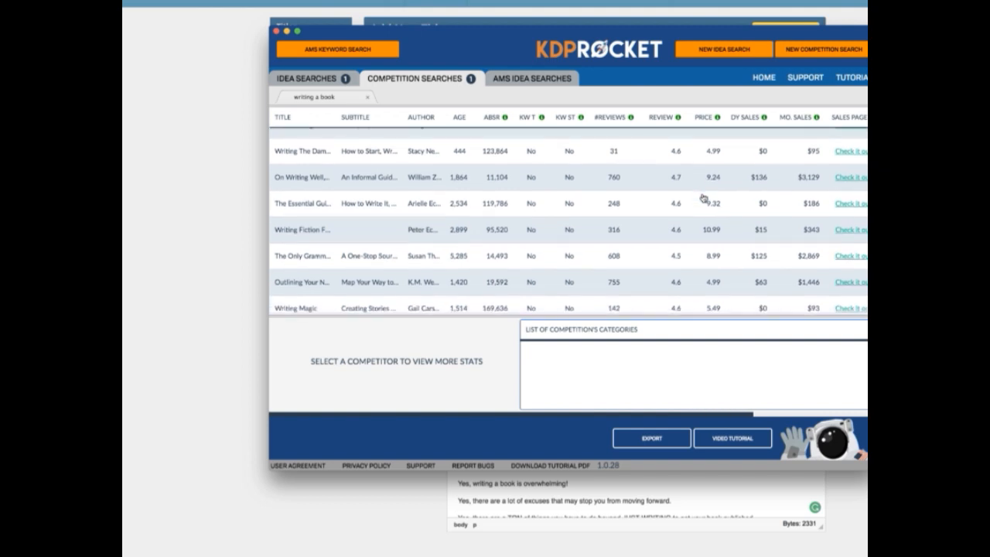
scroll("up", 3)
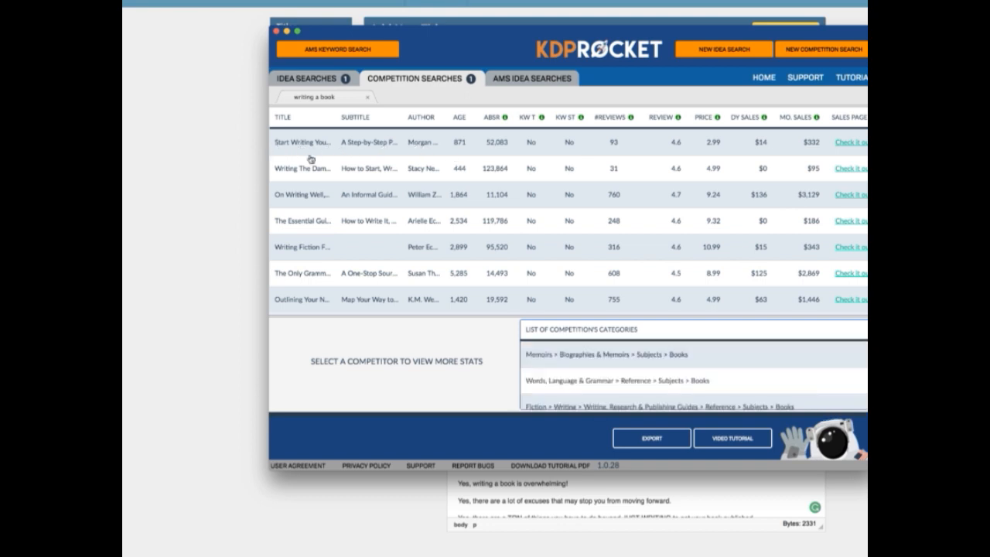
Review competitors Start Writing Your Book Today, Writing The Damn Book, and Essential Guide
left_click(302, 141)
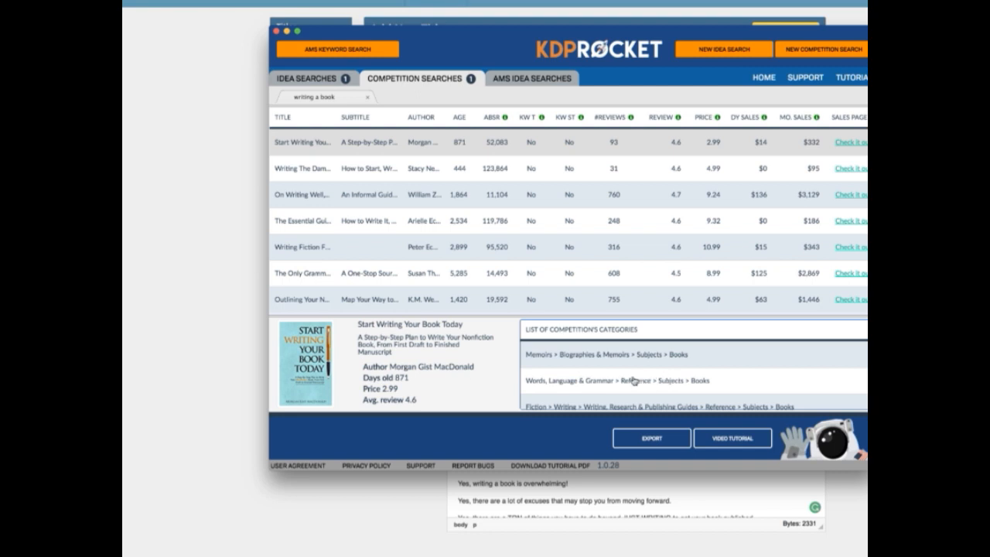
scroll("down", 3)
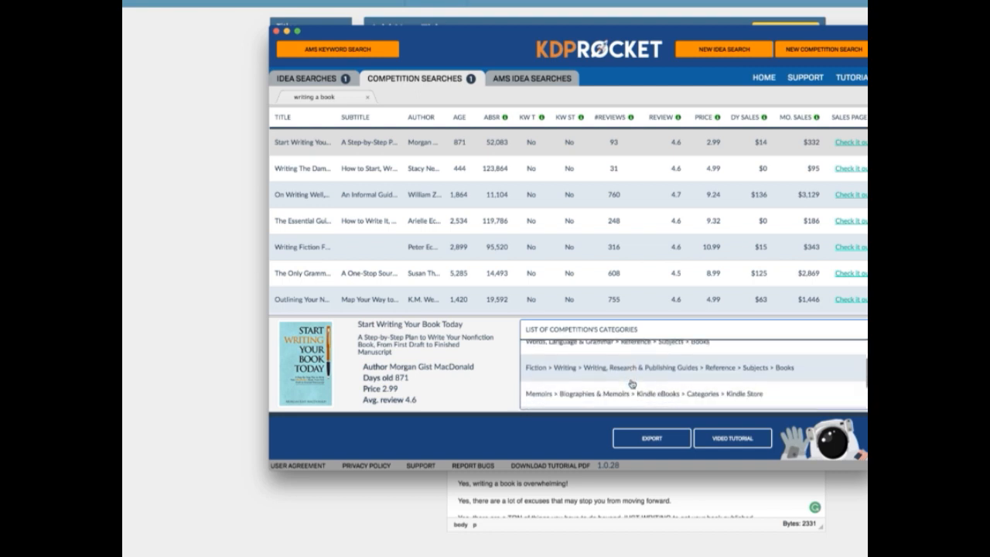
scroll("down", 3)
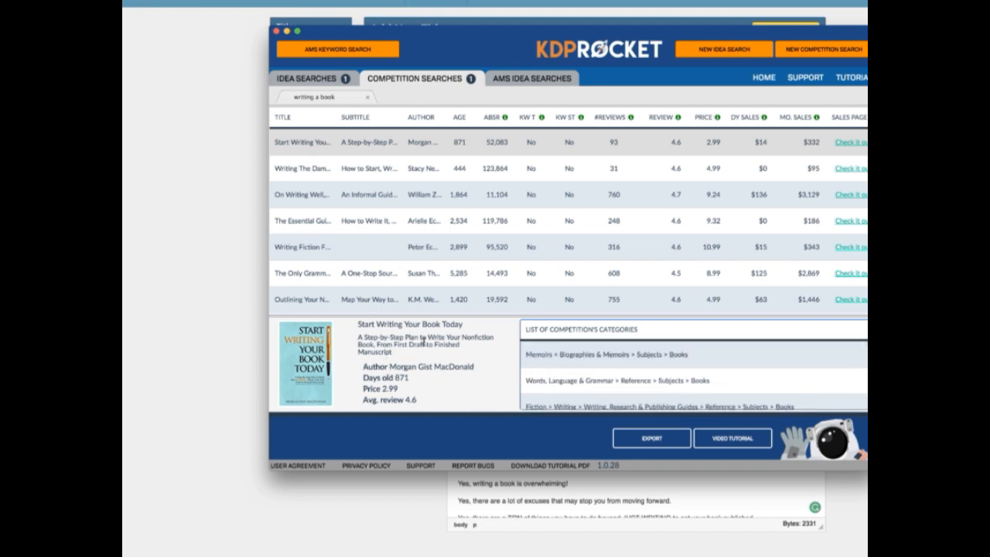
mouse_move(315, 170)
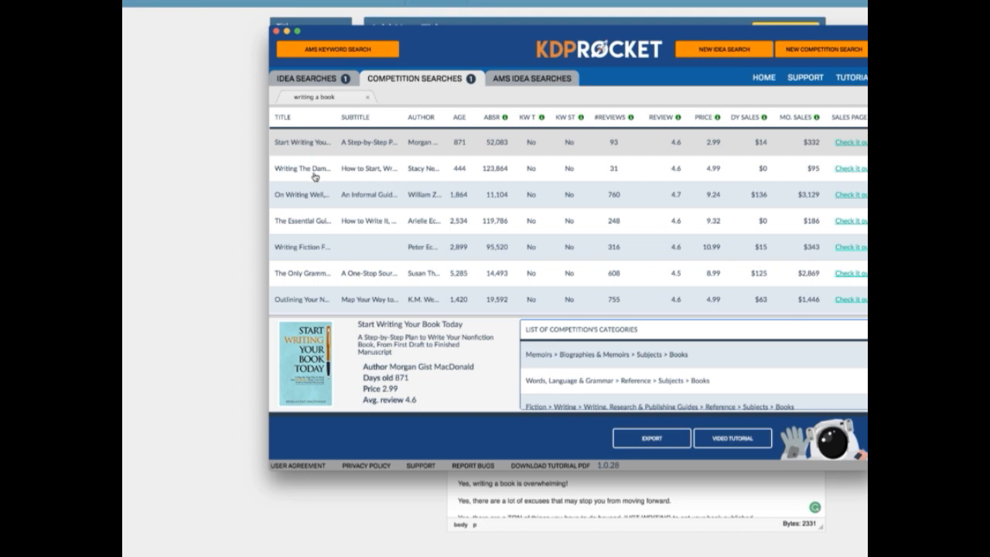
left_click(301, 167)
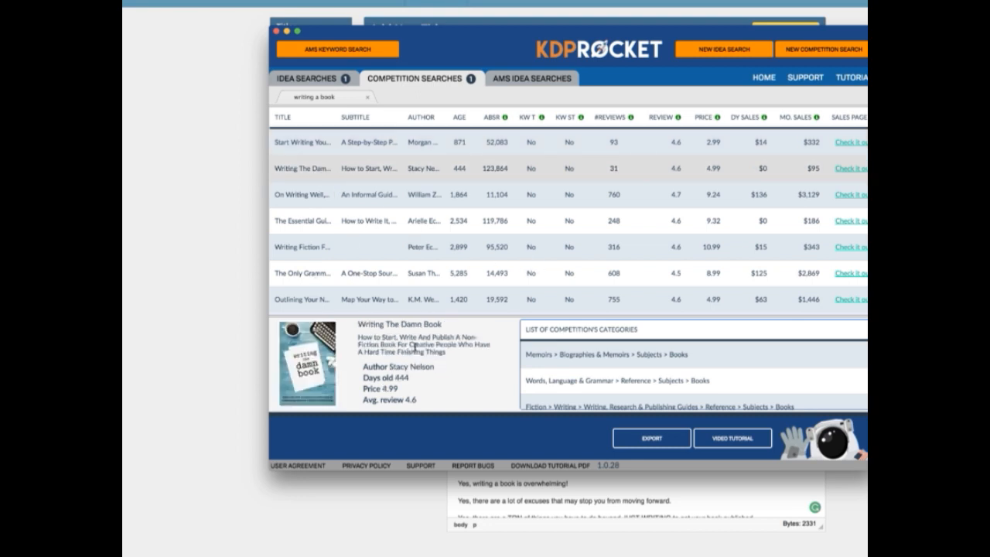
mouse_move(445, 369)
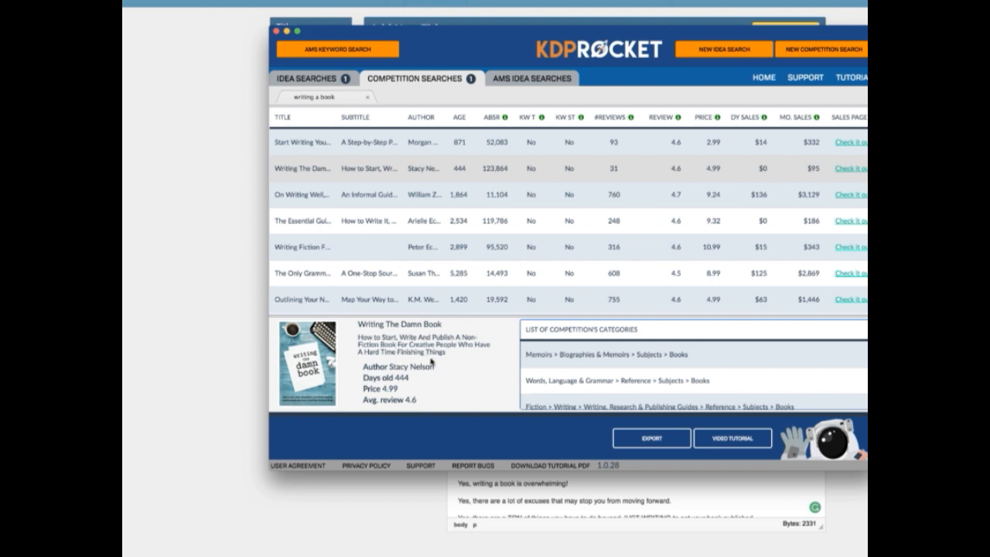
mouse_move(297, 200)
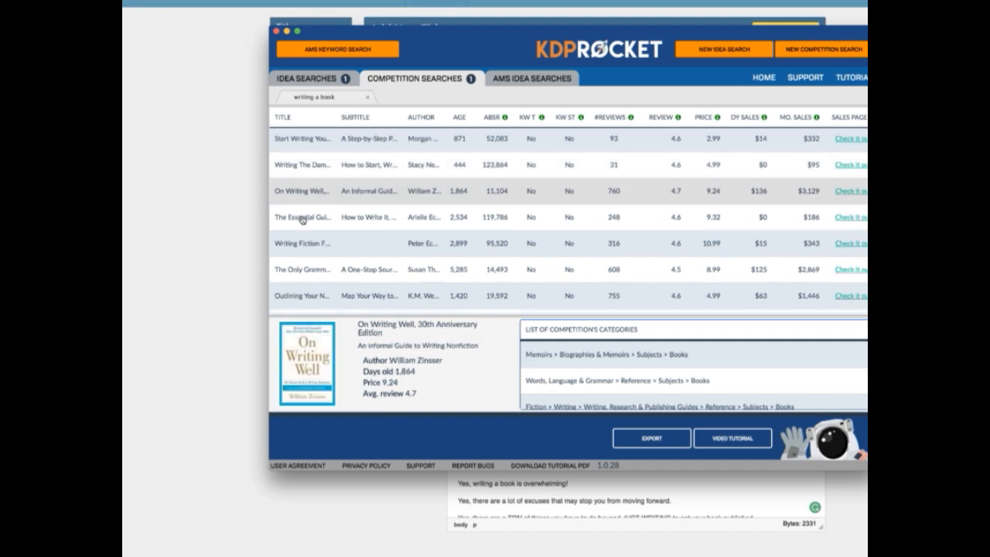
left_click(302, 217)
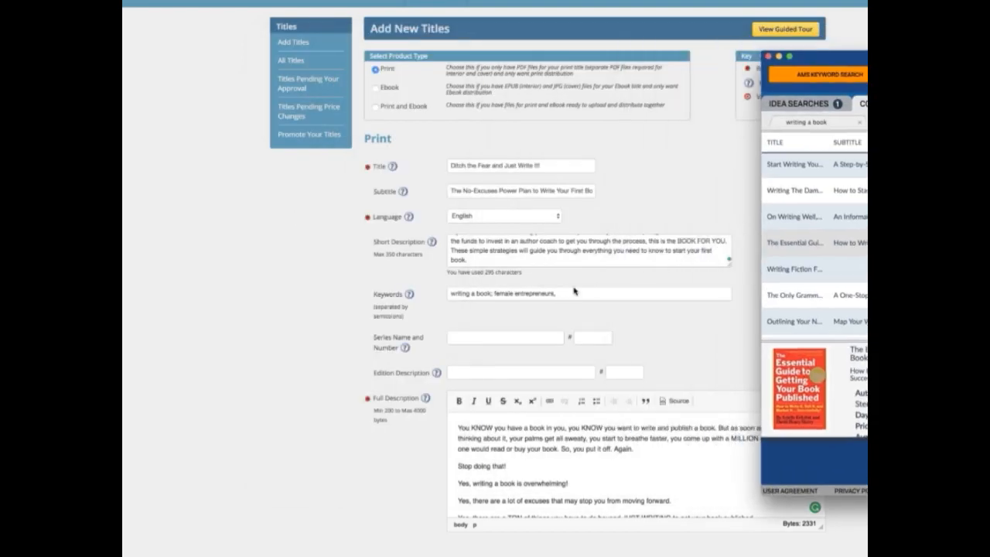
Add keywords like 'writing a book', checking the Outlining Your Novel competitor's details
type("wr")
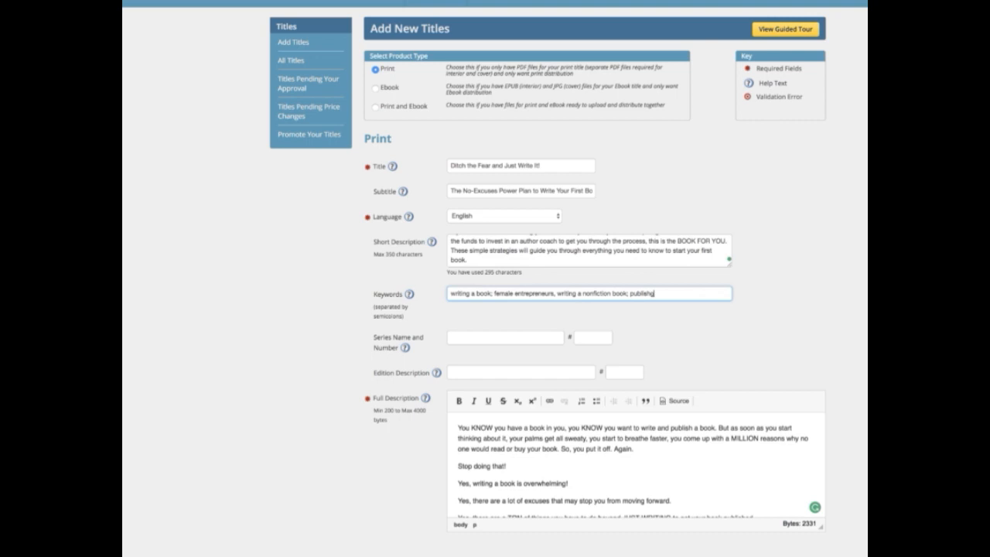
type("ing a book;")
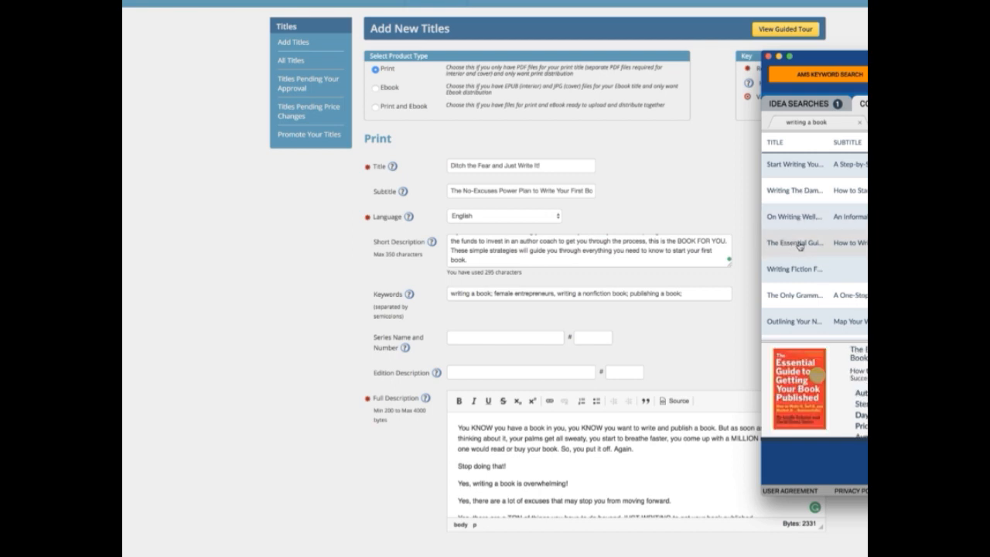
mouse_move(722, 248)
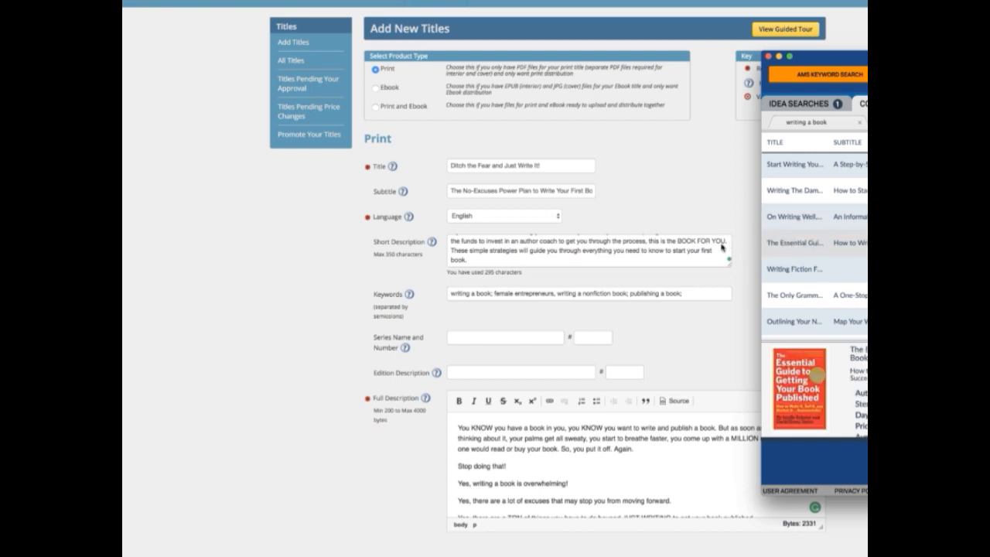
mouse_move(800, 278)
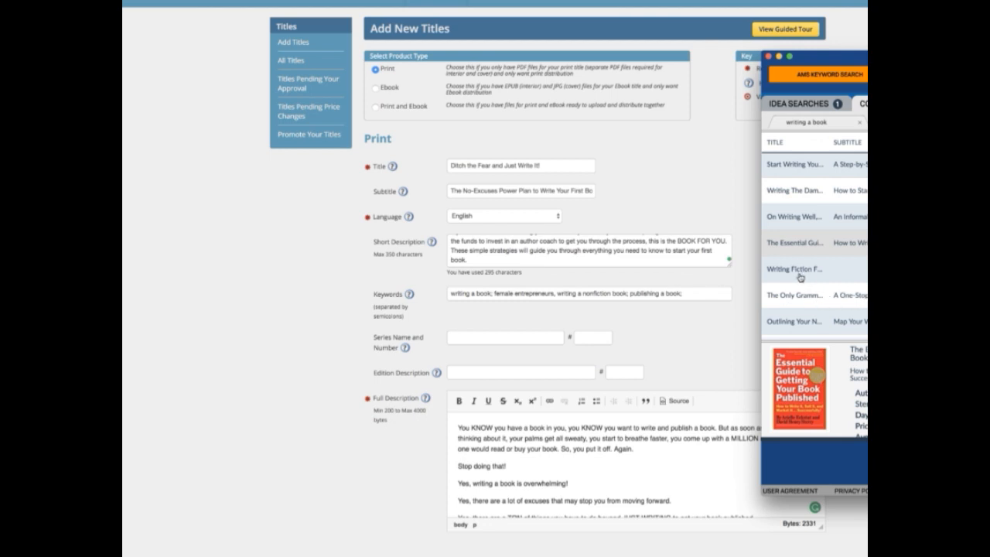
scroll("down", 3)
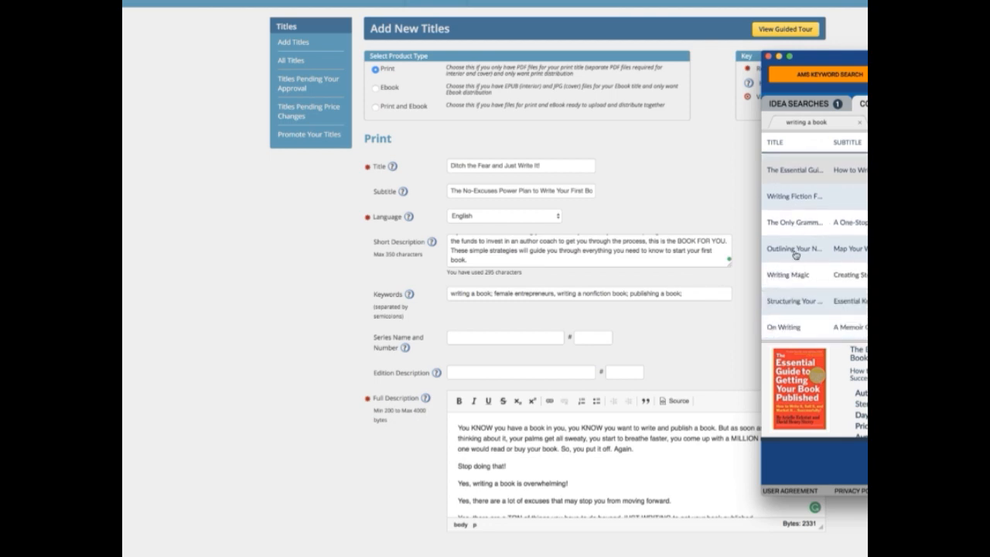
left_click(797, 249)
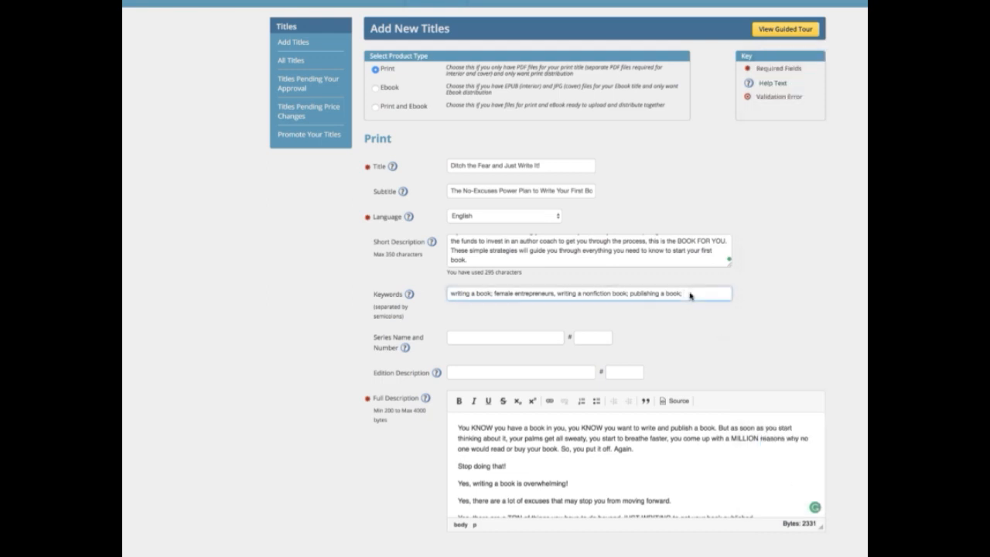
type("starting a bo")
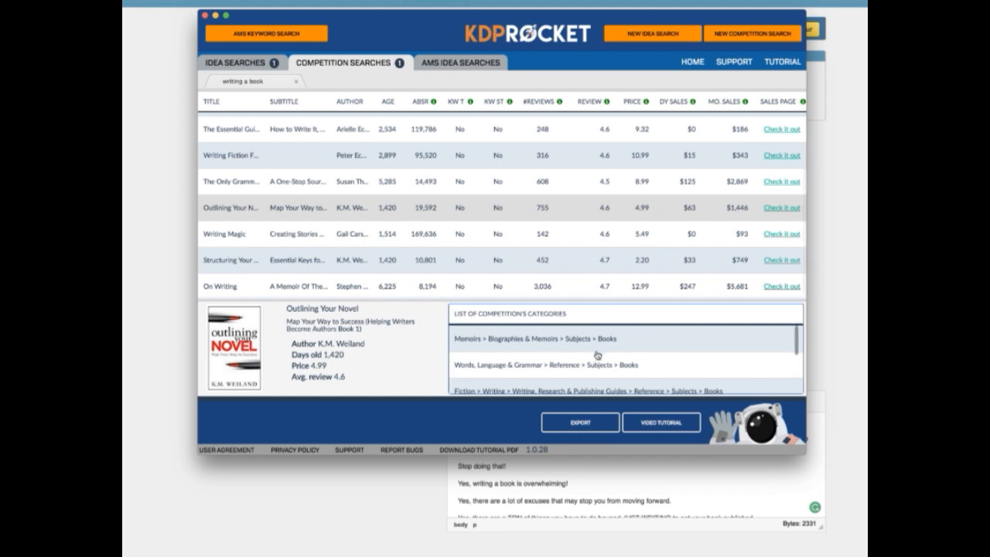
Scroll through Outlining Your Novel's list of competition categories in KDP Rocket
scroll("down", 3)
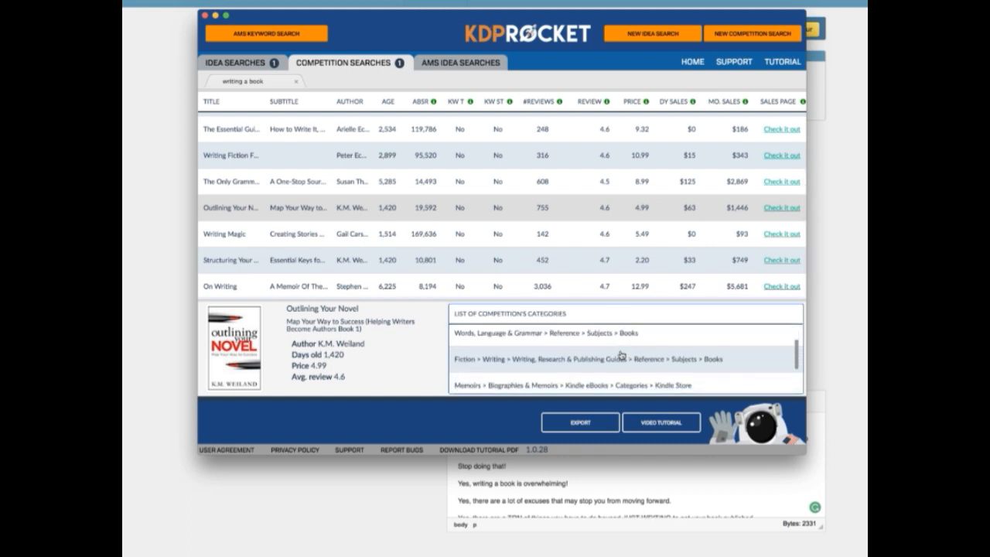
scroll("down", 3)
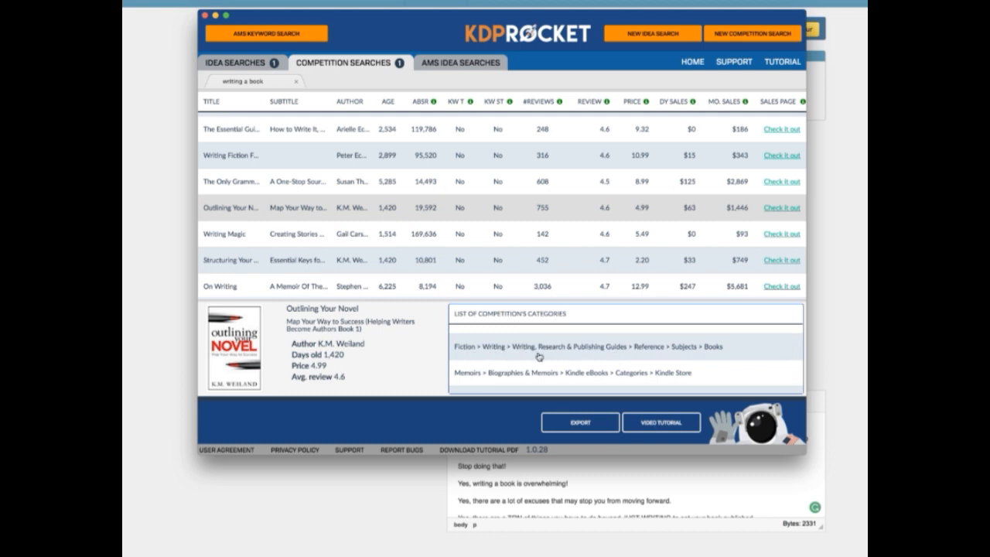
scroll("down", 3)
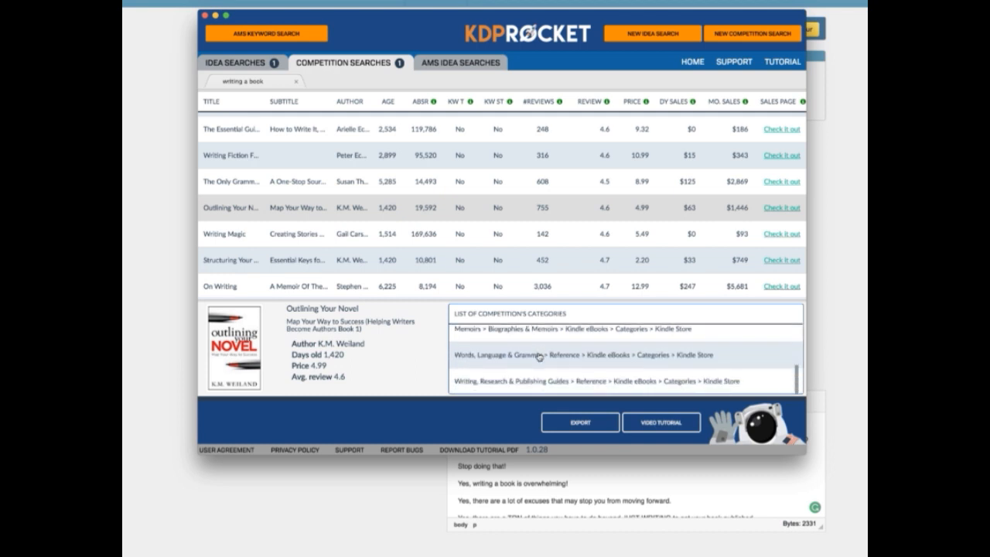
scroll("up", 3)
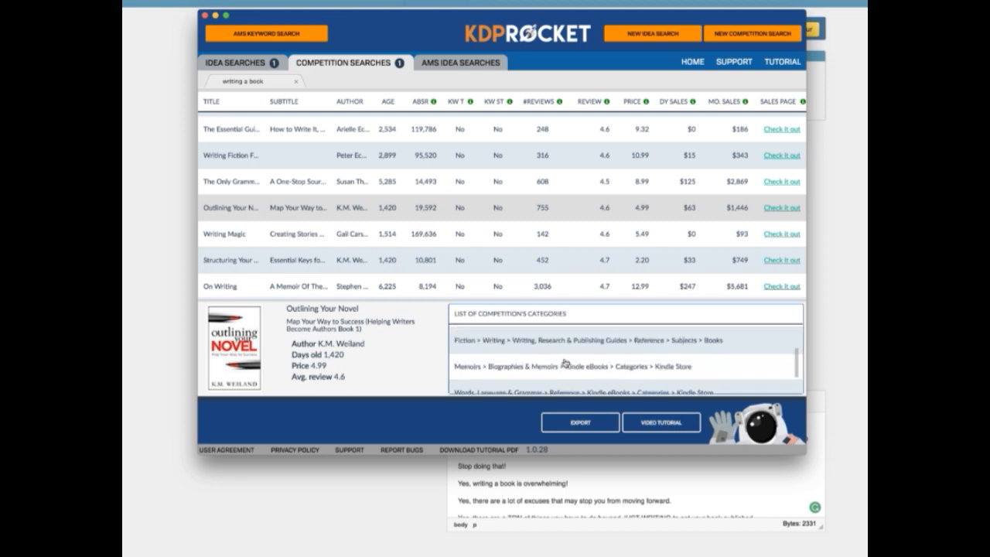
scroll("down", 3)
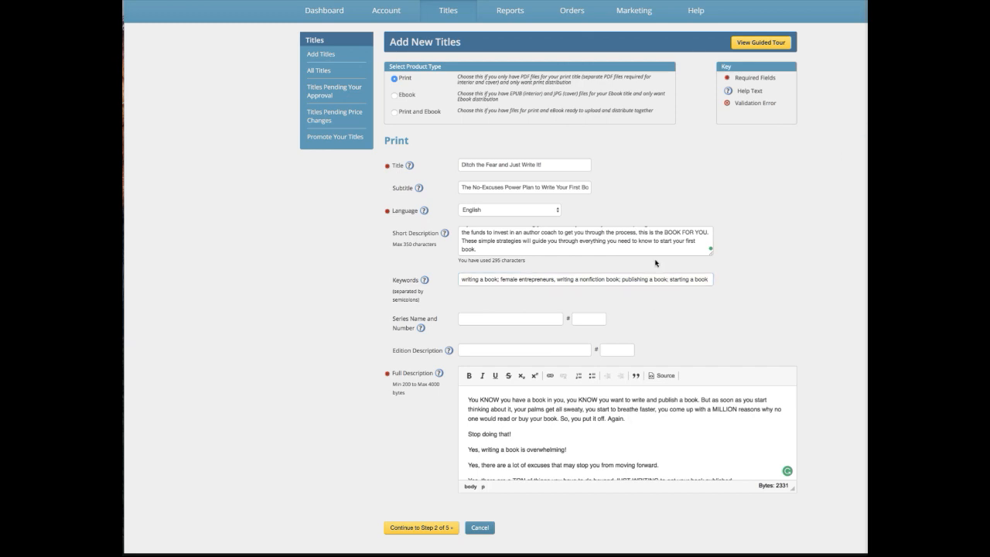
mouse_move(632, 414)
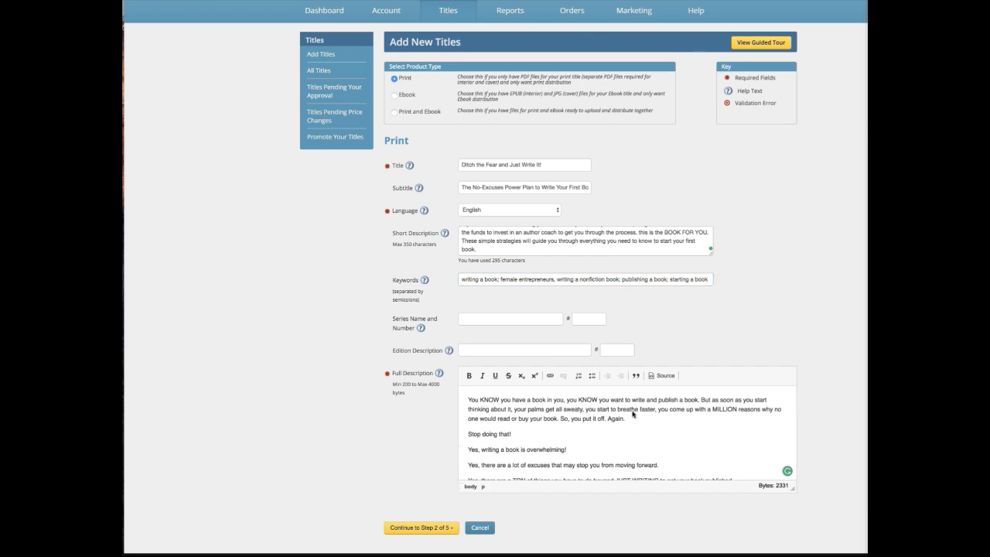
mouse_move(413, 61)
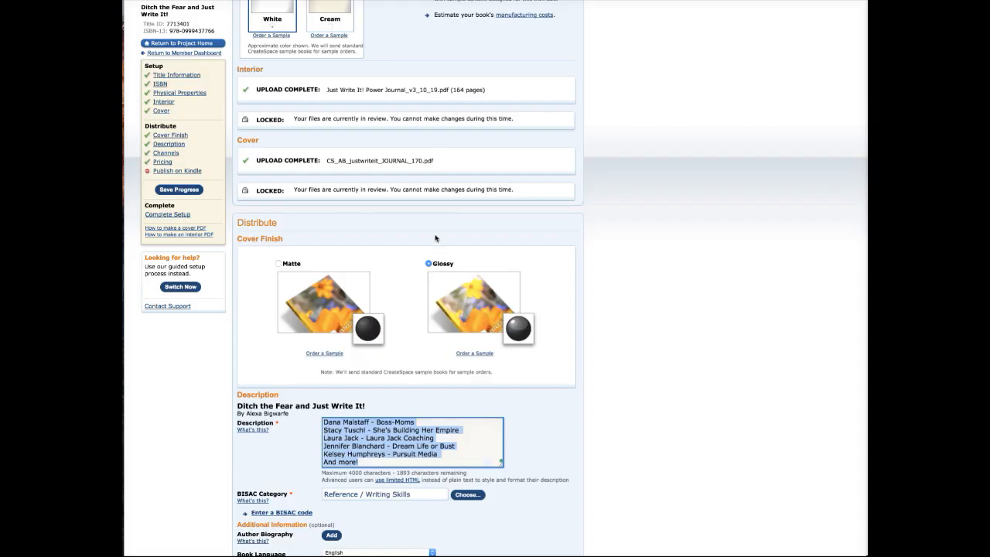
Scroll to CreateSpace's search keyword 'how to write a book' to reuse in IngramSpark
scroll("down", 3)
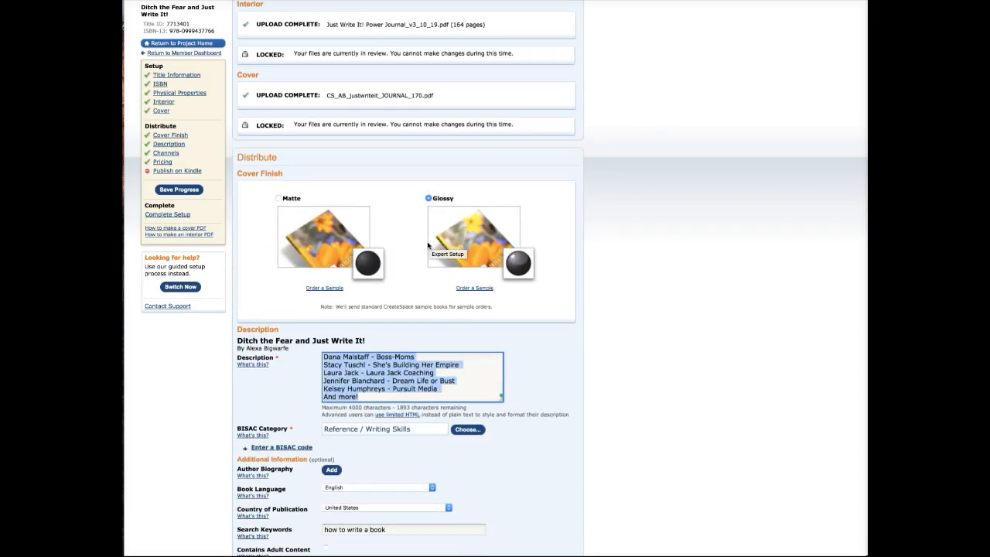
scroll("down", 3)
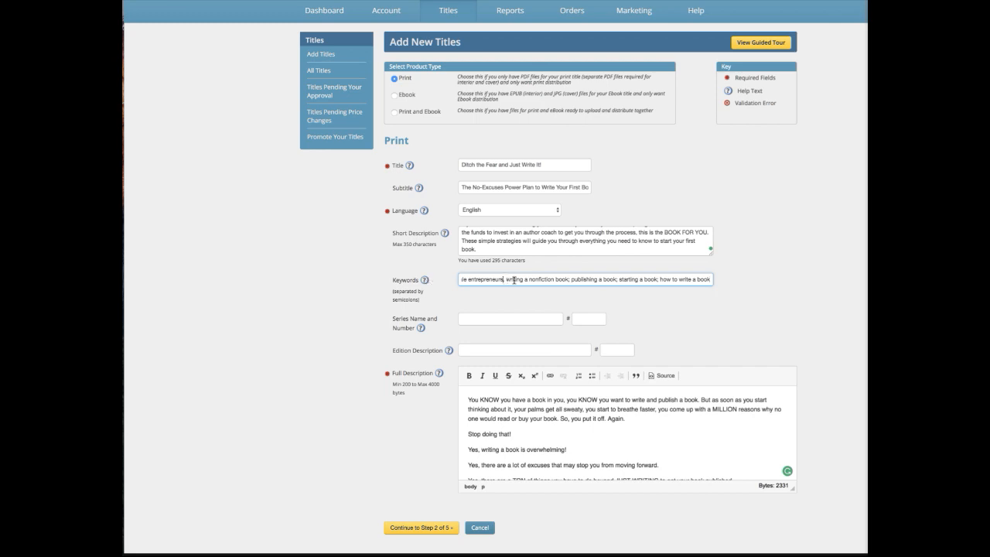
Enter 'Big' as the first Author contributor and advance to Categorize Your Book
type(";")
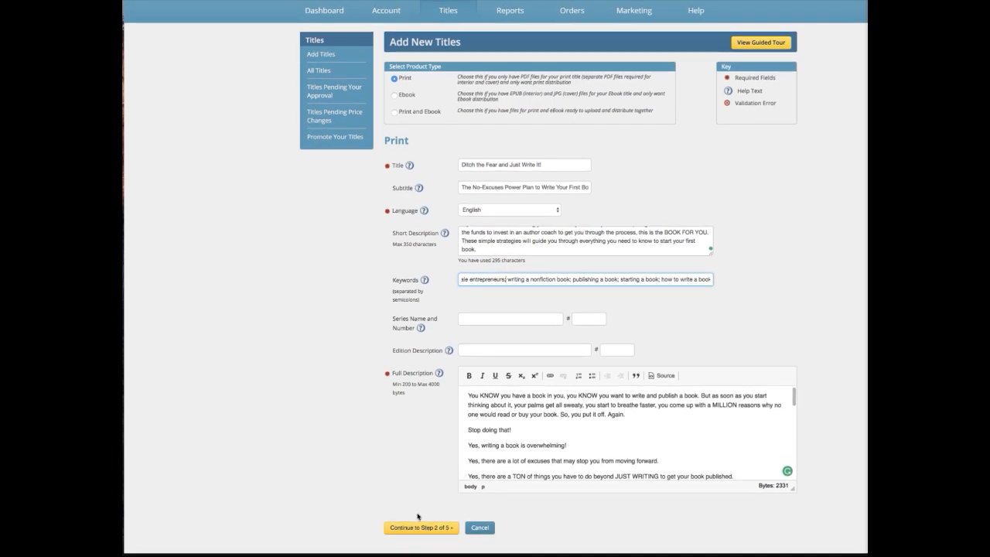
left_click(420, 527)
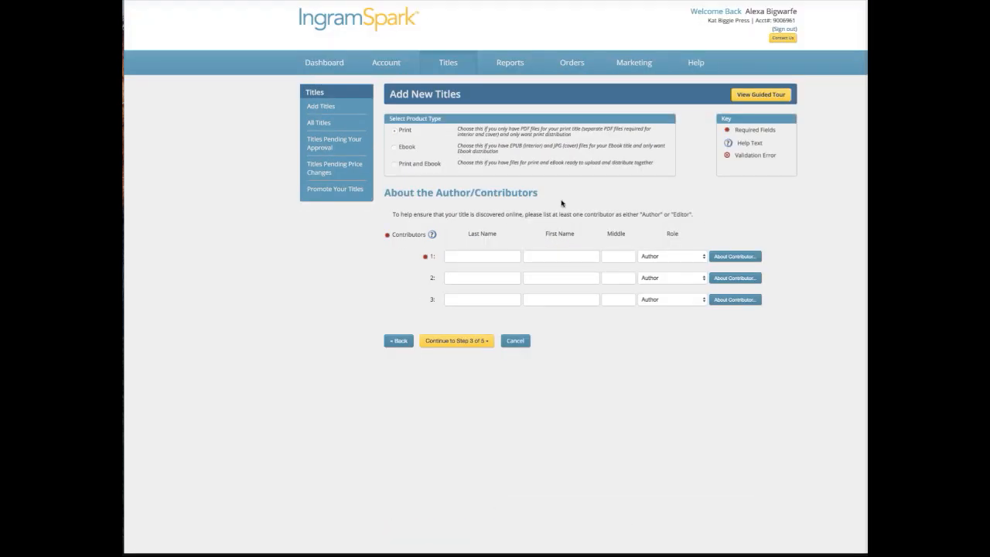
type("Bigwarfe")
type("Alexa")
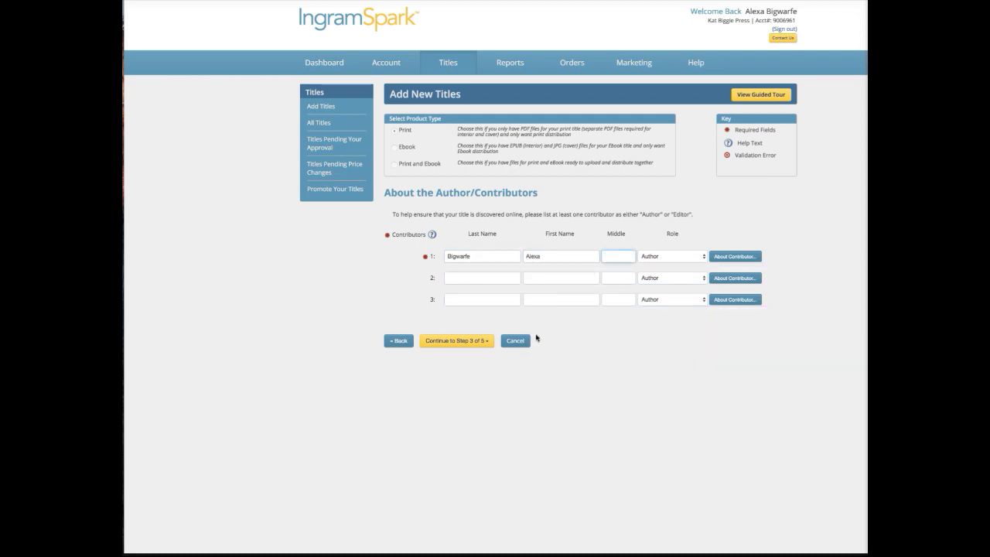
left_click(456, 340)
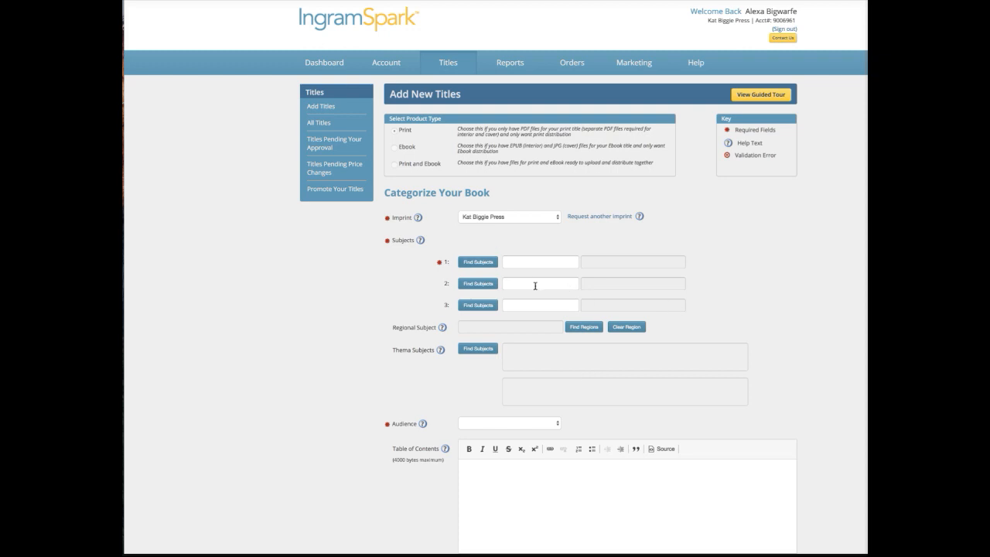
Look up a BISAC code for the first subject by searching 'book'
left_click(478, 262)
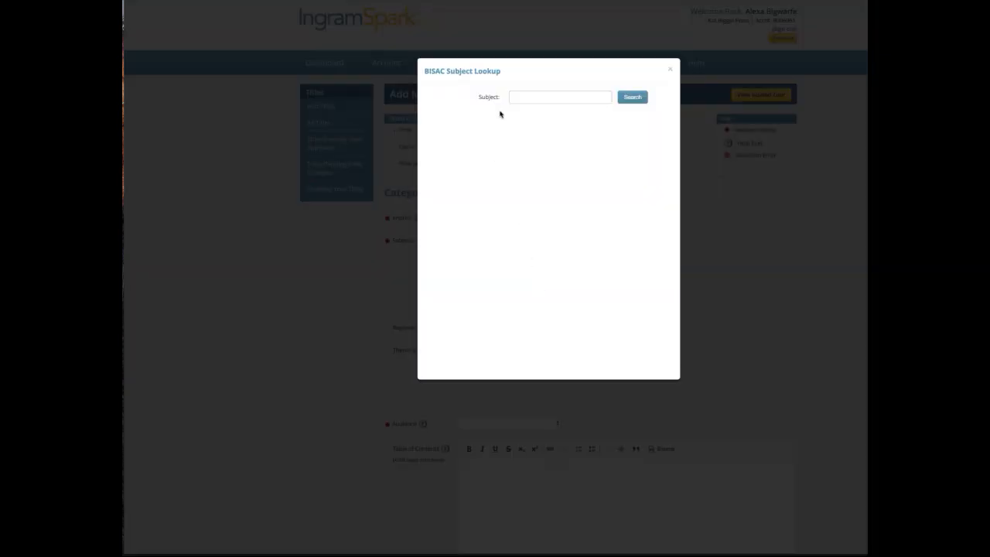
left_click(560, 97)
type("bo")
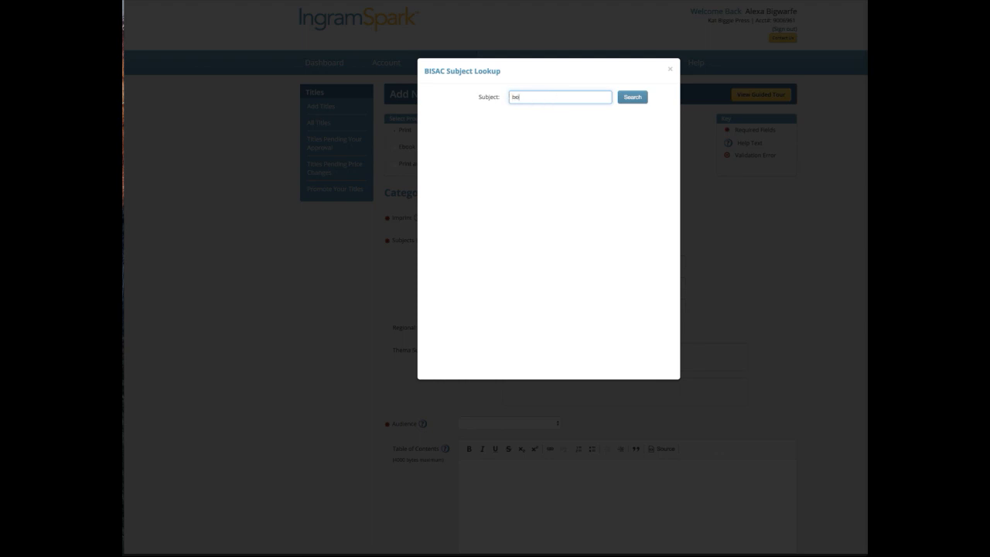
left_click(632, 97)
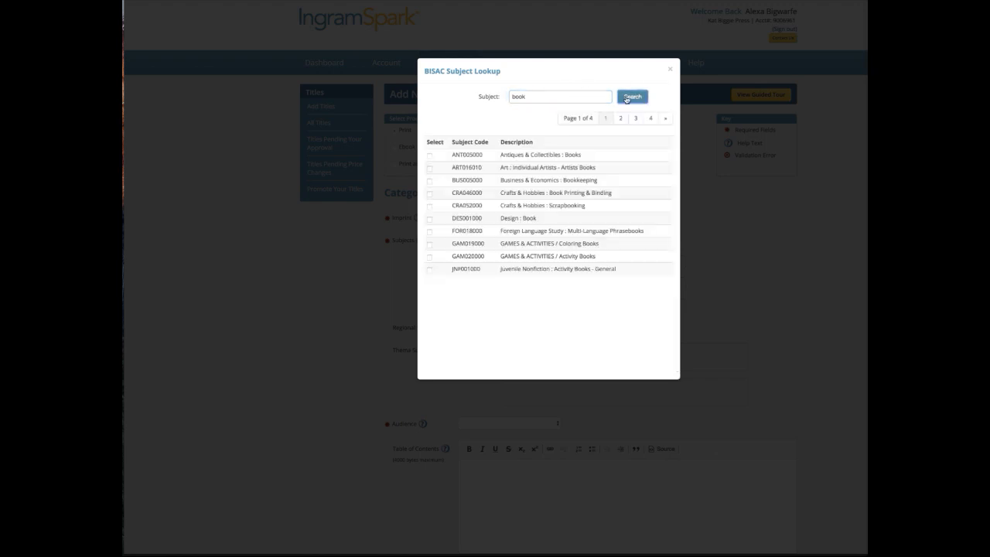
mouse_move(534, 203)
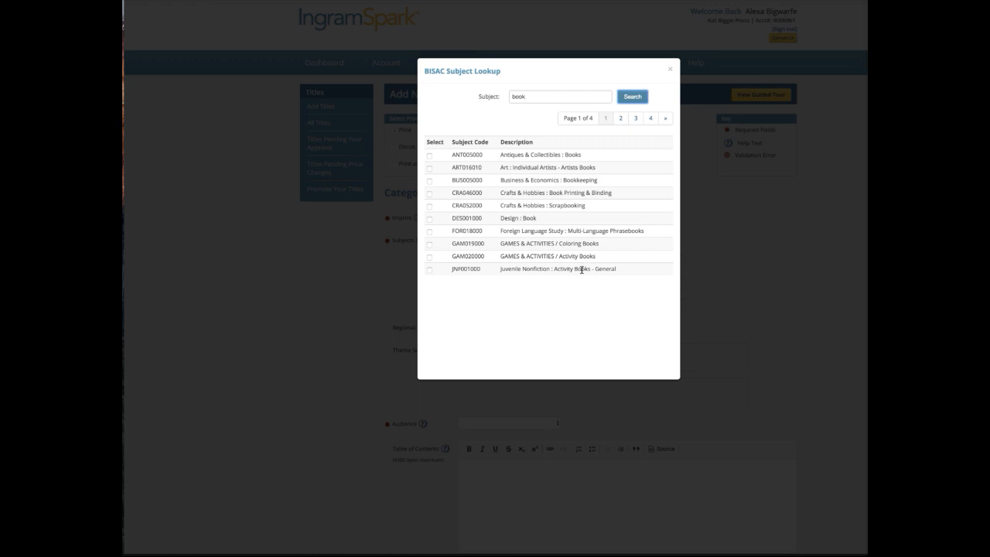
mouse_move(540, 276)
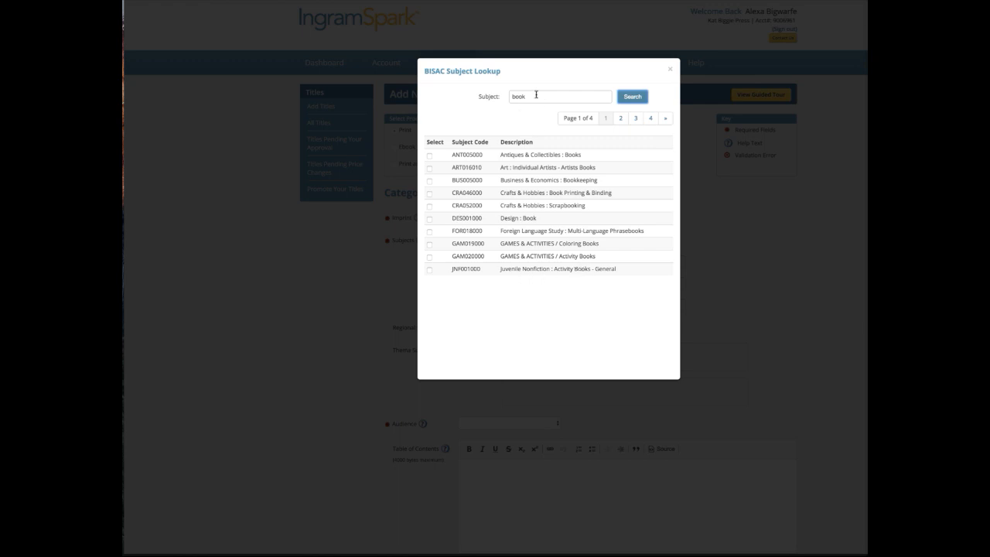
Search the subject lookup for 'reference' and rerun the search
type("w")
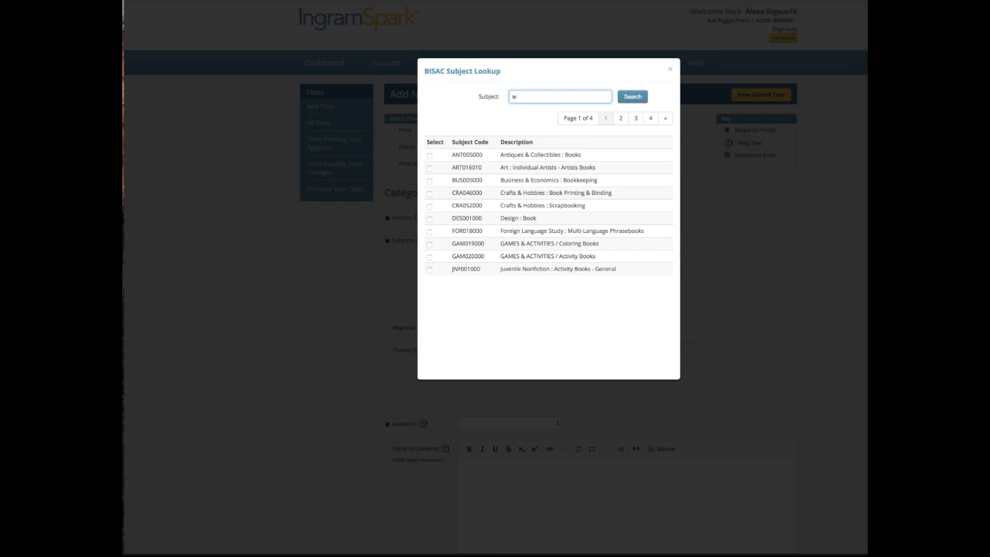
type("i")
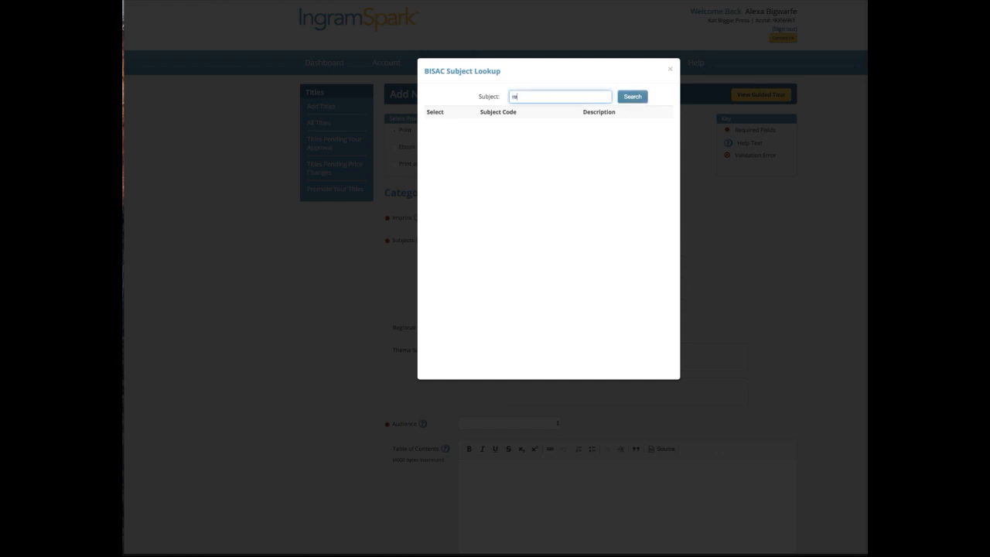
type("reference")
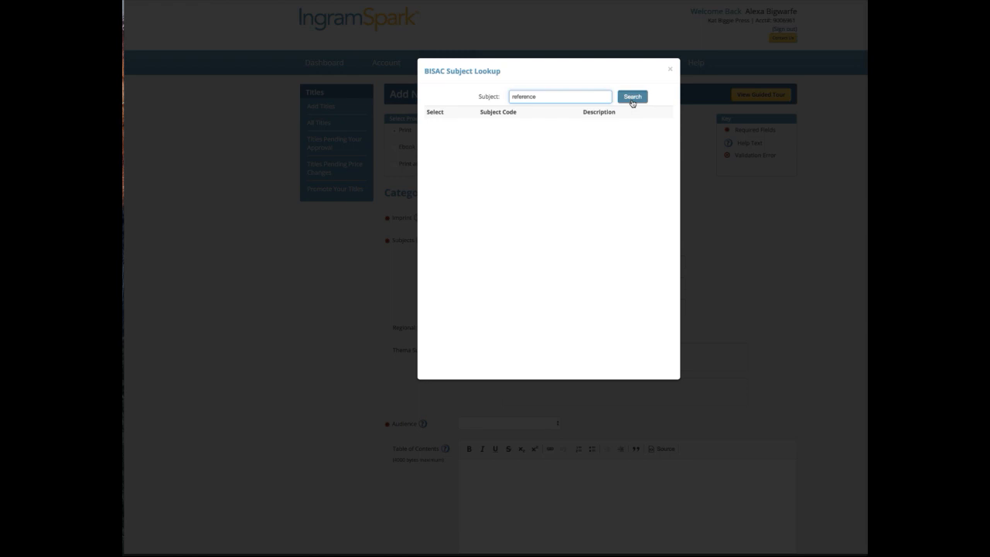
left_click(632, 97)
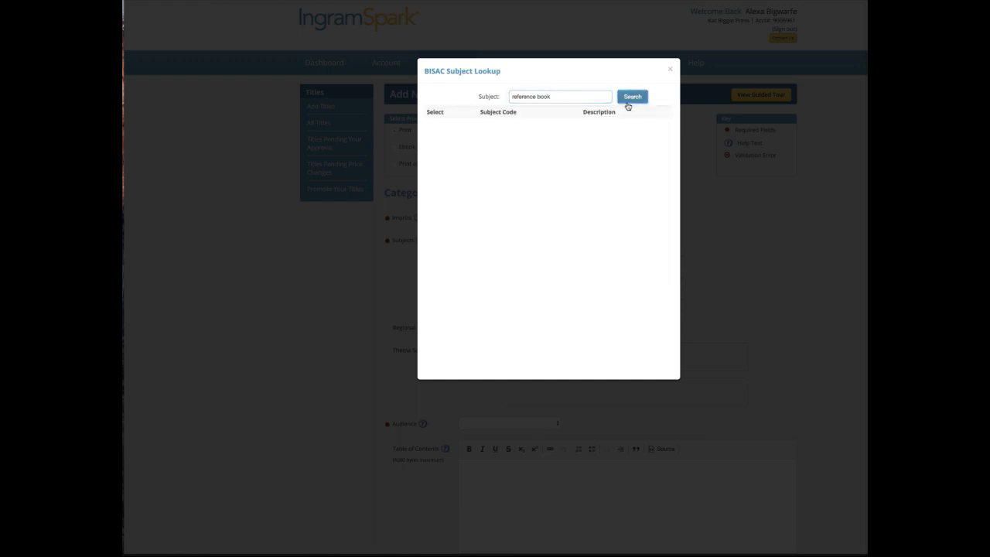
mouse_move(720, 80)
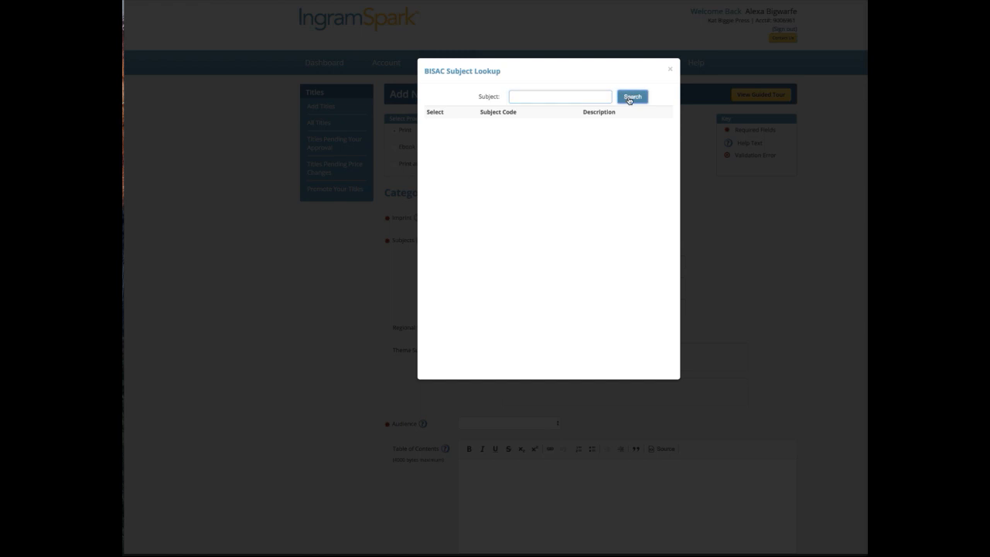
left_click(631, 96)
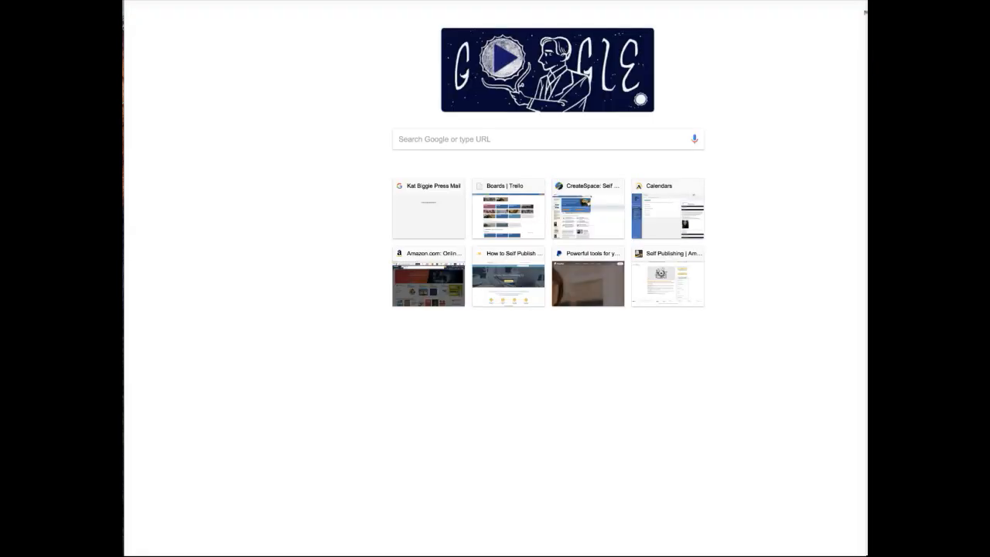
Search for BISAC and open BISG's Reference subject headings list
type("bis")
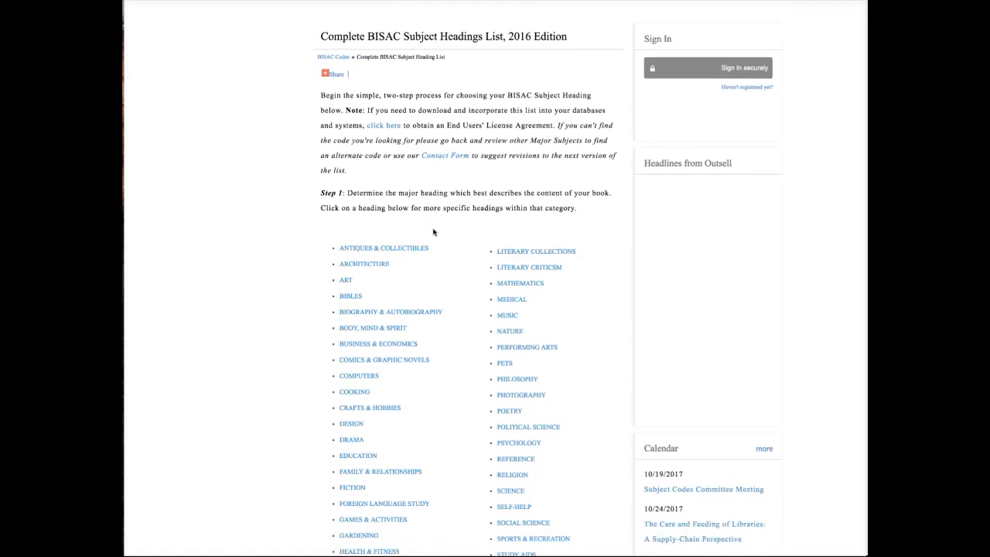
scroll("down", 3)
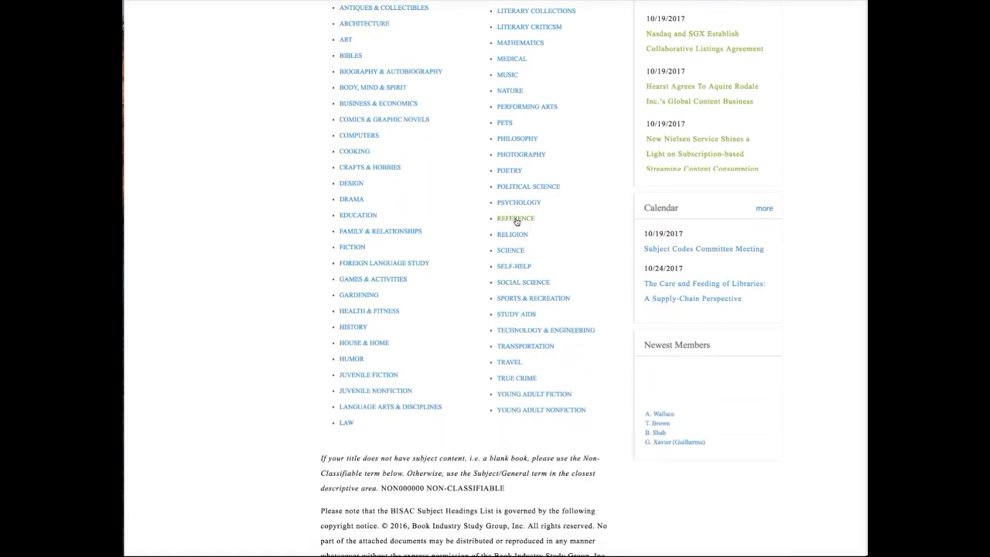
left_click(515, 218)
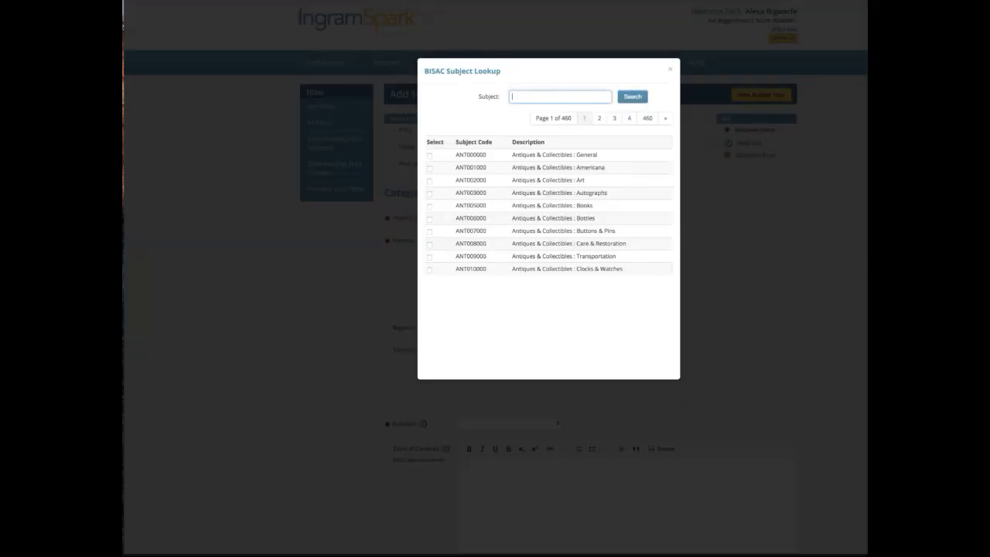
Search 'writing skills' and choose REF026000 Reference : Writing Skills as first subject
type("writing ski")
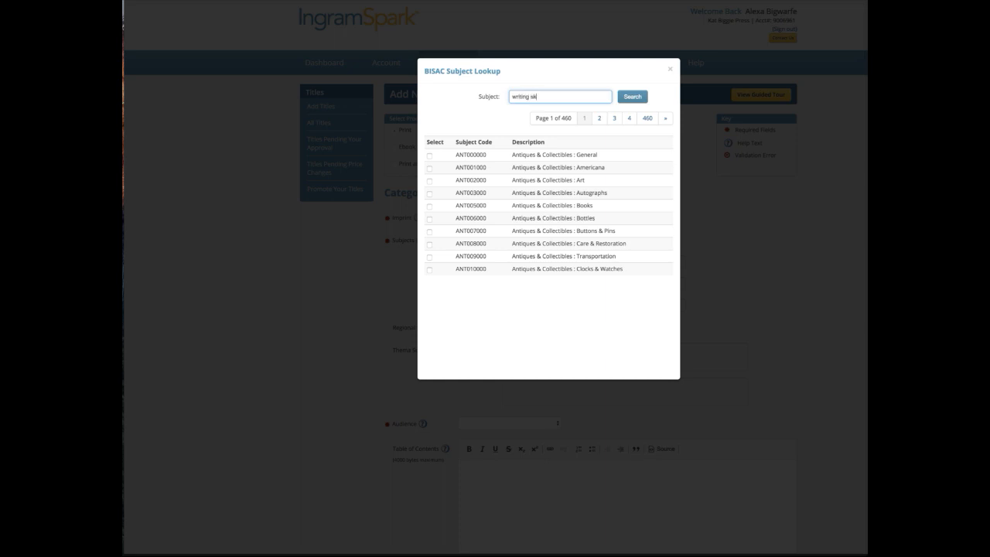
left_click(632, 97)
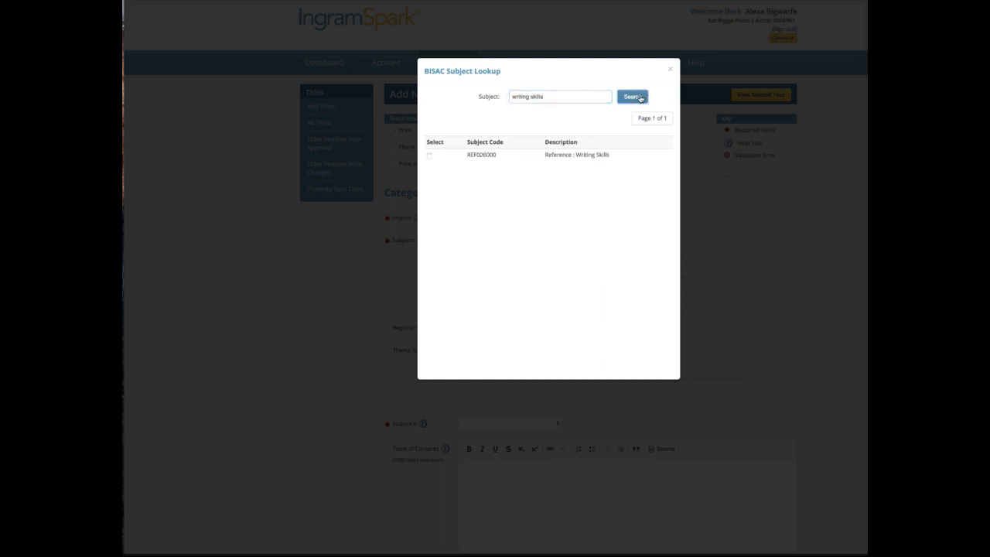
left_click(429, 155)
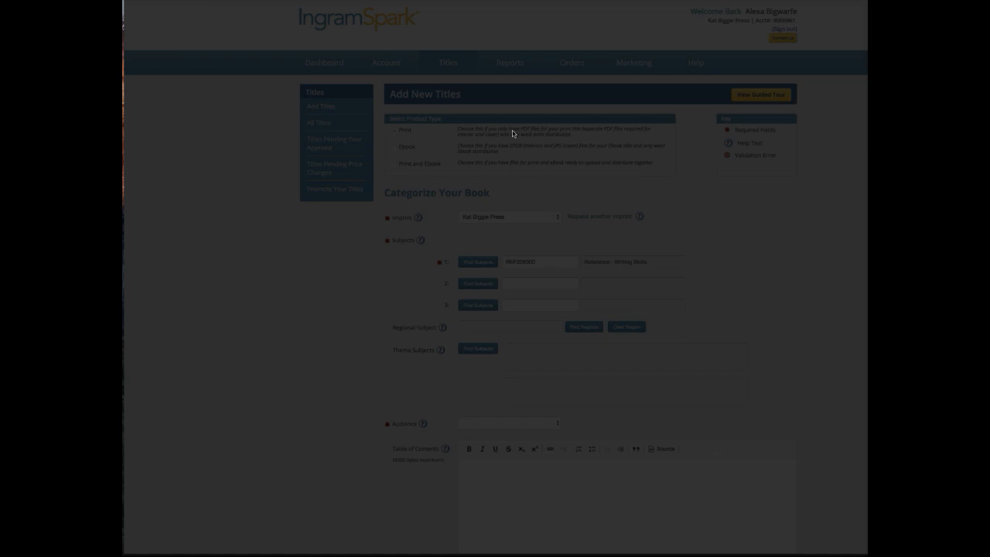
left_click(477, 261)
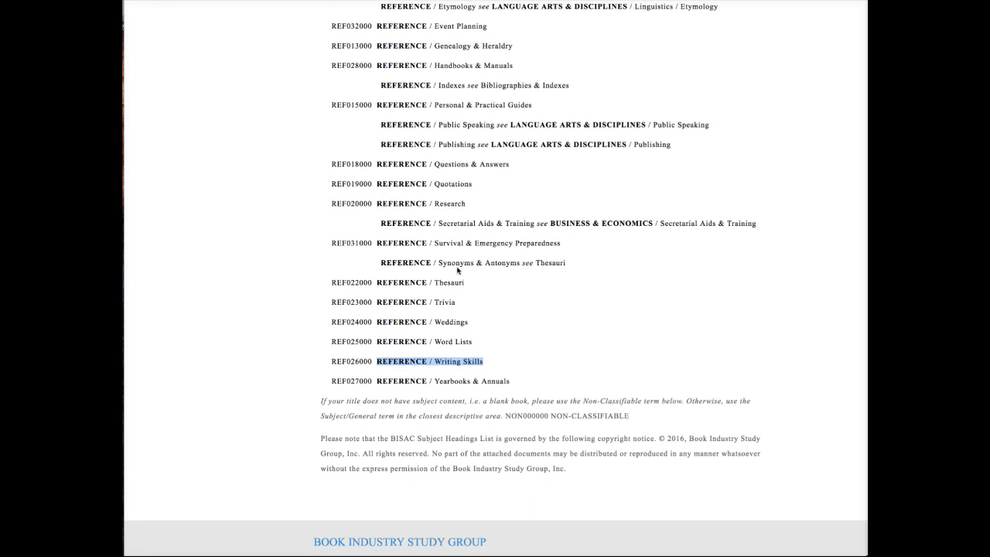
mouse_move(457, 270)
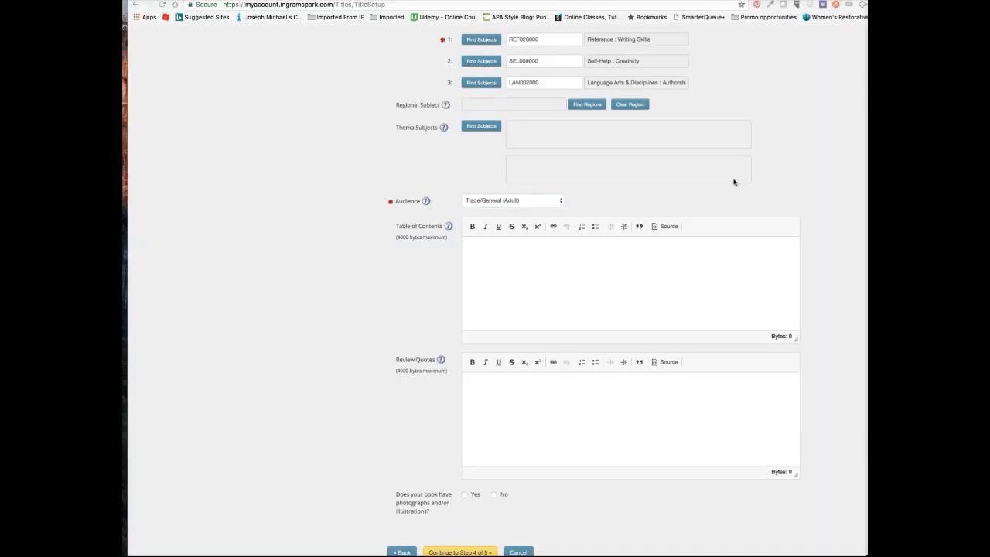
Review the three subjects, keep Trade/General (Adult) audience, and continue to Print Format
scroll("up", 3)
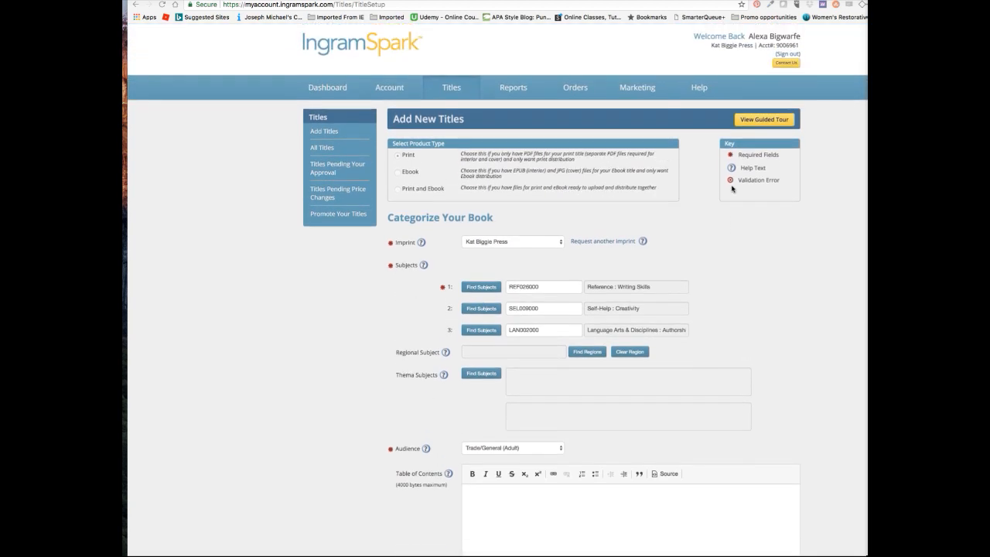
mouse_move(714, 300)
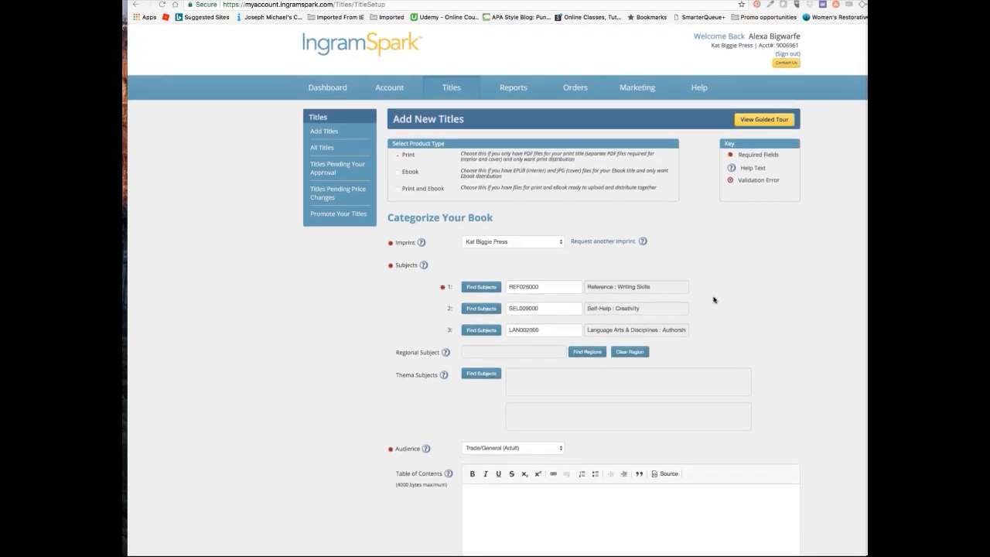
mouse_move(672, 300)
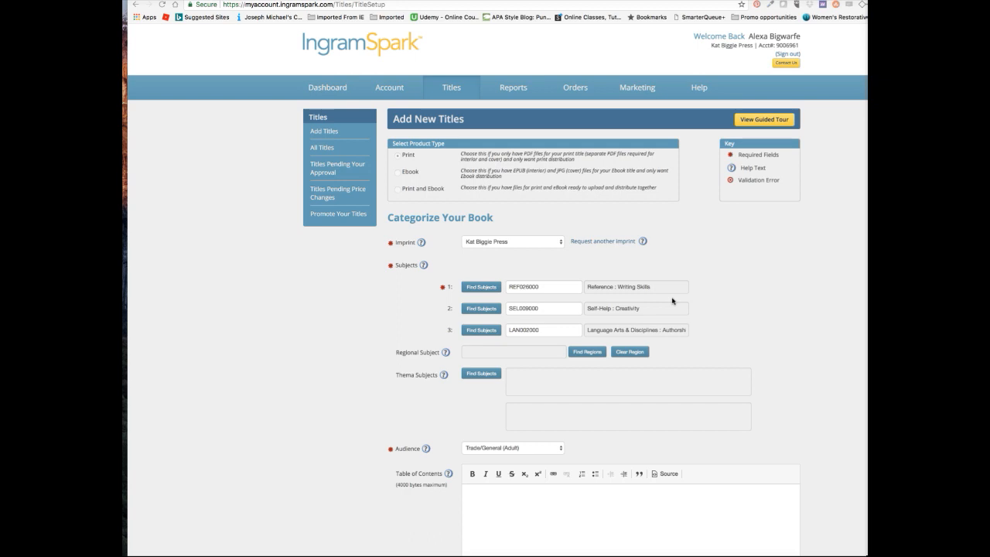
mouse_move(670, 313)
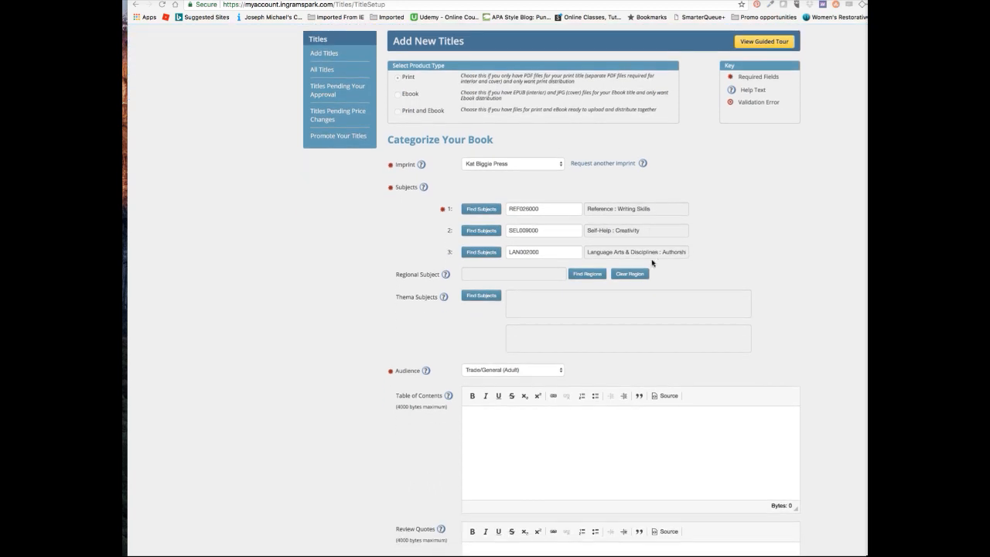
scroll("down", 3)
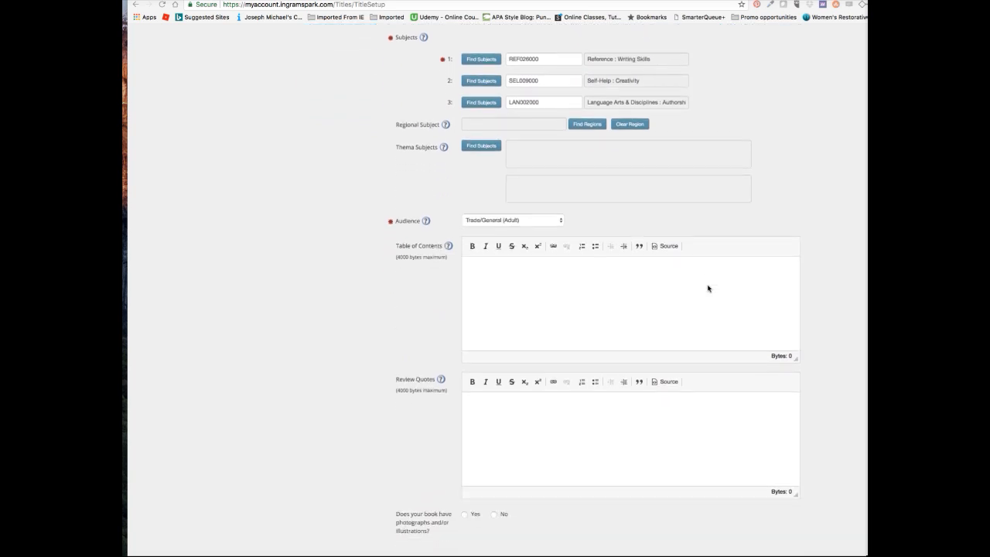
scroll("up", 3)
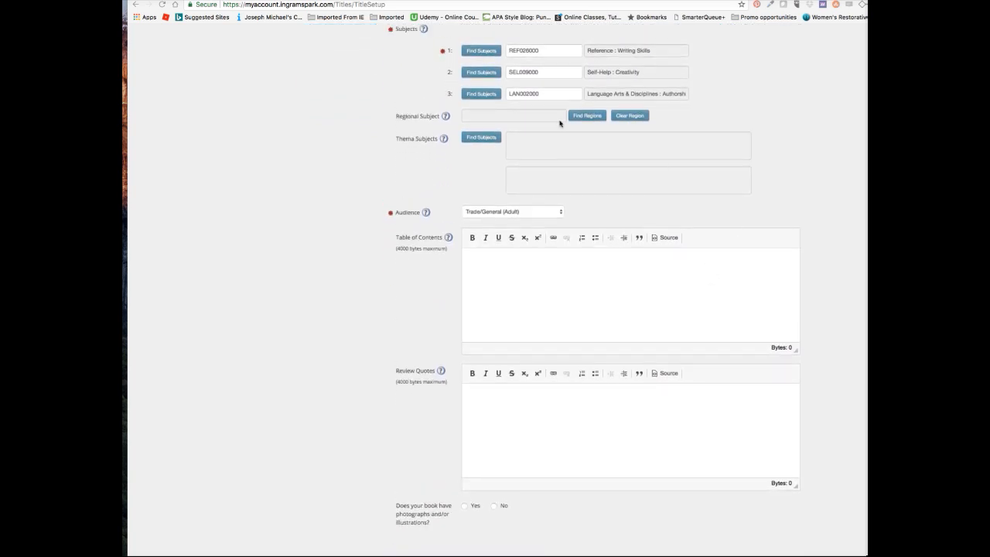
mouse_move(734, 148)
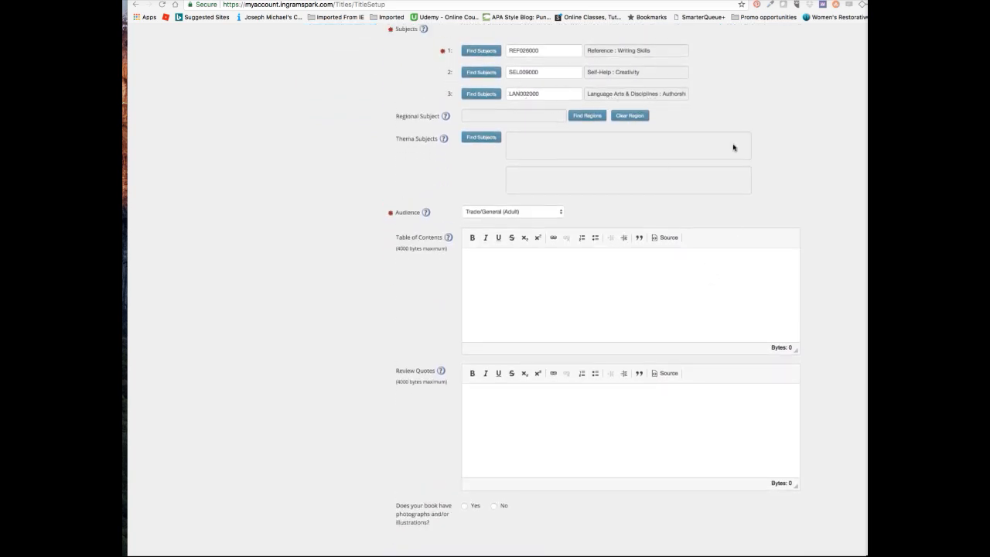
scroll("down", 3)
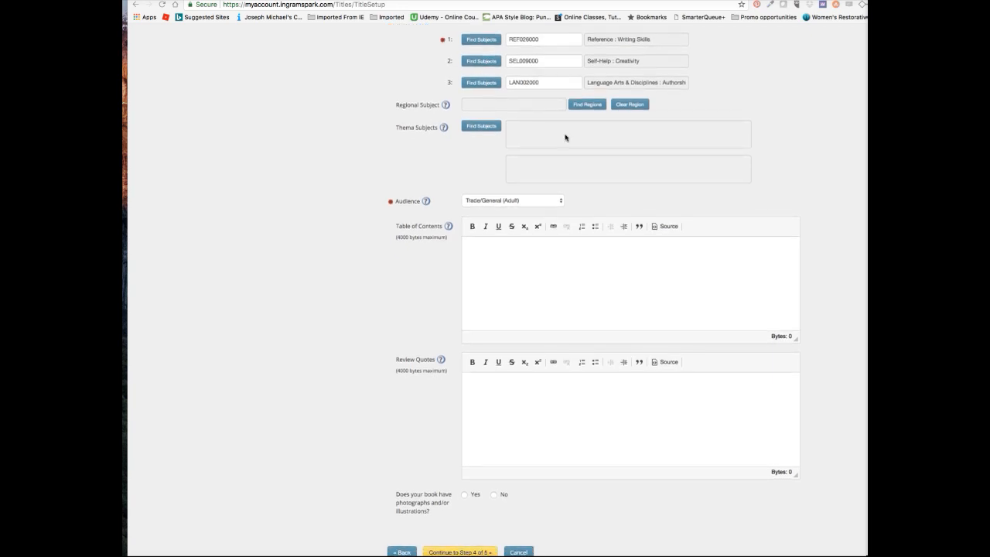
mouse_move(517, 209)
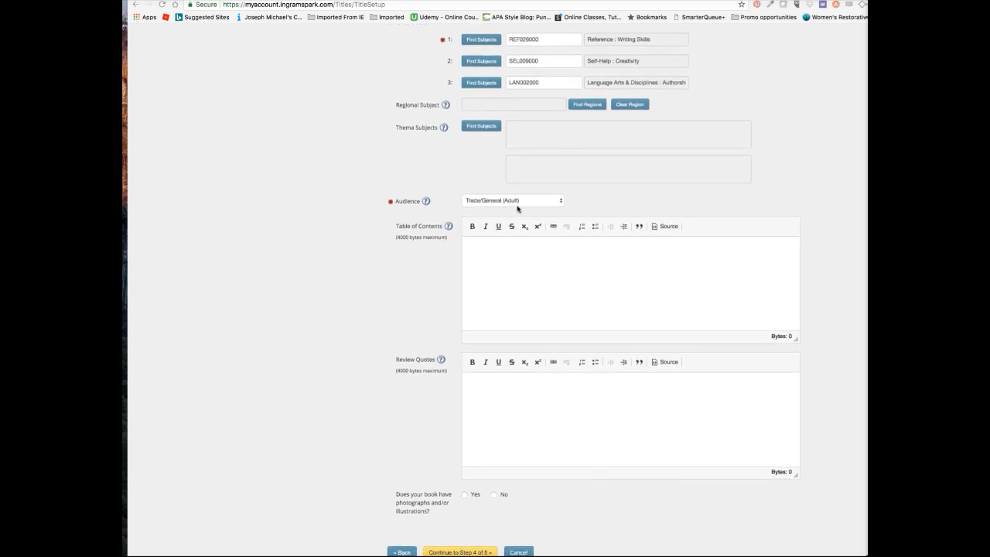
left_click(510, 200)
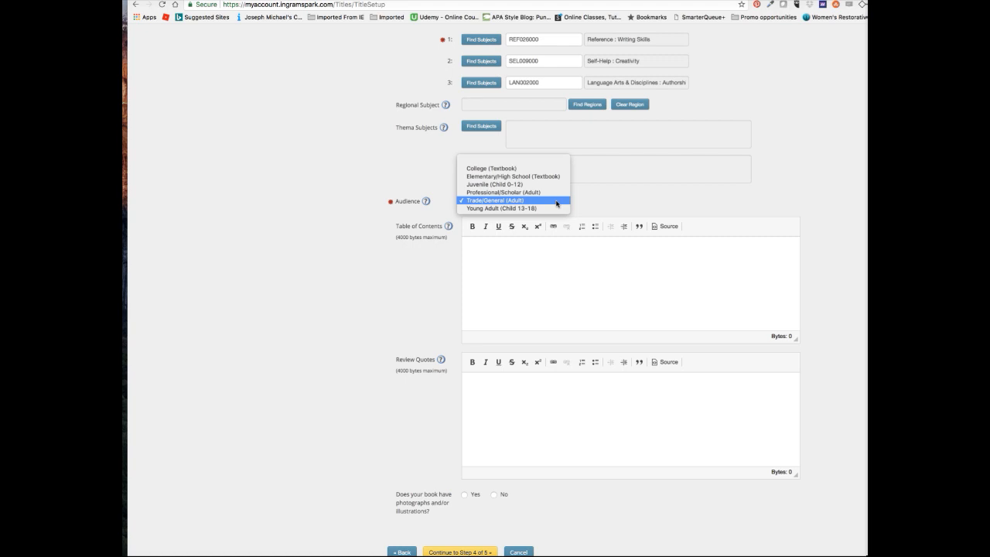
mouse_move(517, 201)
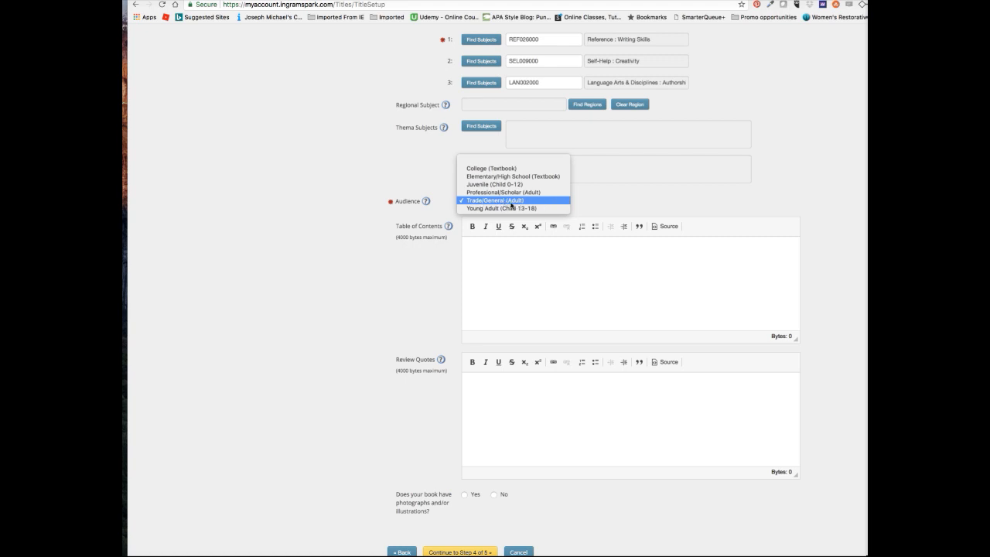
mouse_move(492, 168)
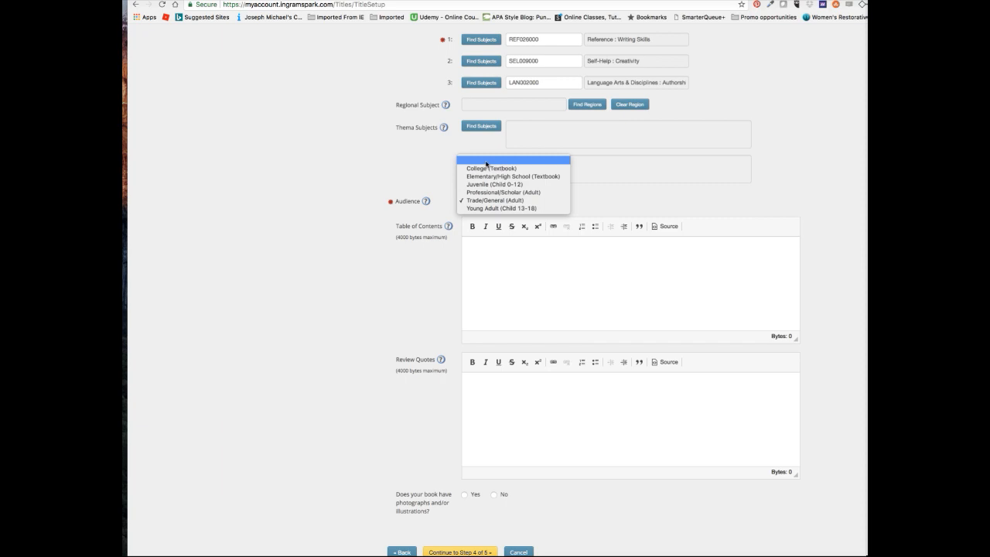
mouse_move(503, 192)
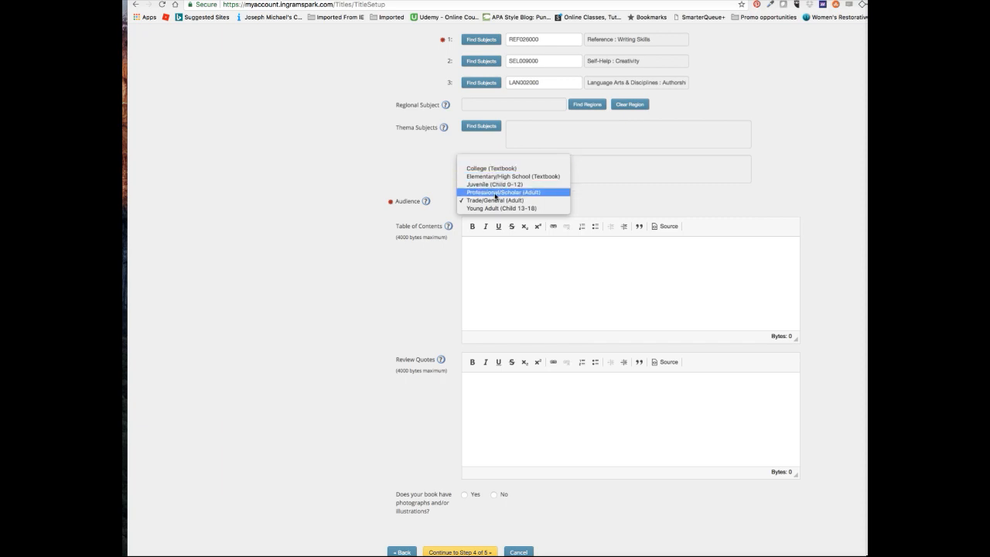
left_click(495, 199)
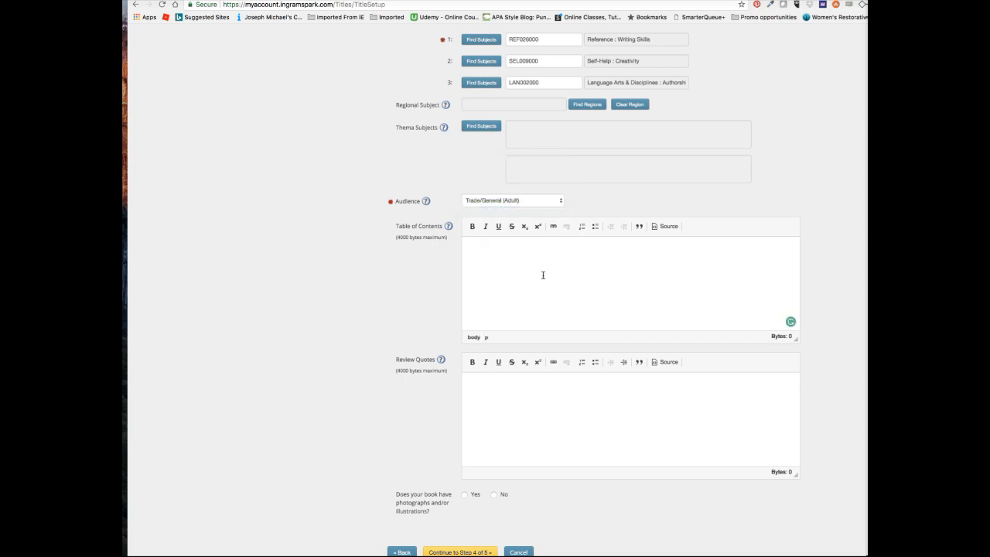
mouse_move(498, 398)
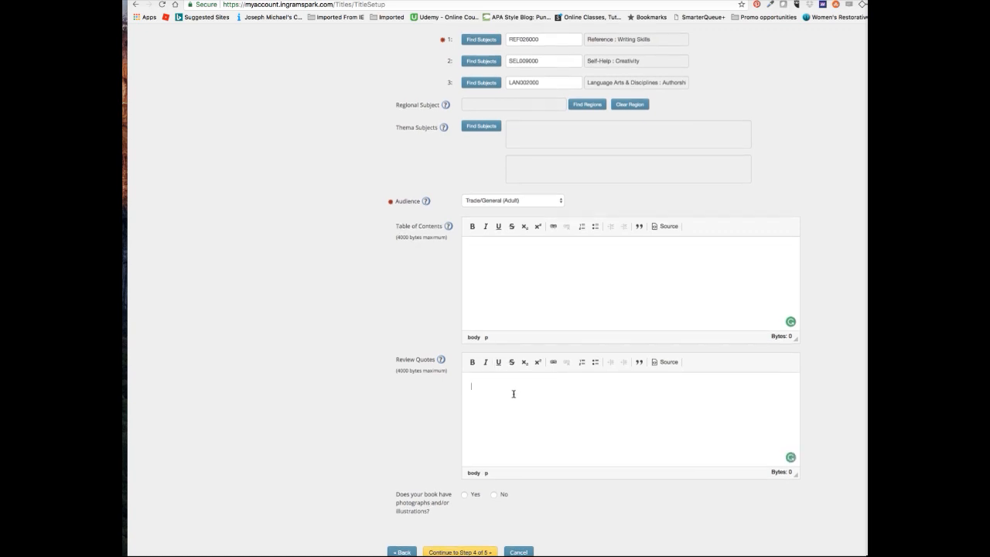
mouse_move(522, 443)
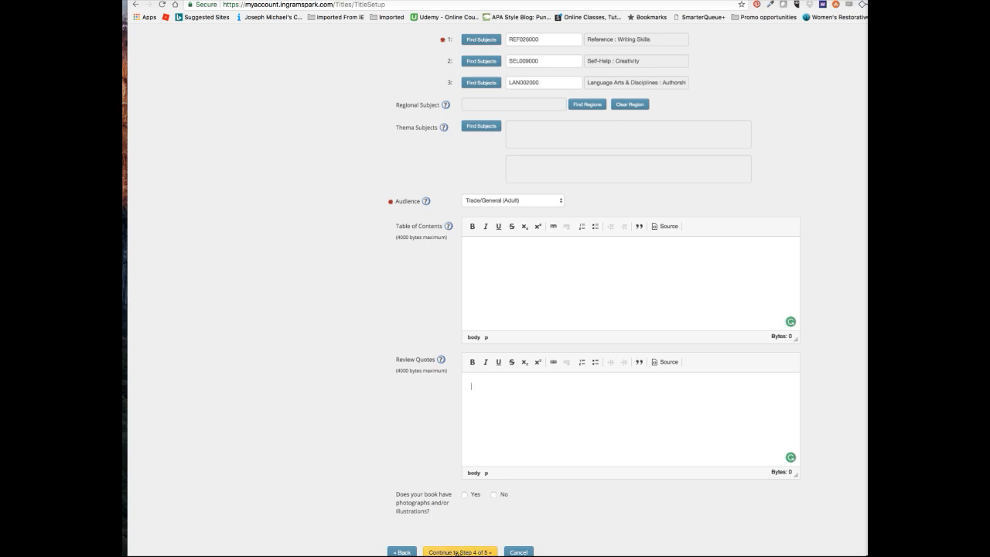
left_click(493, 494)
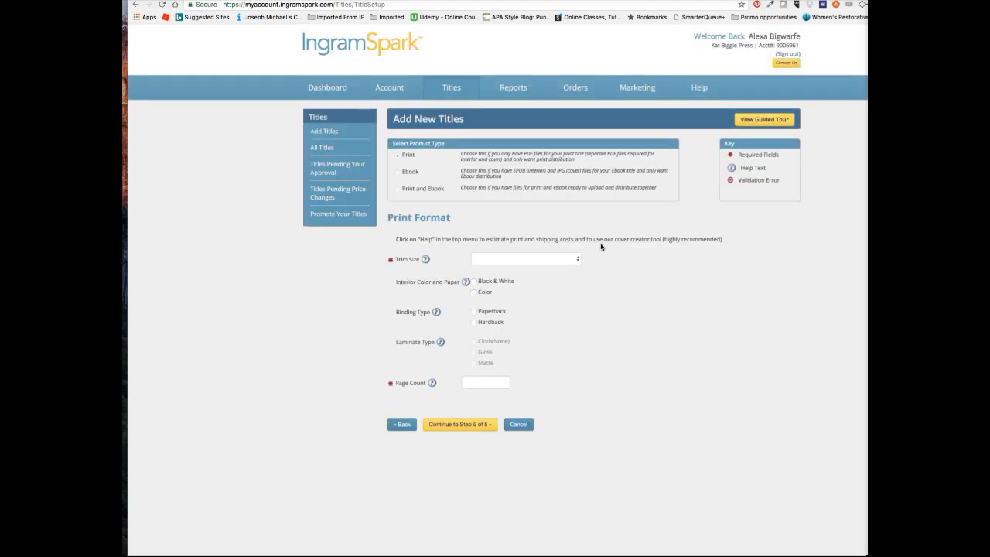
mouse_move(564, 258)
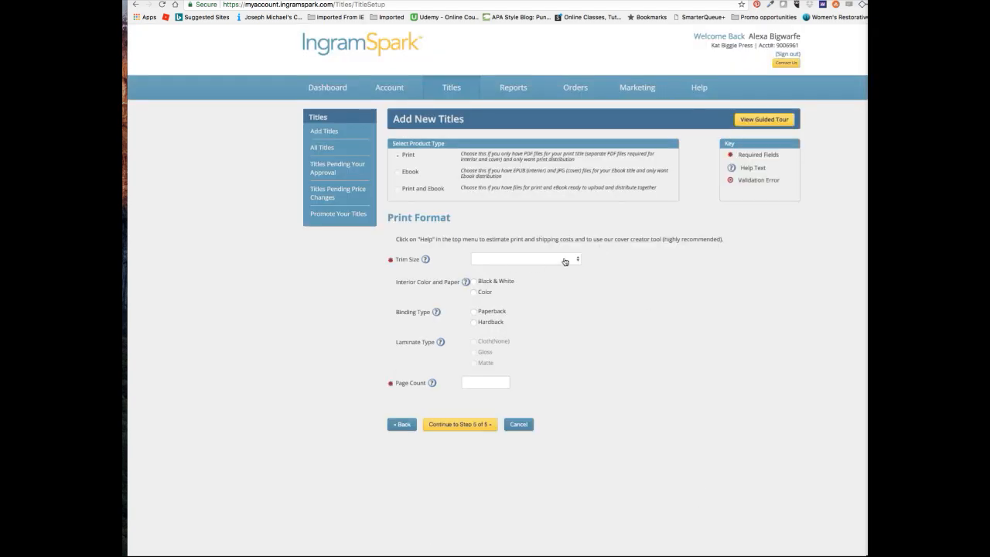
Choose 6" x 9" trim, black & white interior, paperback binding and gloss laminate
left_click(525, 258)
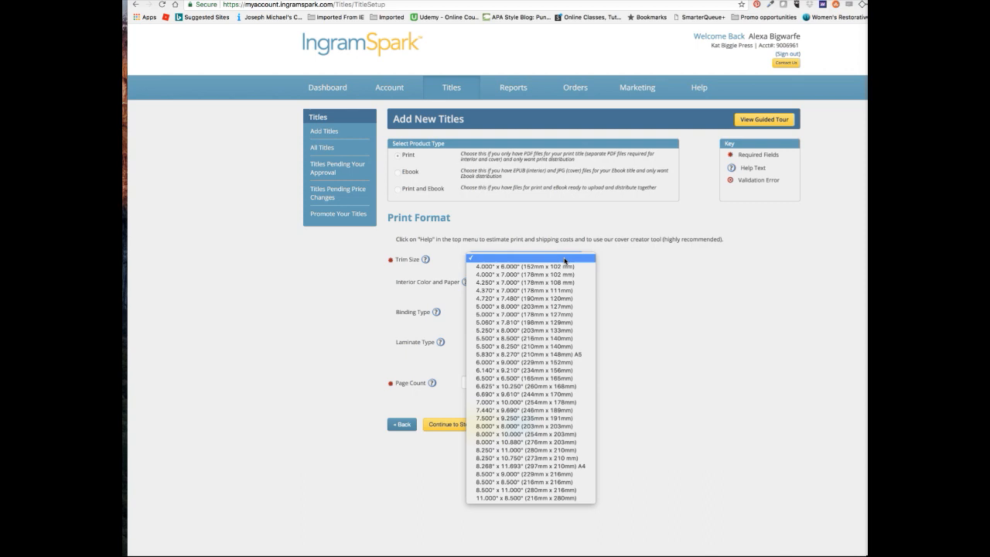
mouse_move(529, 362)
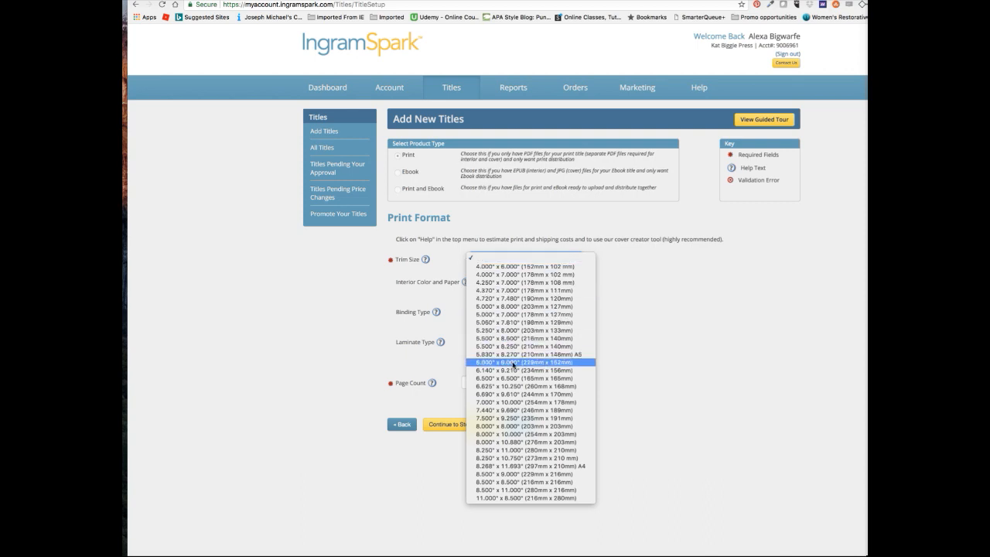
left_click(530, 362)
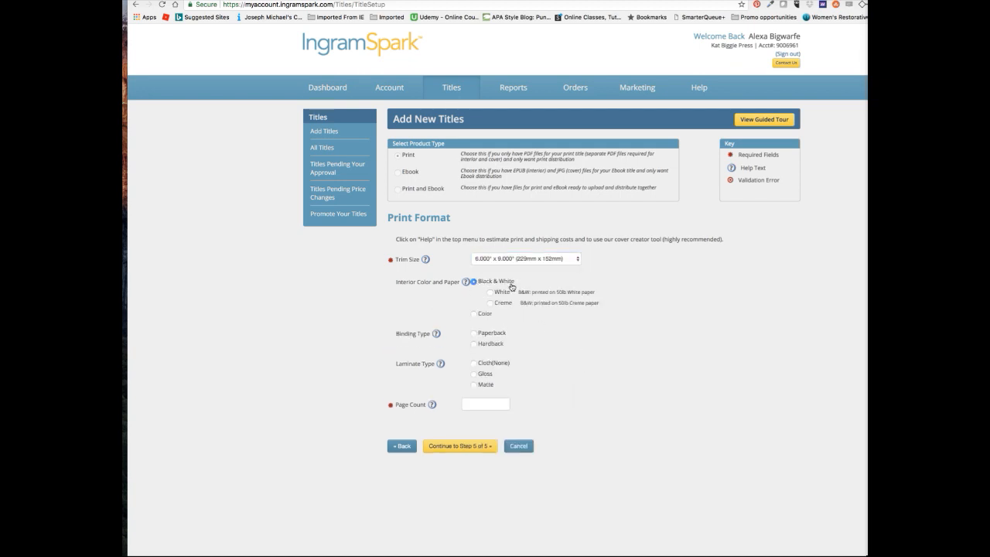
left_click(474, 292)
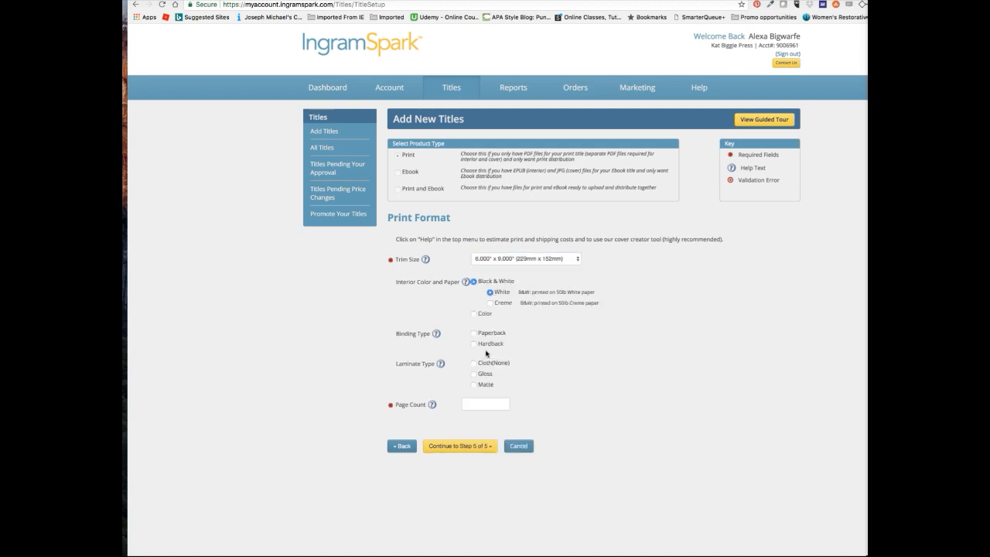
left_click(474, 333)
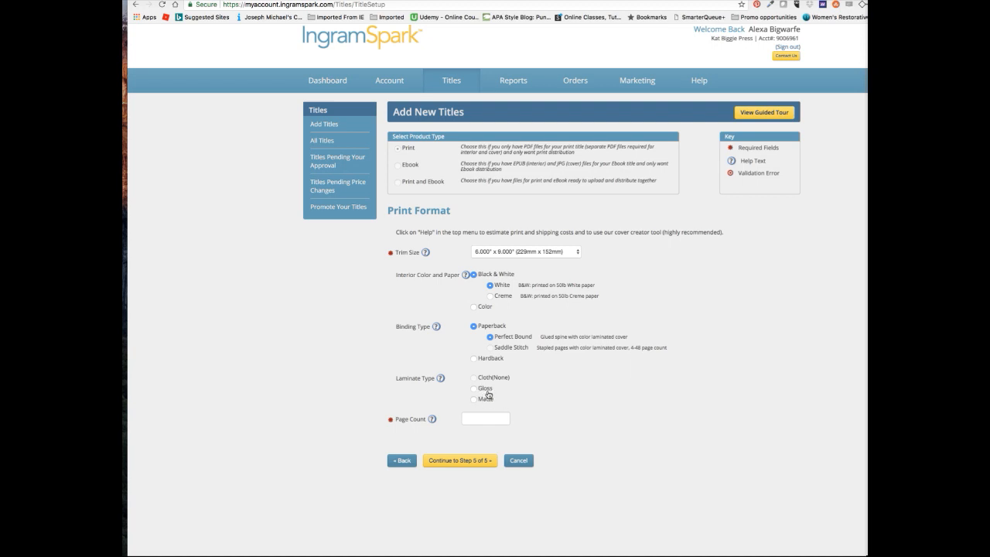
left_click(473, 388)
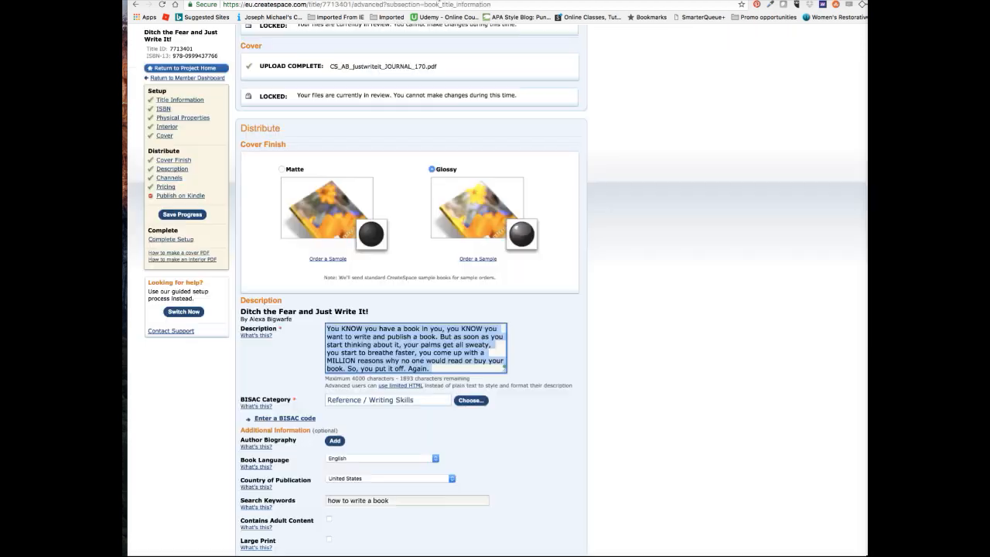
Scroll back up the CreateSpace setup page and return to Project Home
scroll("down", 3)
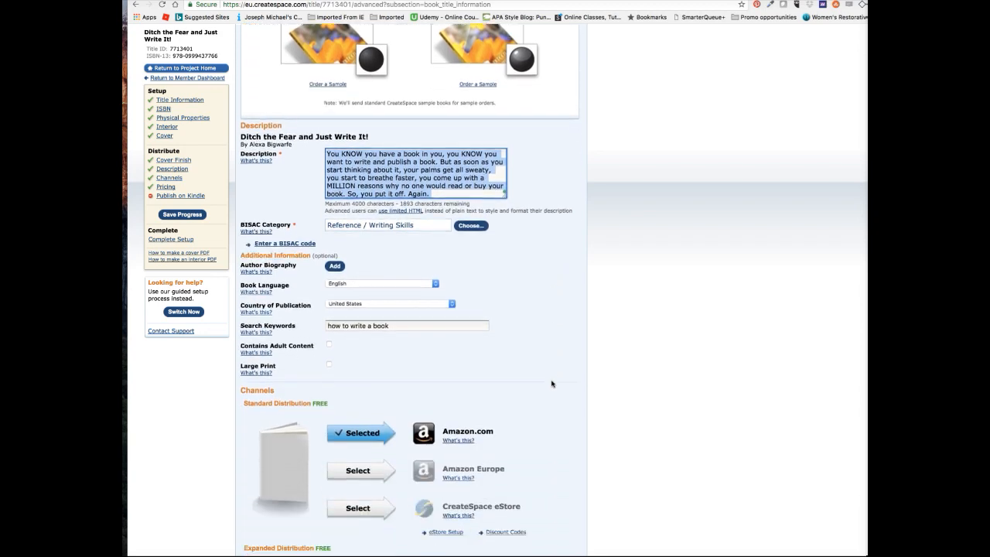
scroll("up", 3)
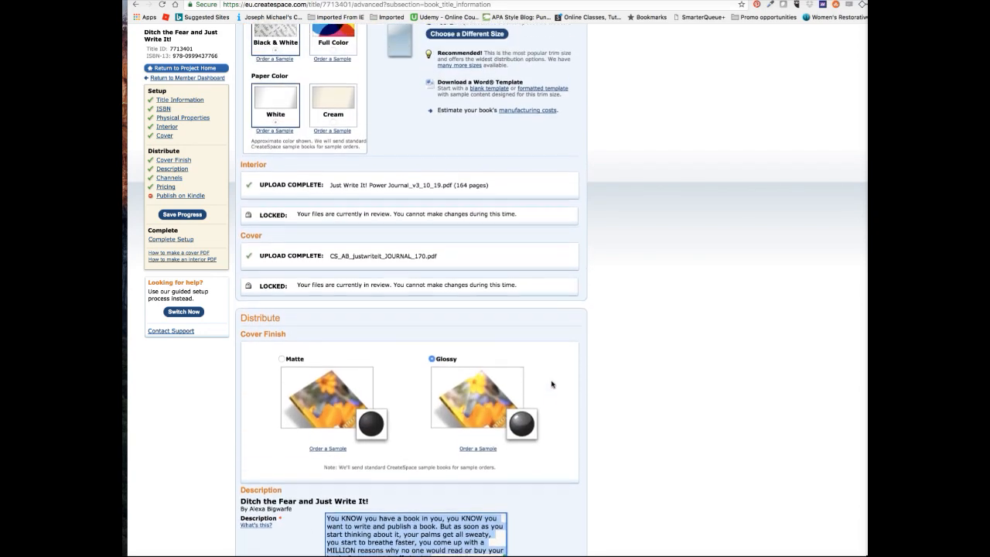
scroll("up", 3)
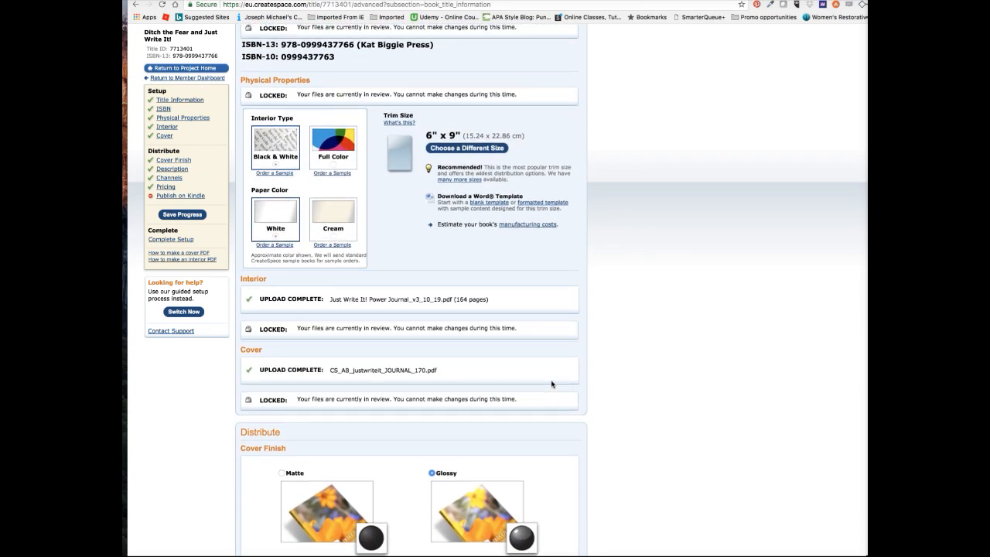
scroll("up", 3)
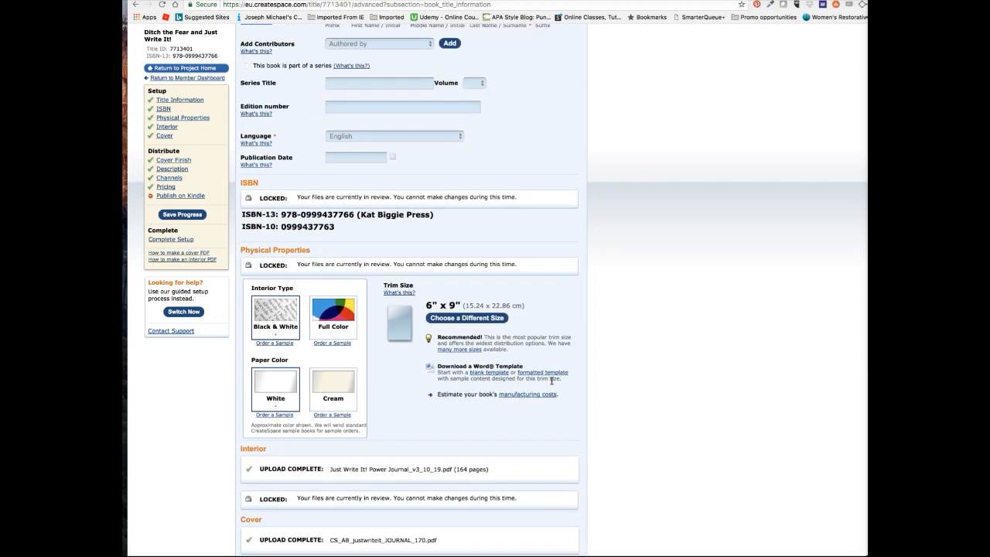
scroll("up", 3)
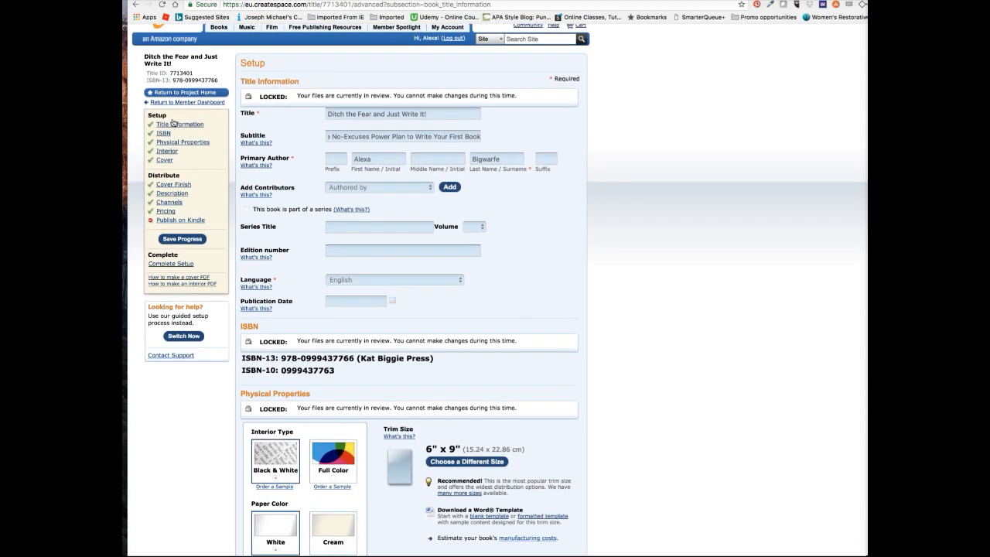
left_click(183, 93)
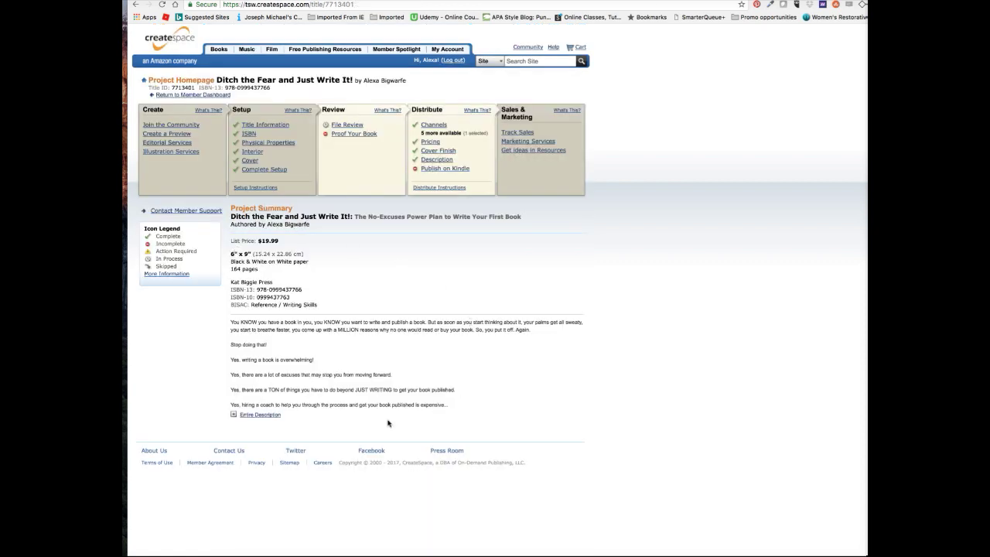
mouse_move(324, 295)
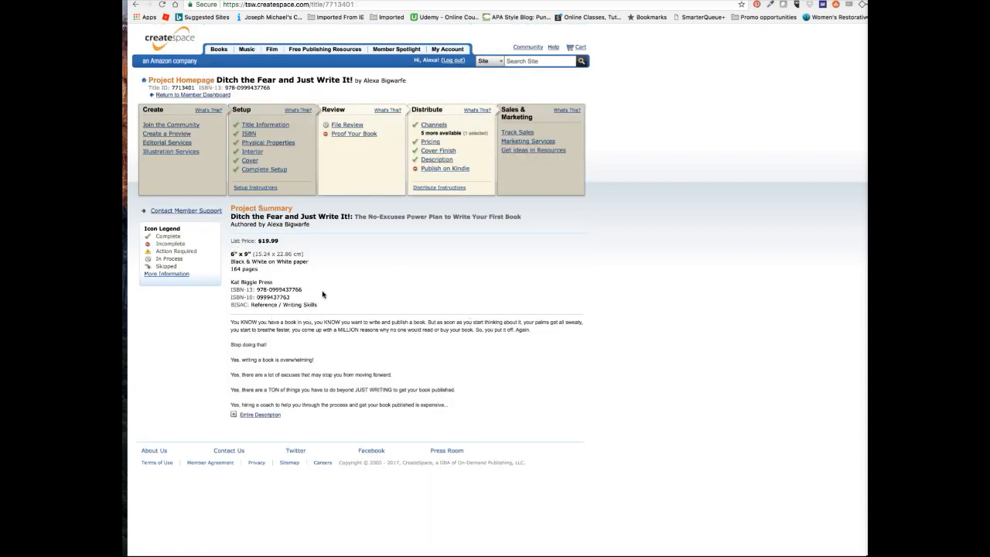
mouse_move(235, 281)
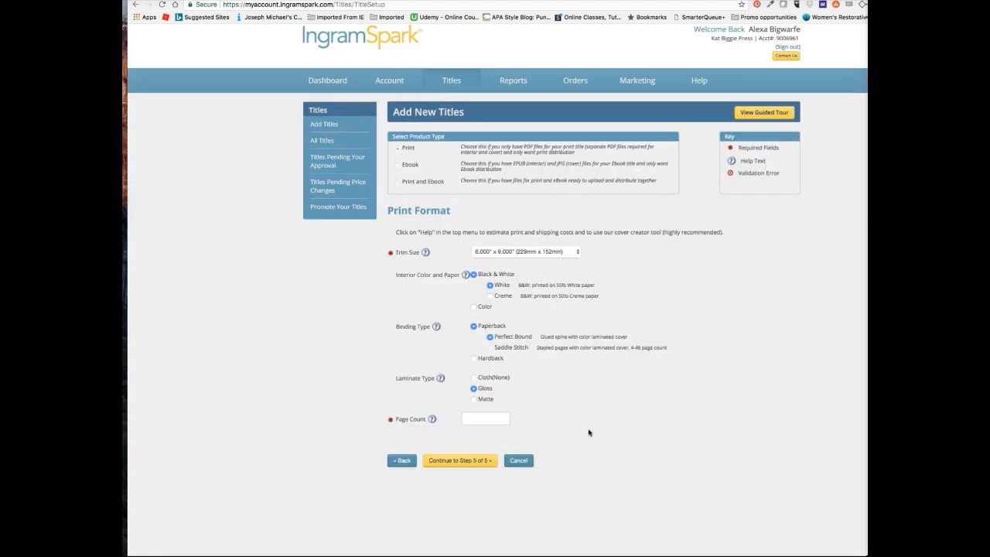
Set the page count to 164, advance to ISBN and pricing, and bring up CreateSpace
left_click(485, 419)
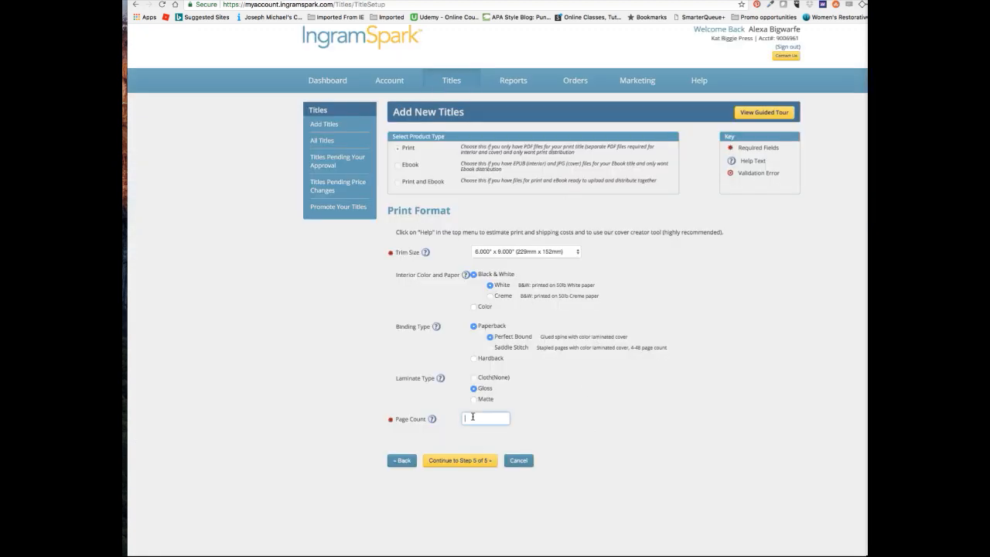
type("164")
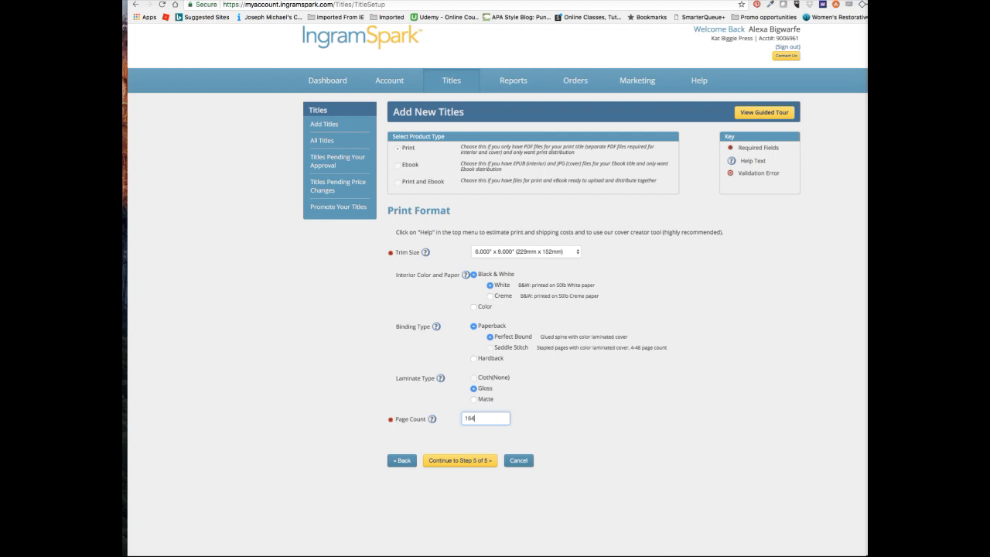
left_click(460, 460)
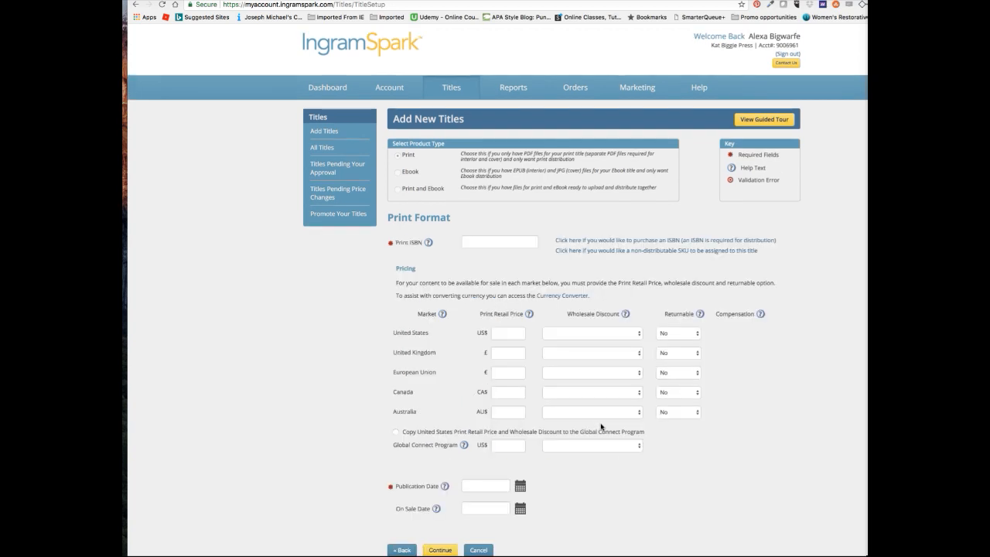
left_click(499, 242)
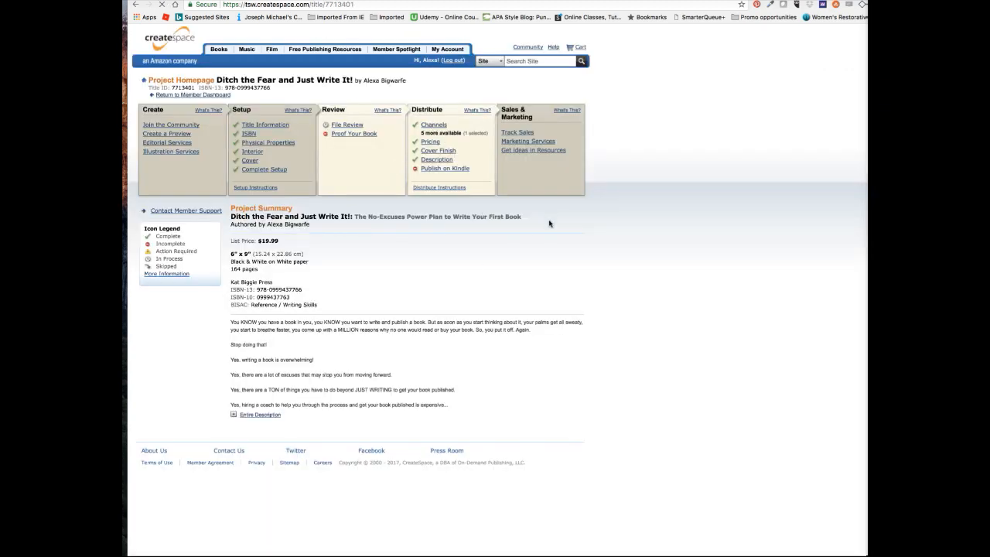
left_click(433, 125)
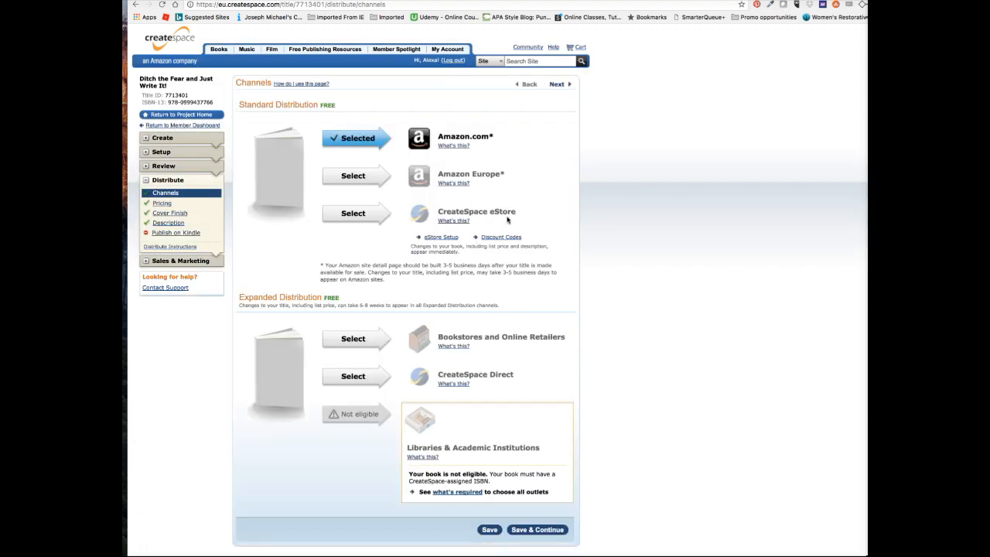
scroll("down", 3)
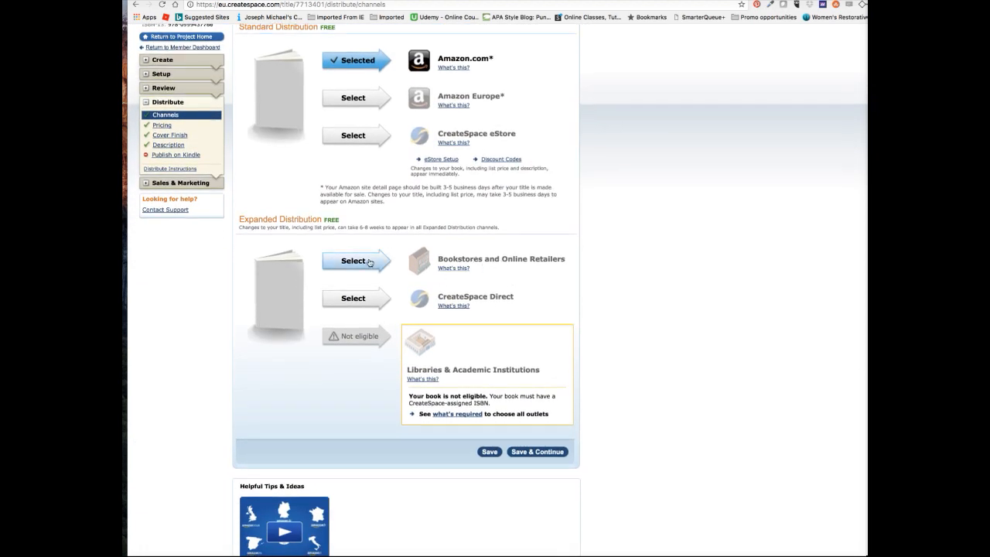
mouse_move(438, 226)
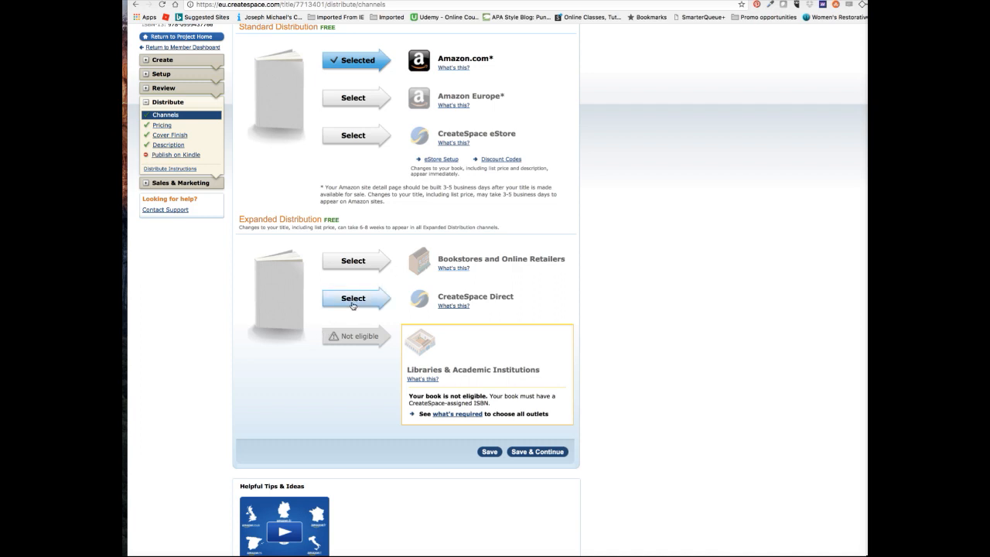
mouse_move(592, 268)
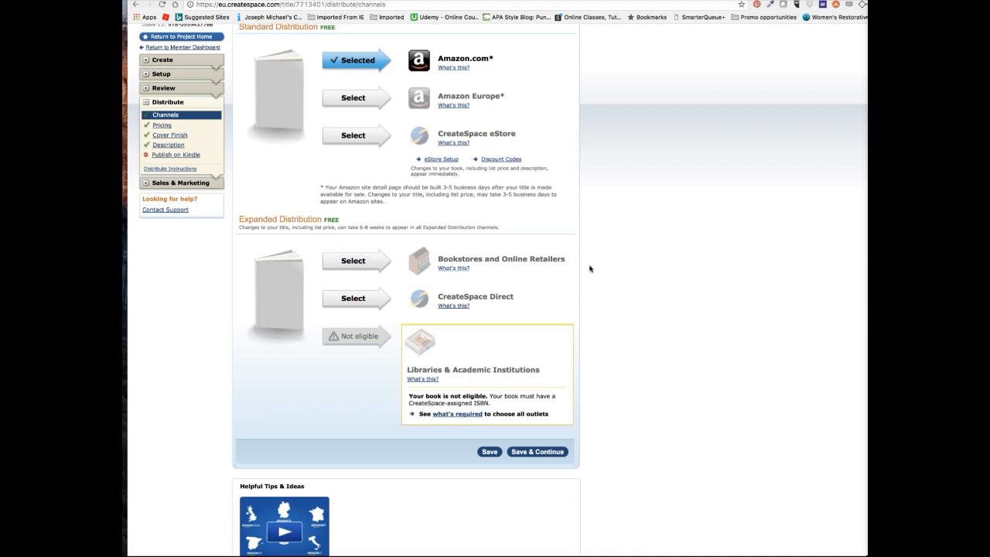
mouse_move(432, 267)
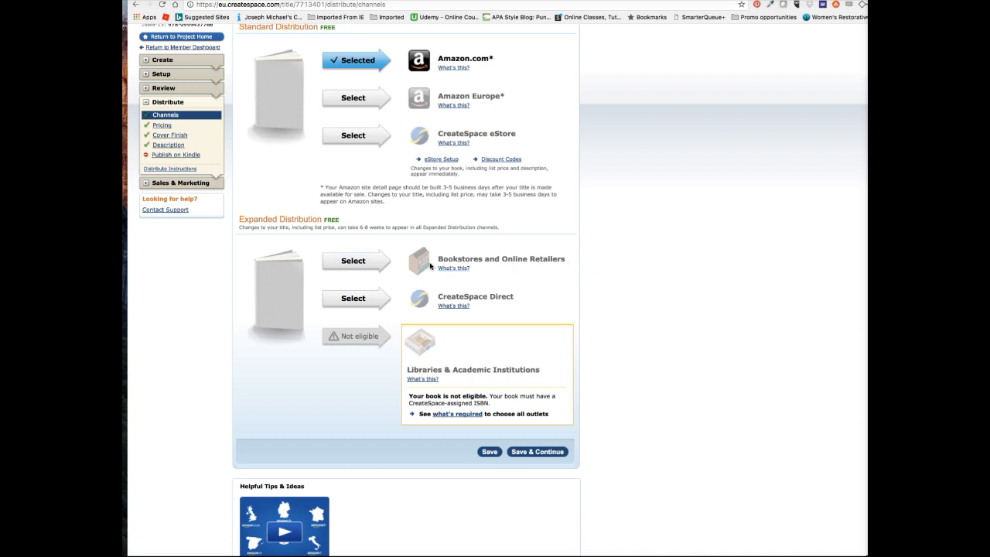
scroll("up", 3)
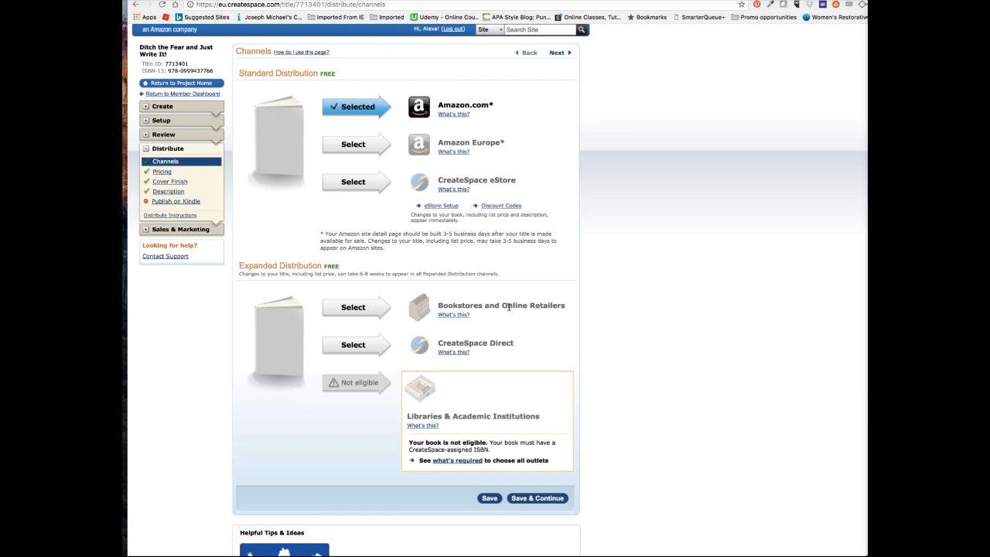
scroll("down", 3)
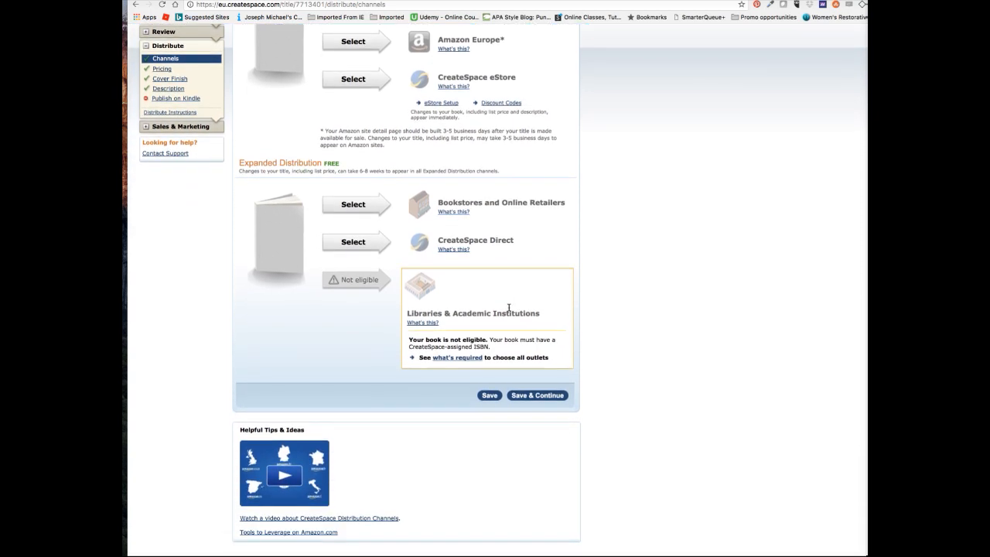
scroll("up", 3)
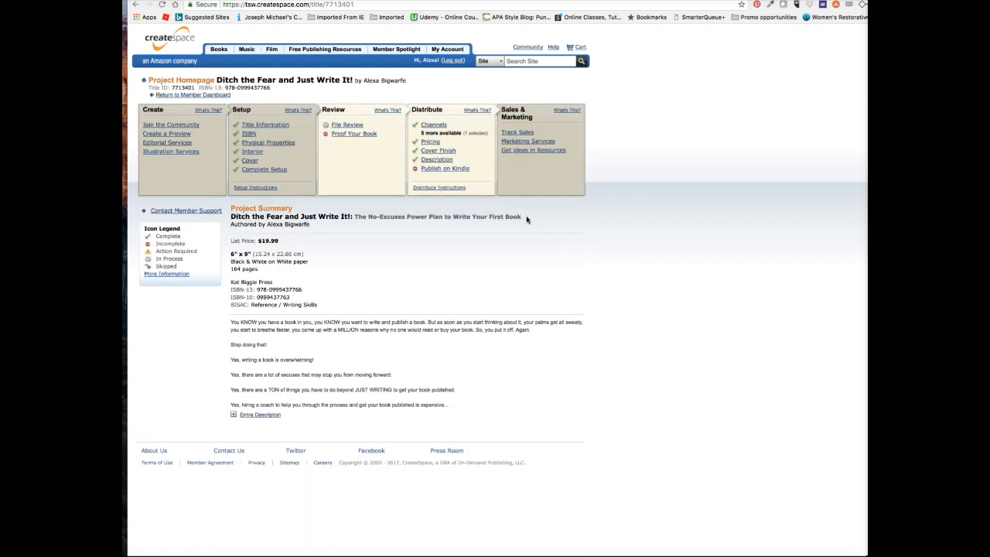
mouse_move(493, 245)
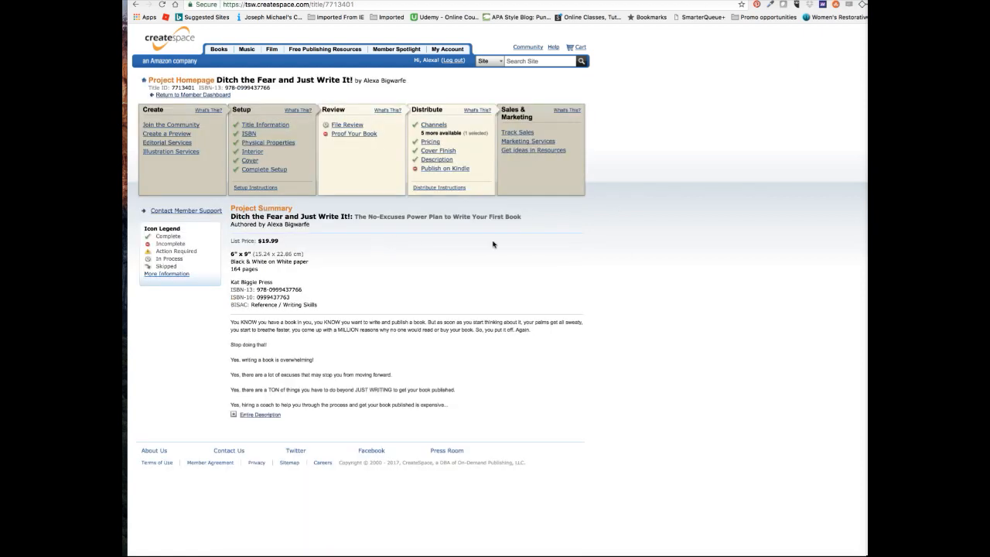
mouse_move(510, 272)
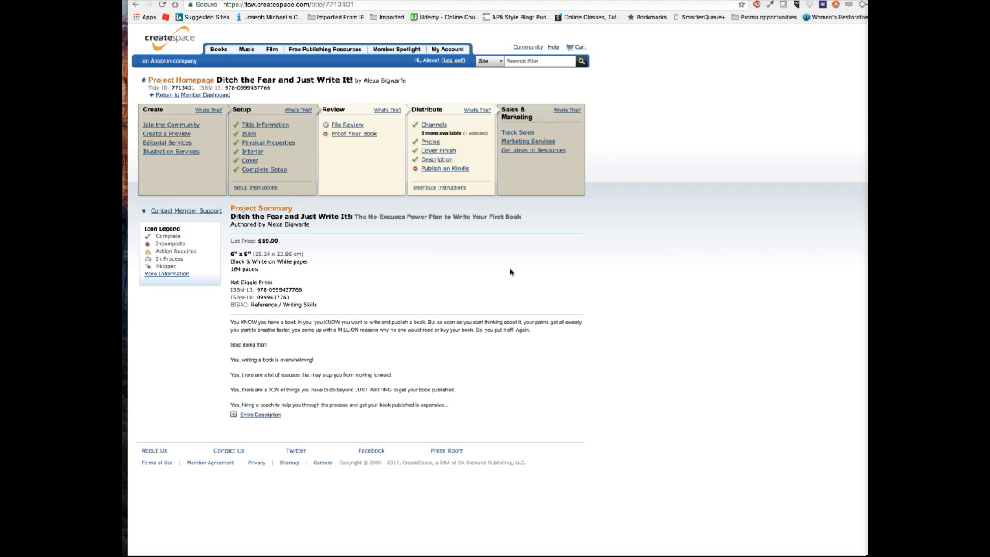
mouse_move(300, 244)
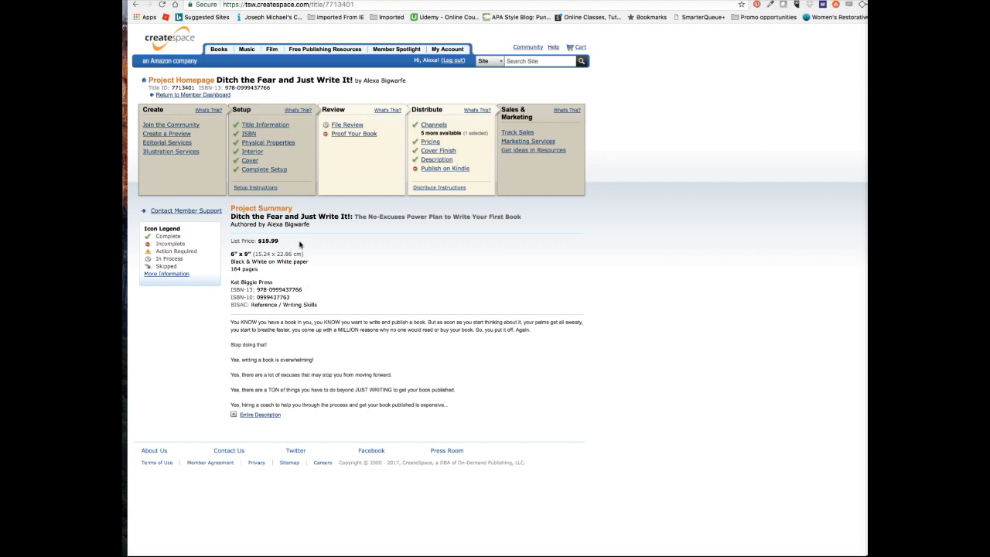
double_click(280, 289)
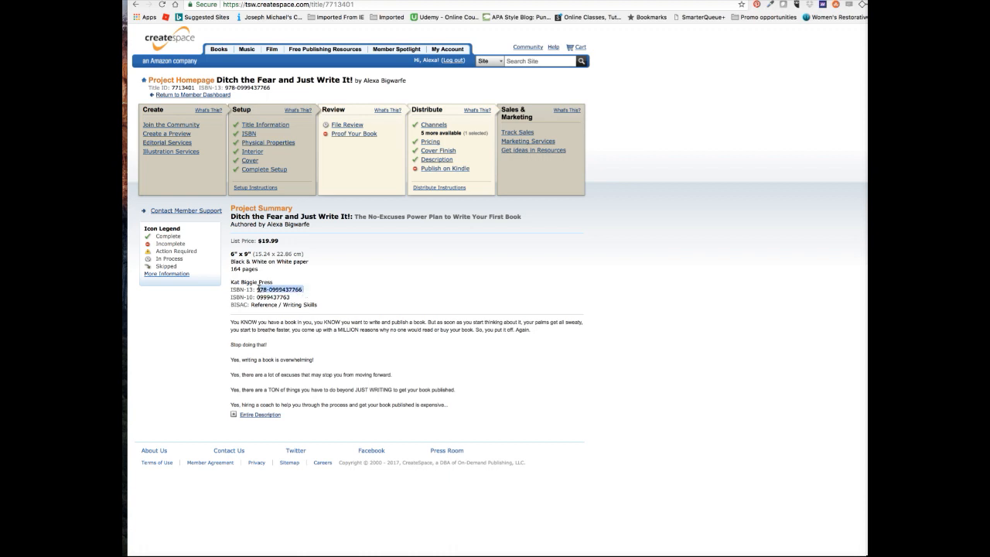
mouse_move(400, 278)
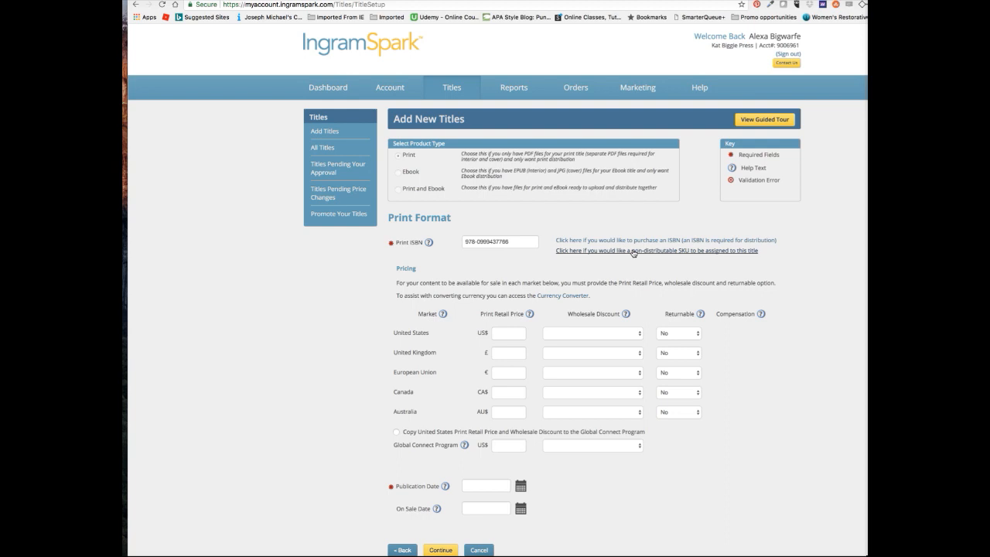
mouse_move(638, 256)
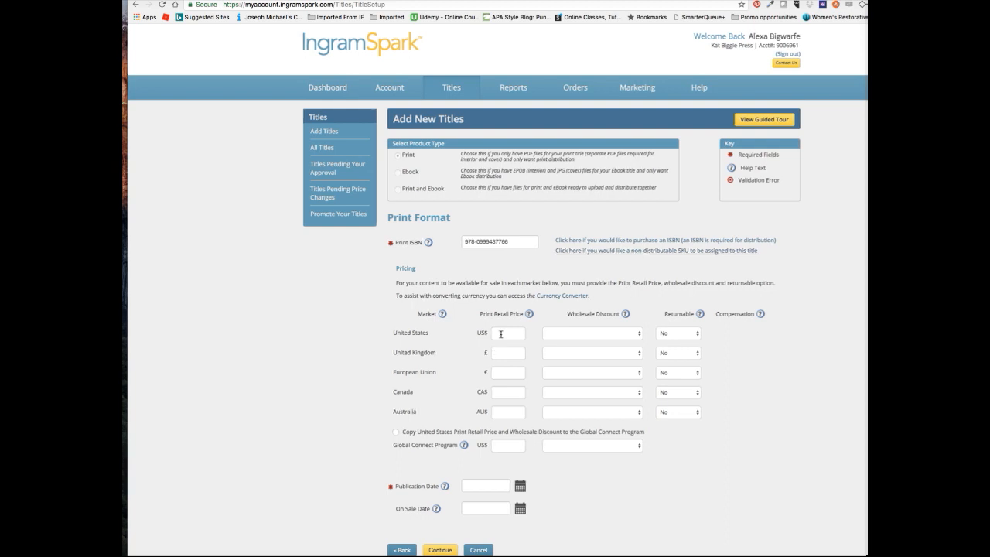
Select IngramSpark's United States retail price field
left_click(508, 333)
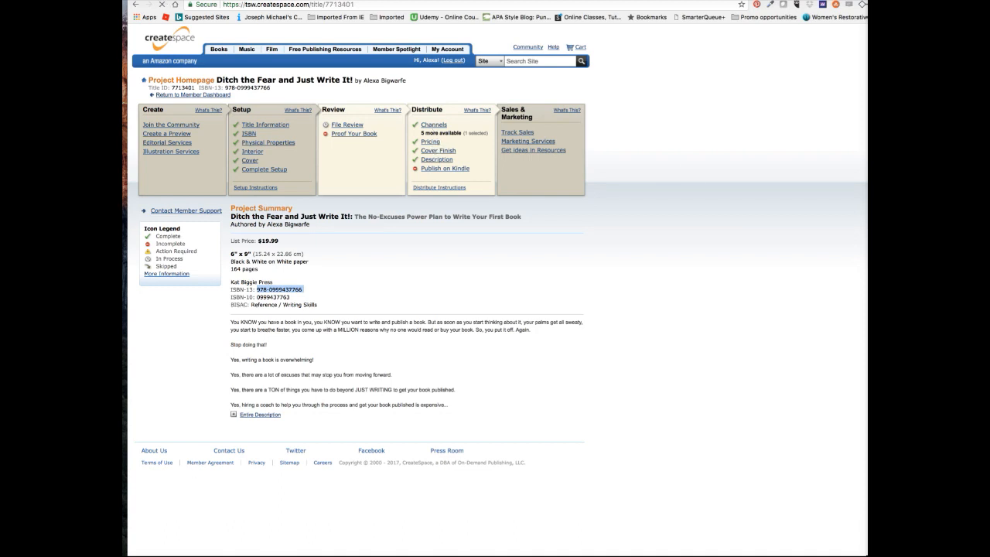
mouse_move(671, 170)
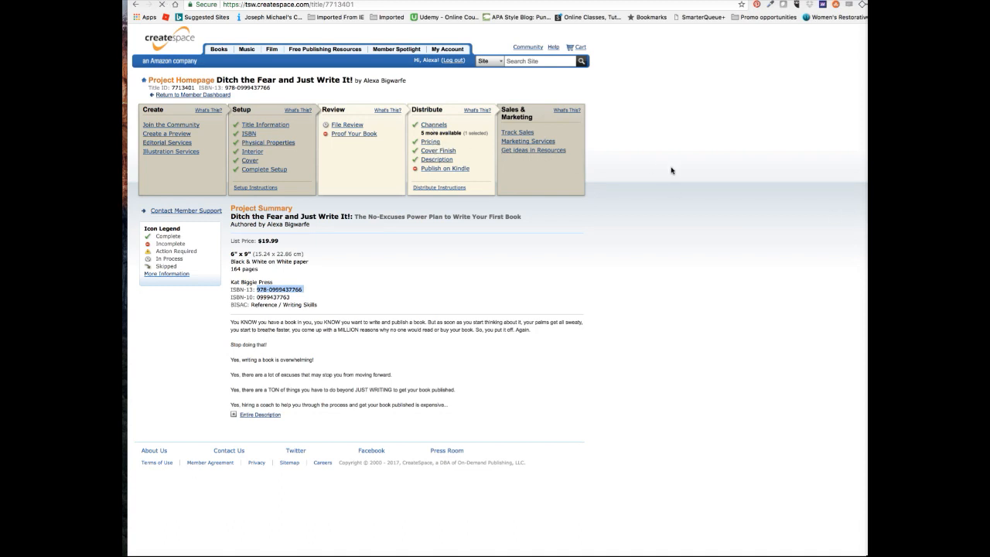
mouse_move(457, 147)
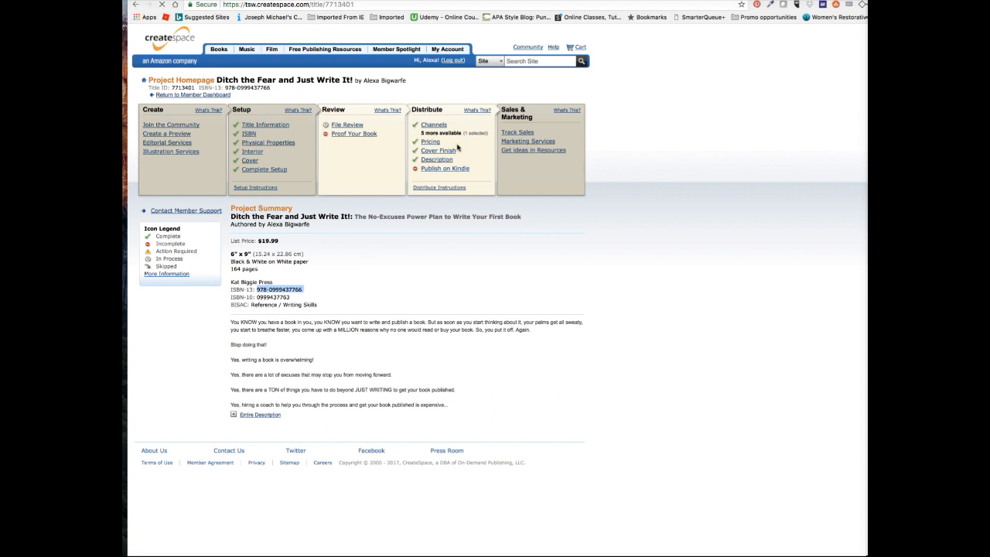
mouse_move(456, 147)
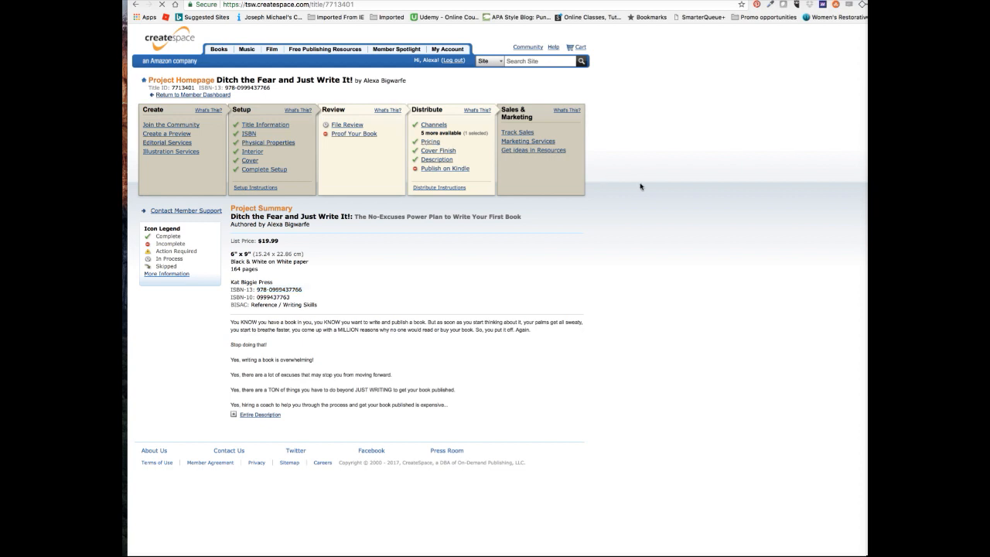
Check the book's CreateSpace pricing: $19.99 list price and $9.18 Amazon.com royalty
left_click(430, 142)
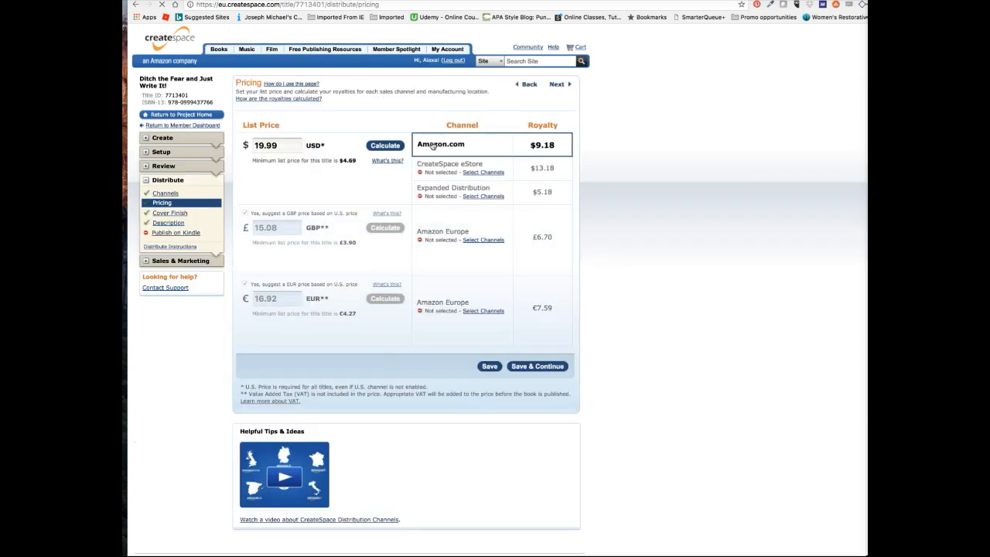
mouse_move(443, 172)
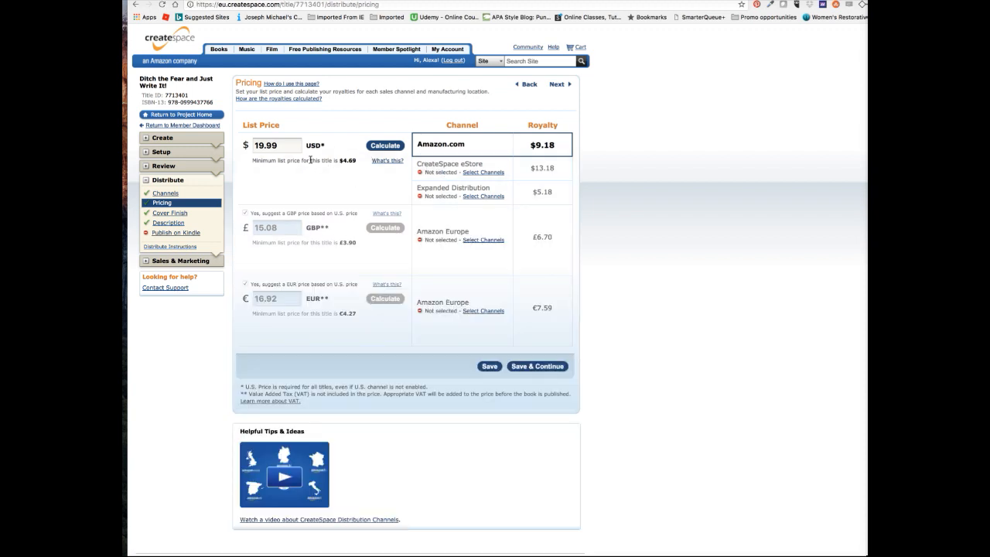
mouse_move(330, 178)
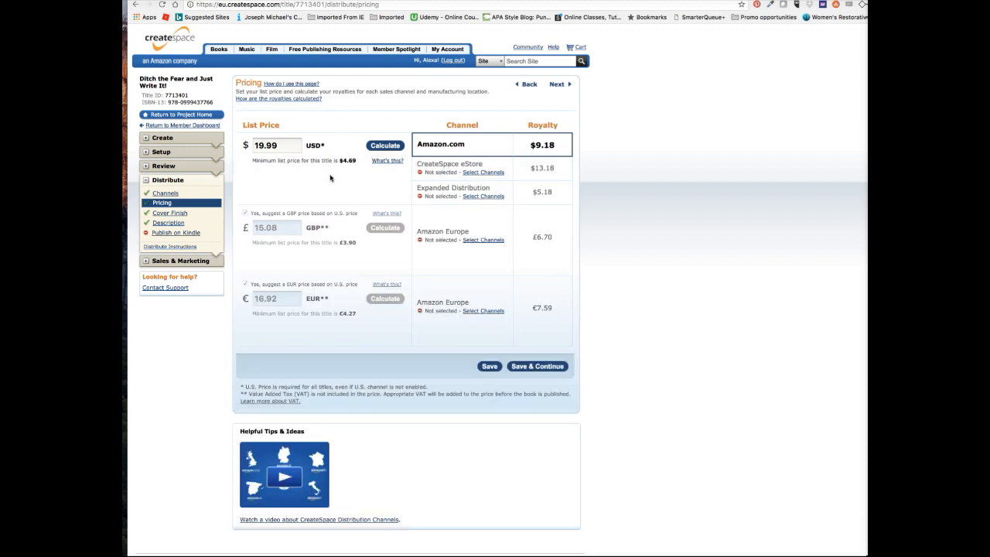
mouse_move(286, 235)
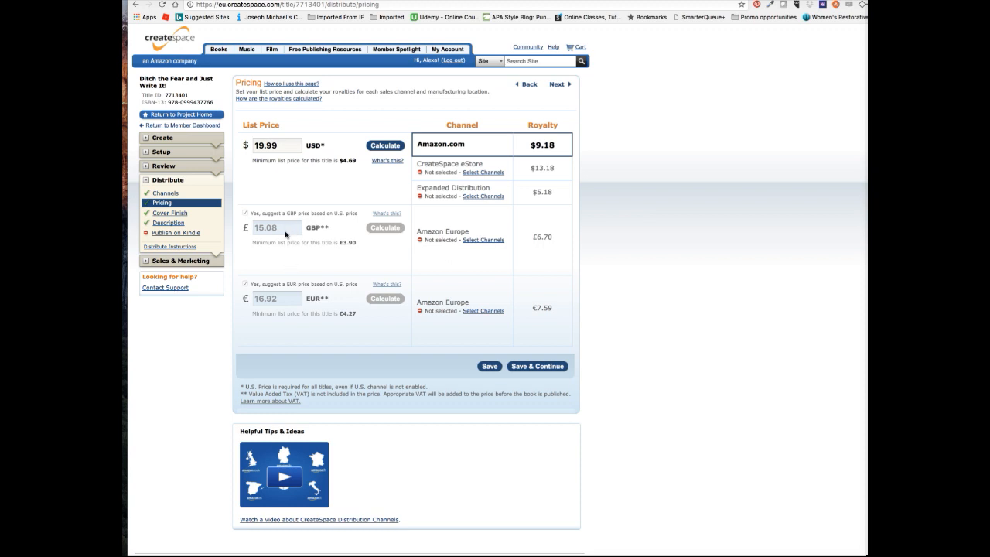
mouse_move(288, 303)
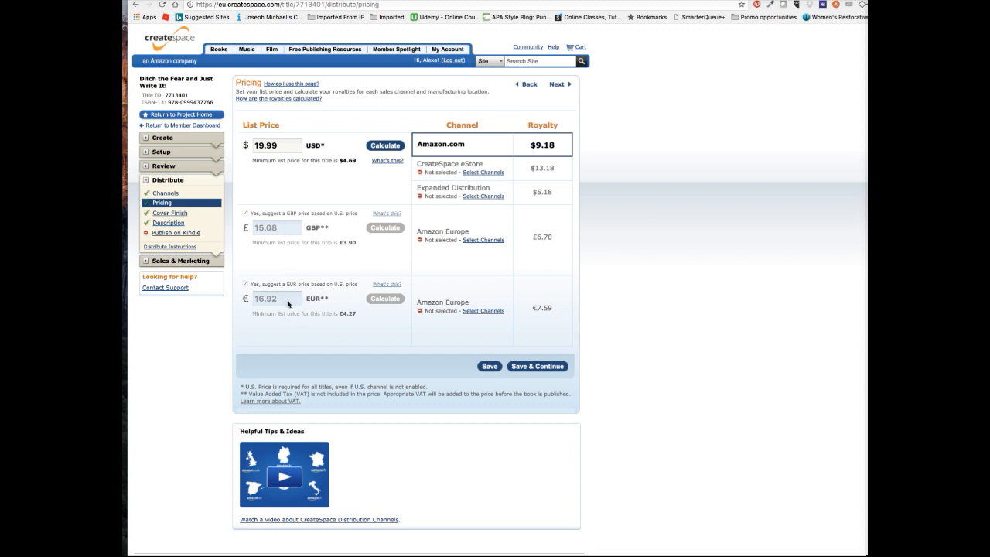
mouse_move(288, 230)
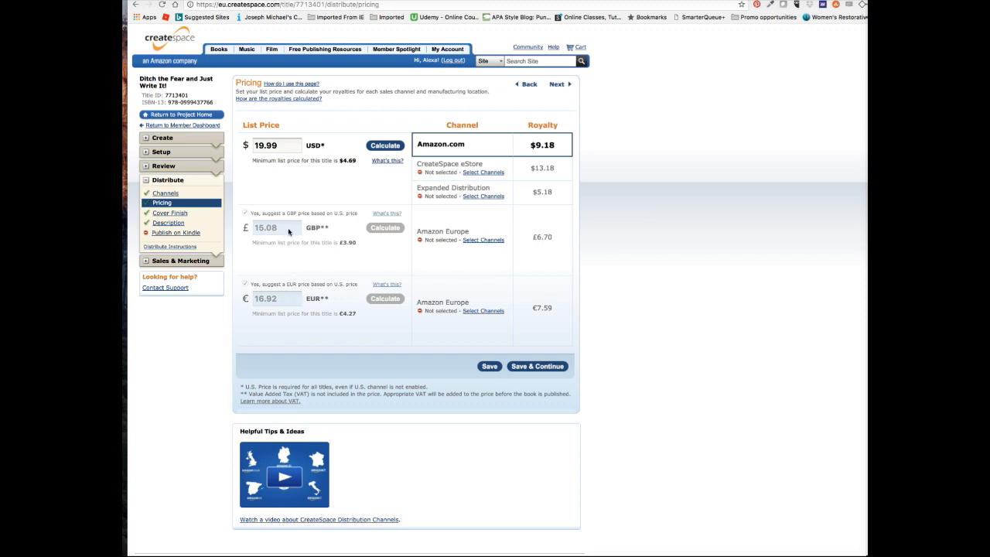
mouse_move(336, 261)
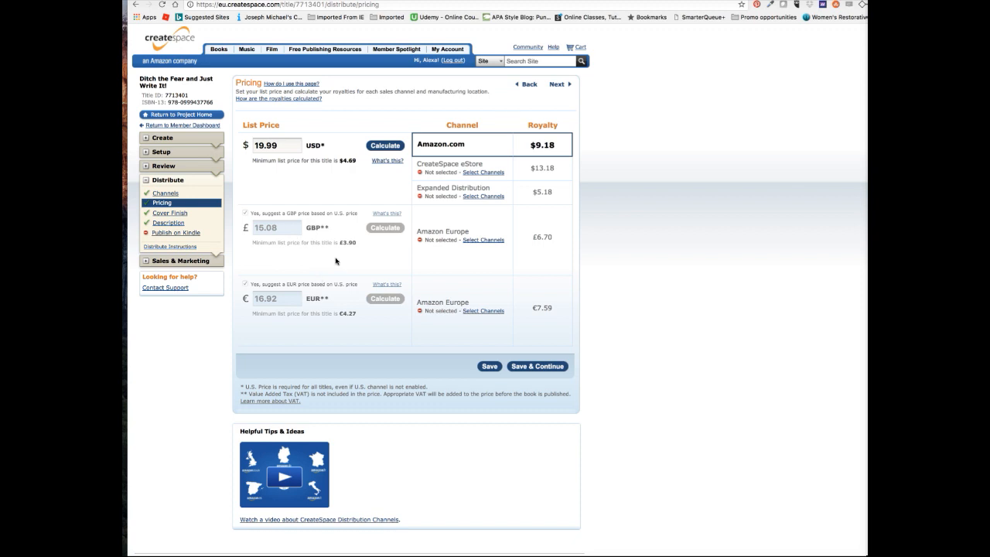
mouse_move(617, 297)
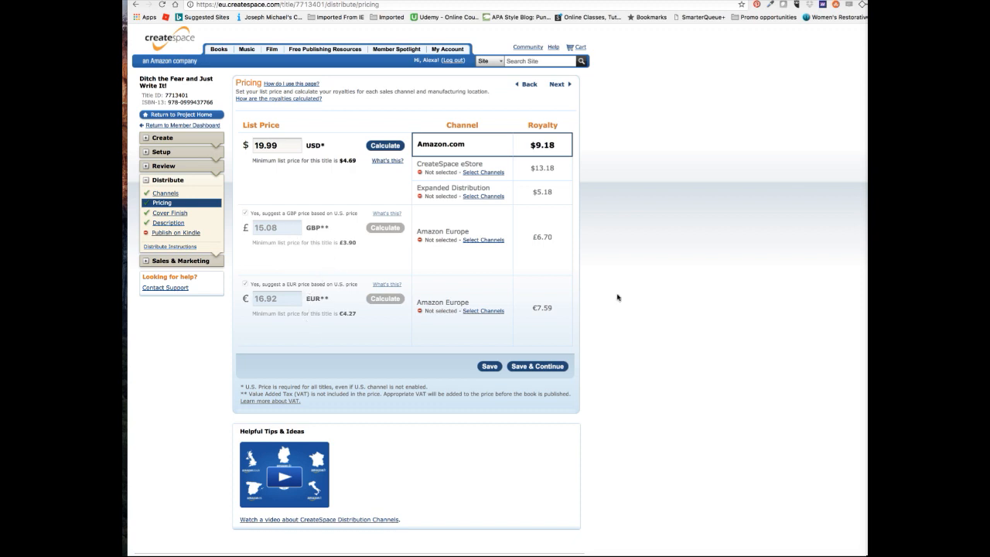
mouse_move(617, 298)
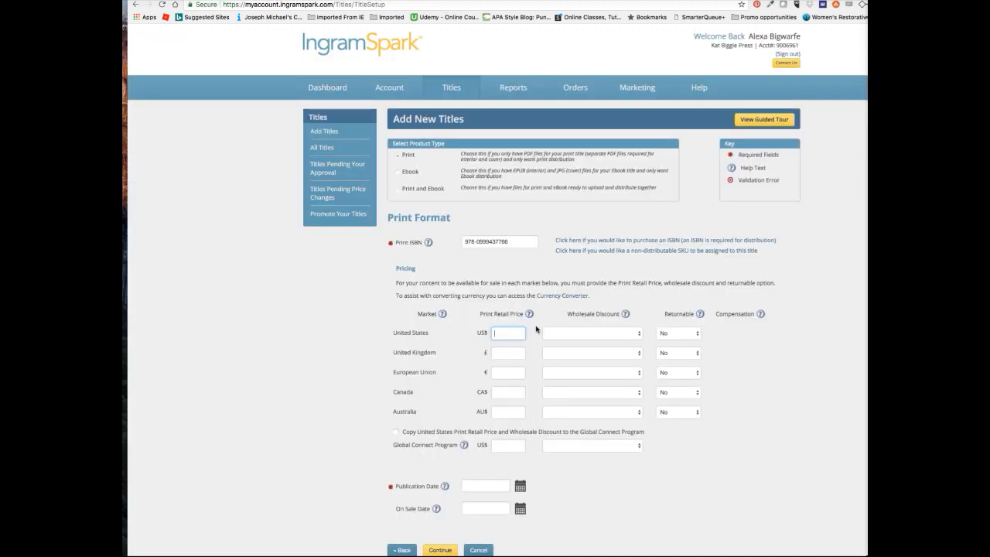
Set the US retail price to 19.99 with 55% trade discount and 'Yes - Deliver' returns
type("19.99")
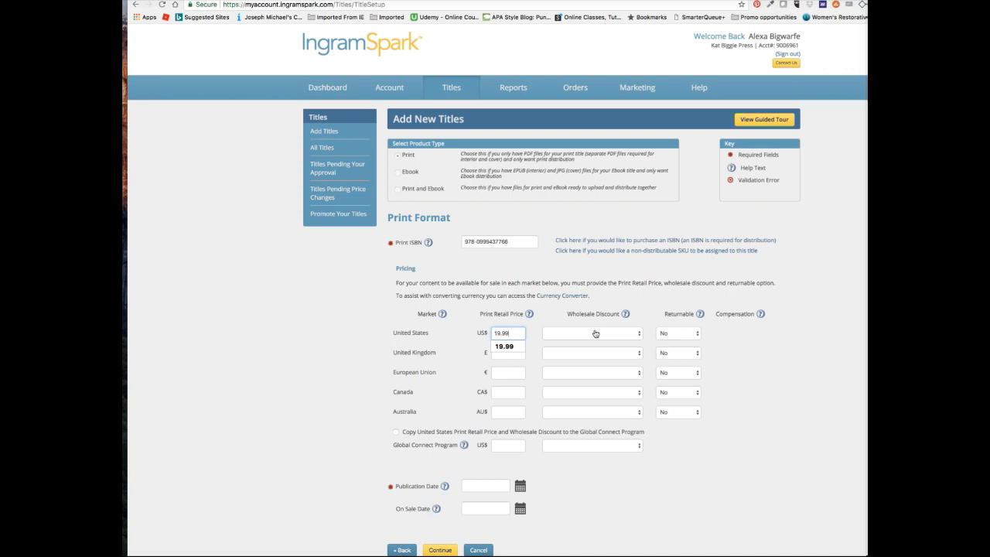
left_click(591, 333)
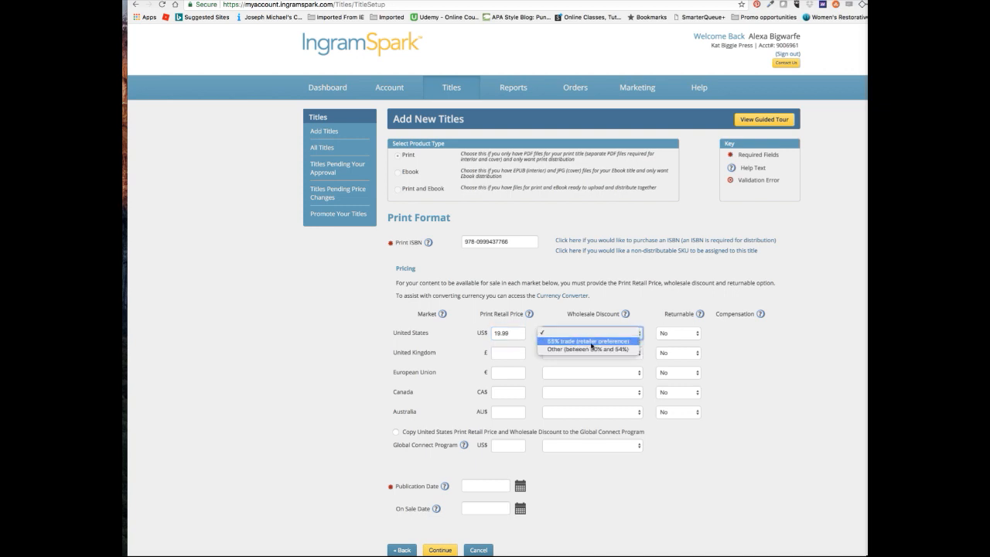
left_click(591, 333)
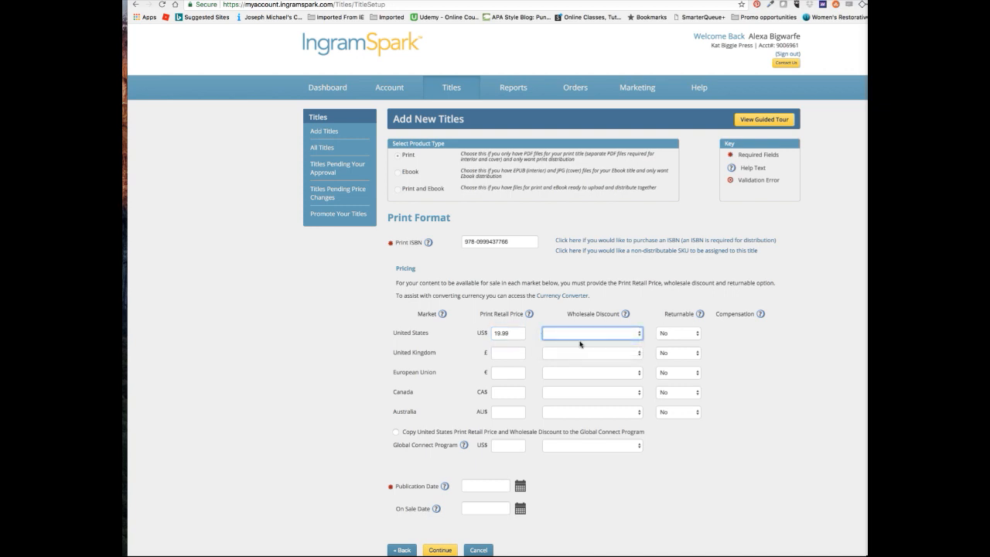
left_click(592, 333)
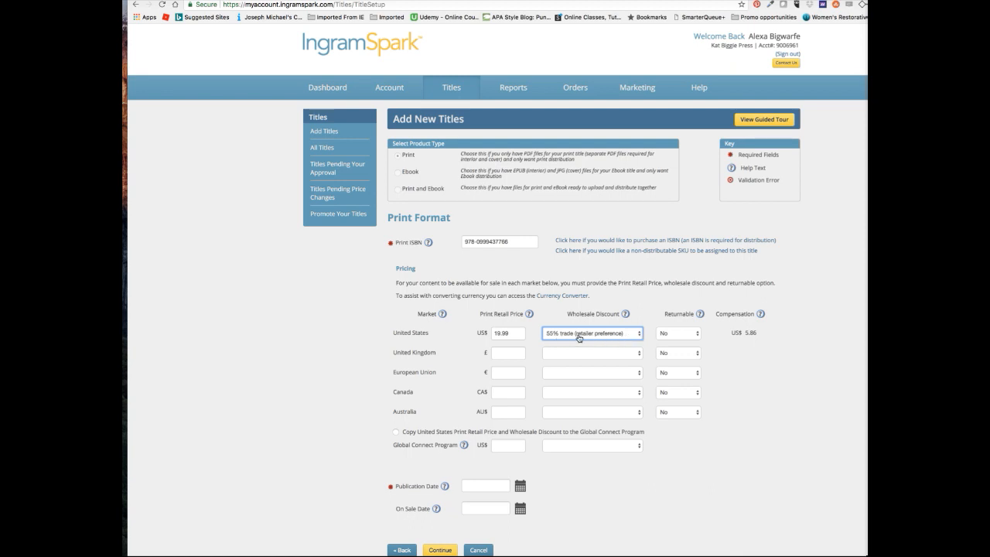
mouse_move(679, 339)
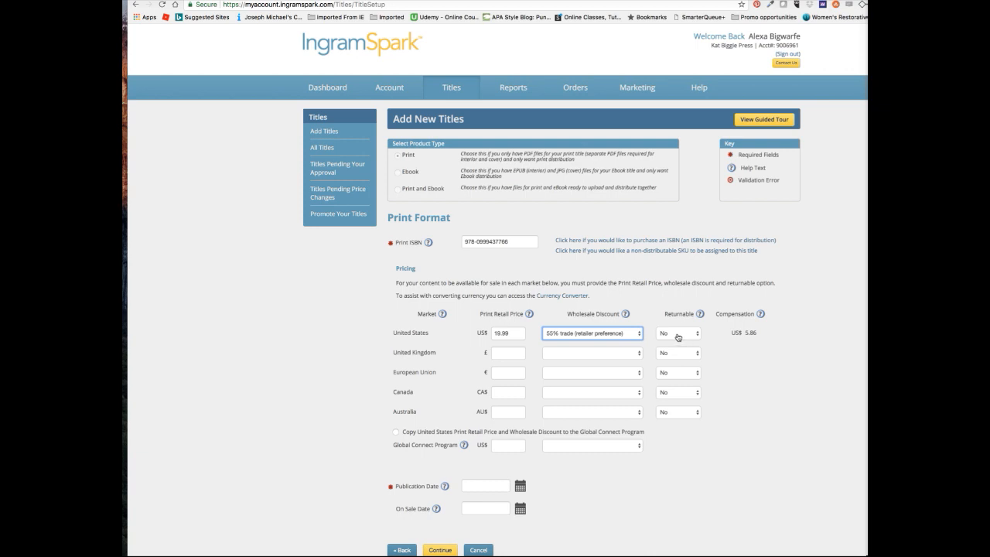
left_click(677, 332)
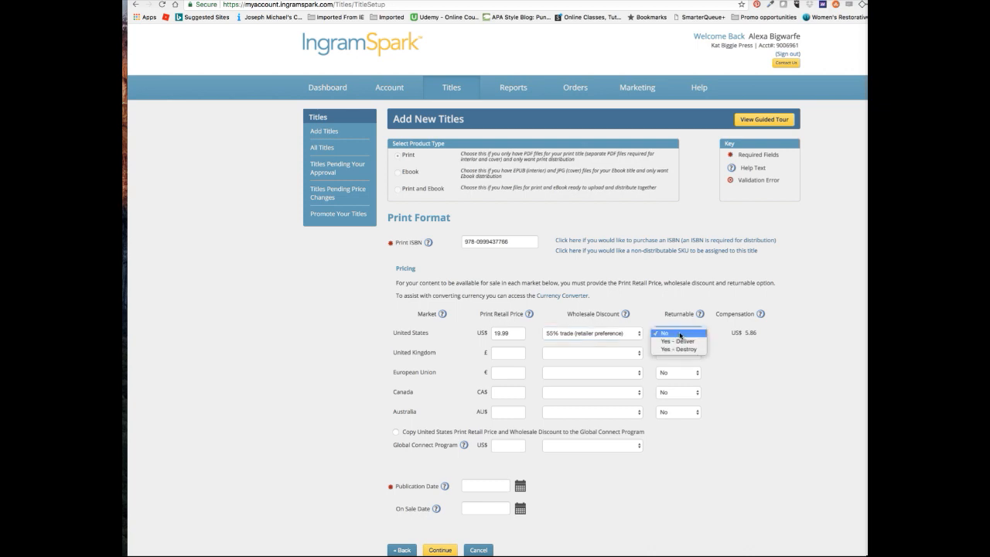
mouse_move(679, 341)
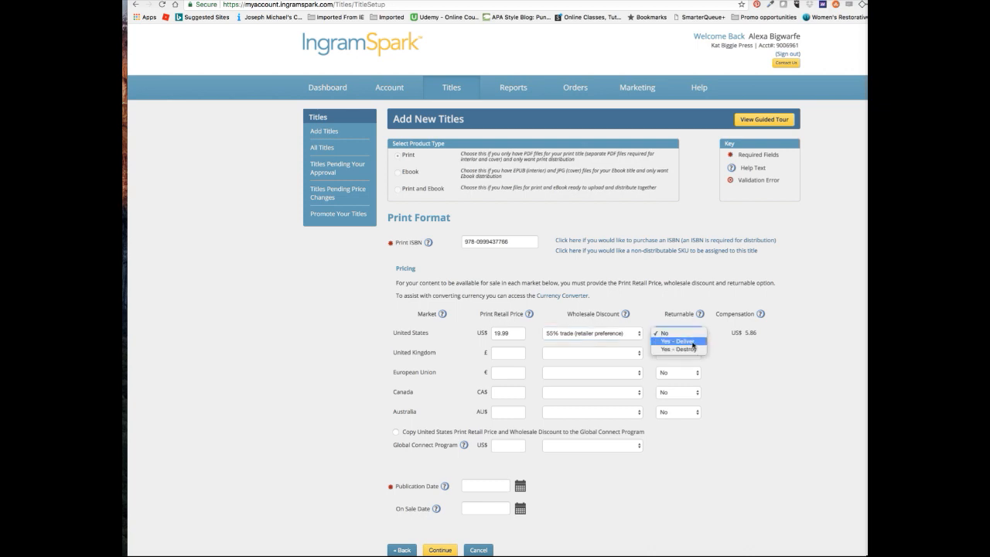
left_click(678, 341)
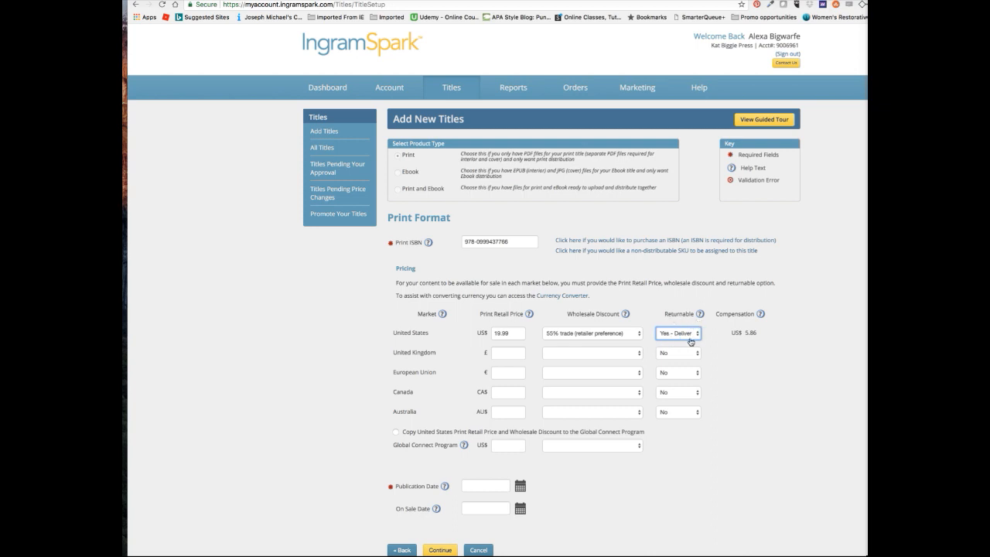
mouse_move(683, 357)
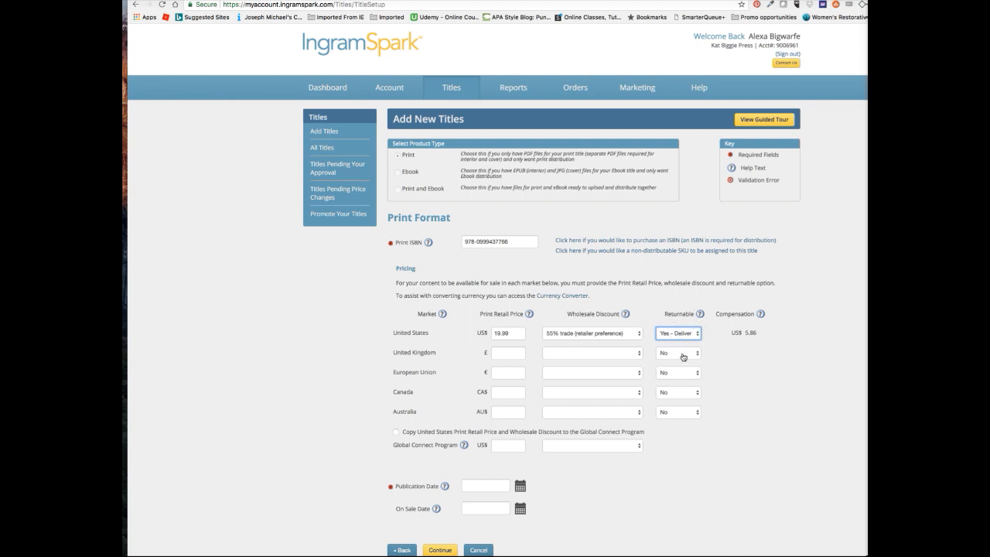
Set UK, EU, Canada and Australia copies to returnable with 'Yes - Destroy'
left_click(677, 353)
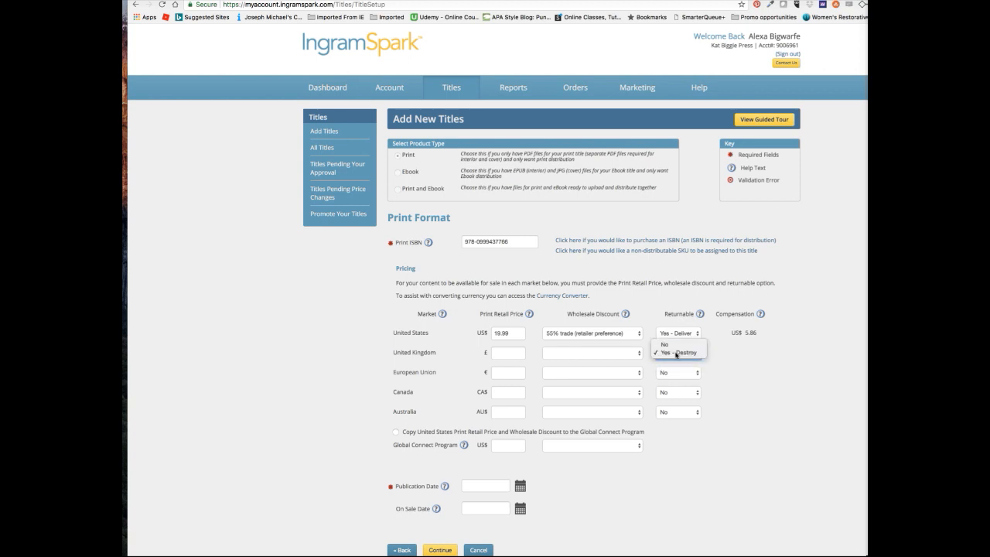
left_click(678, 353)
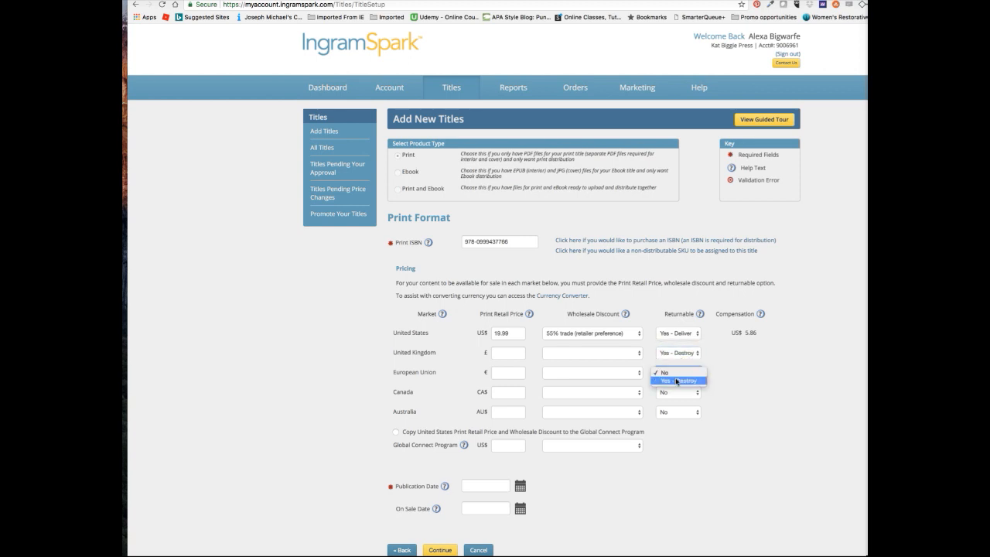
left_click(678, 392)
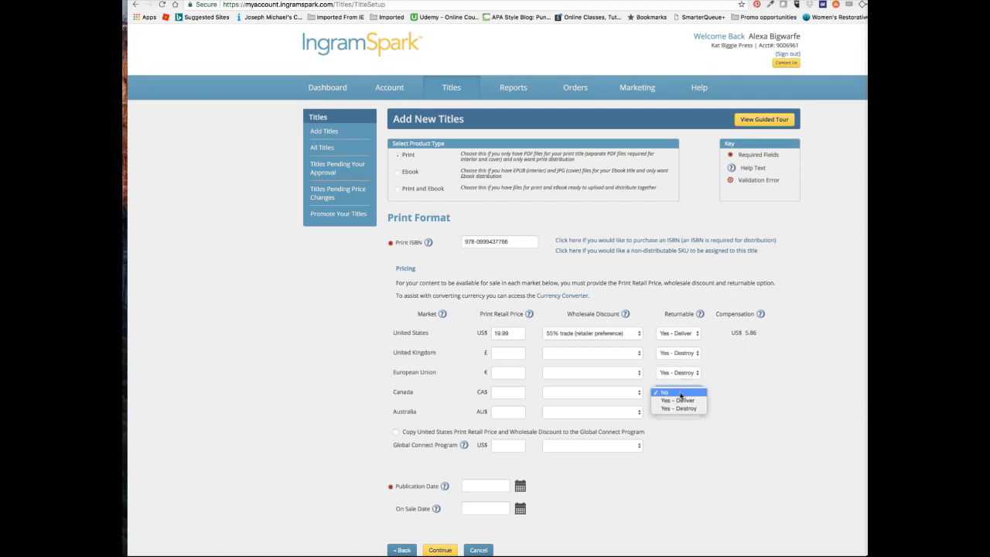
left_click(678, 409)
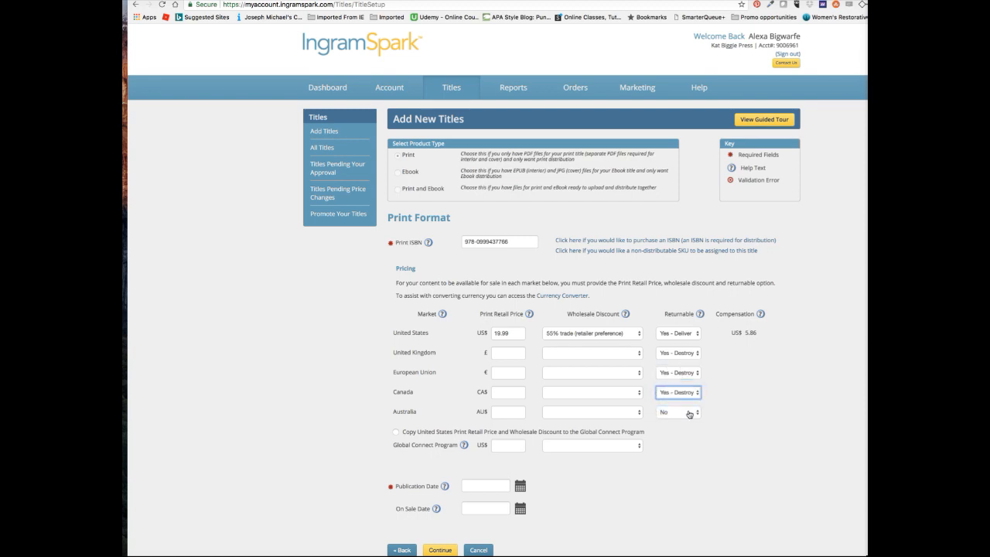
left_click(678, 411)
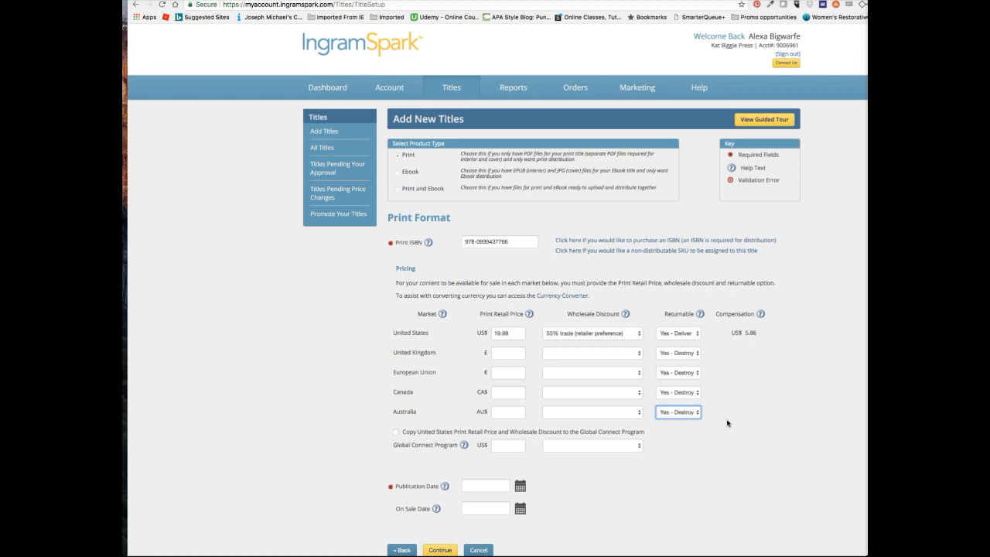
mouse_move(719, 360)
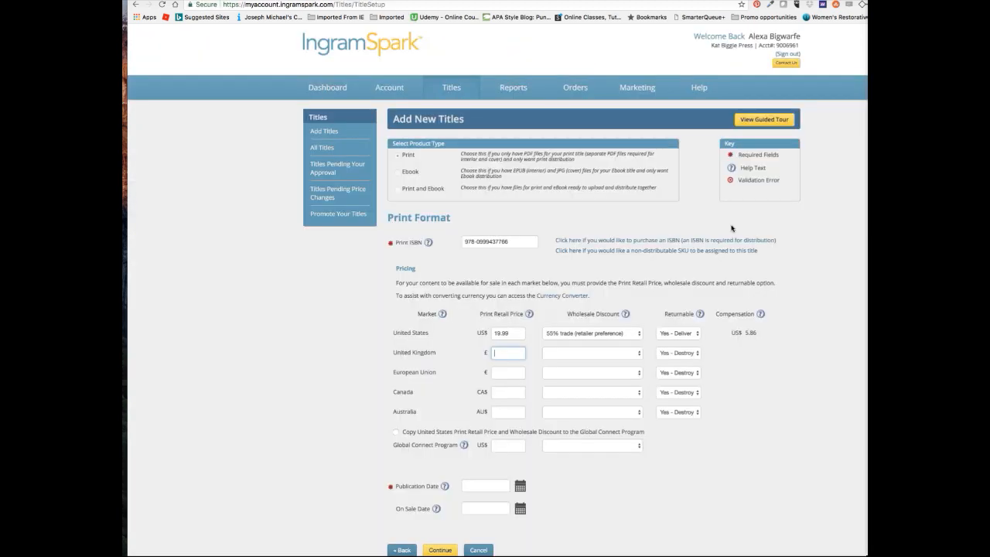
Enter UK £15.50, EU €16.99, Canada CA$24.99 and Australia AU$24.99 prices, each at 55% trade
type("1")
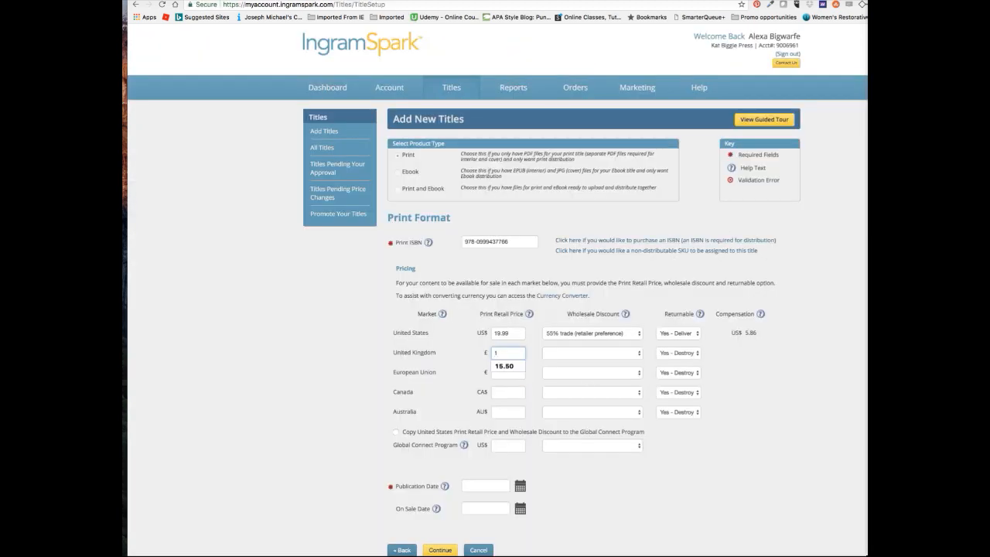
type("5.50")
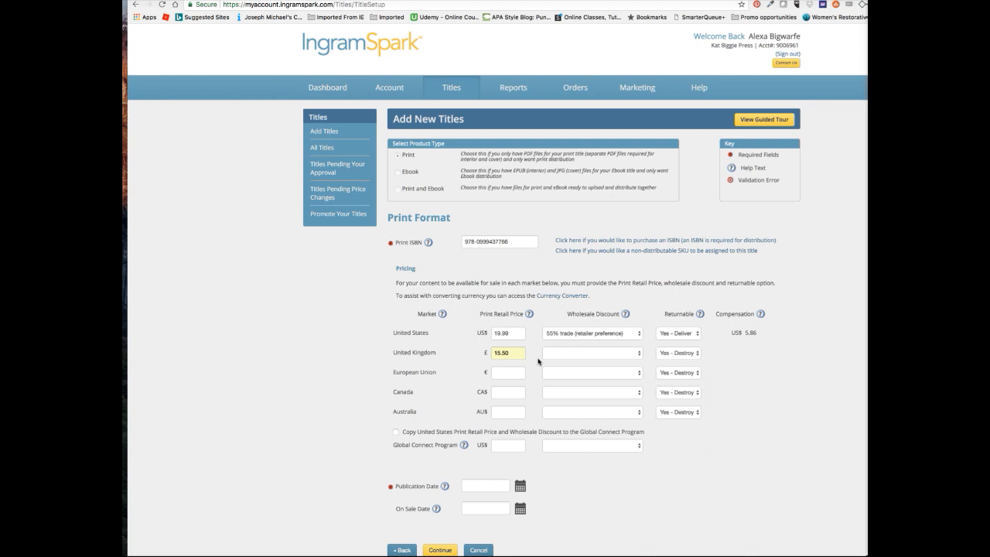
mouse_move(657, 392)
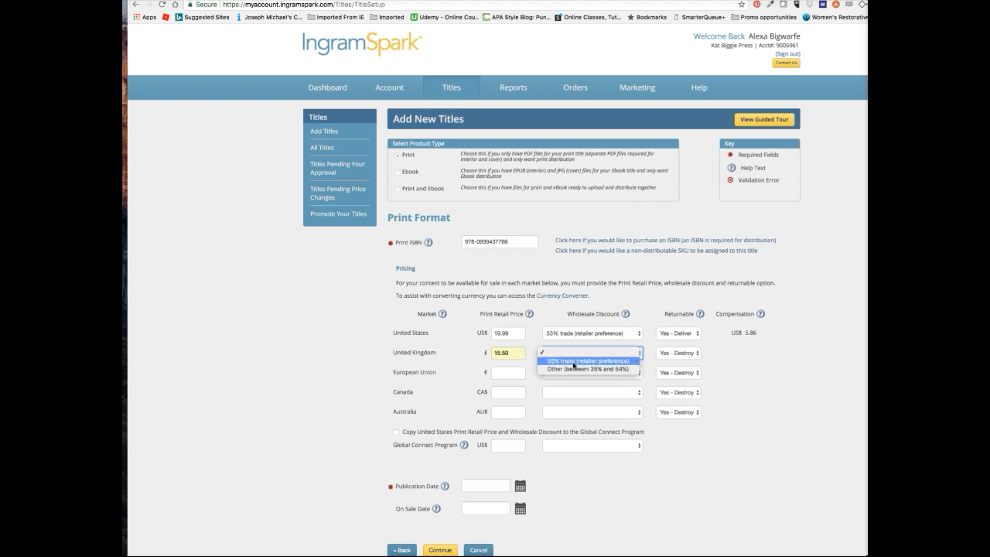
left_click(589, 360)
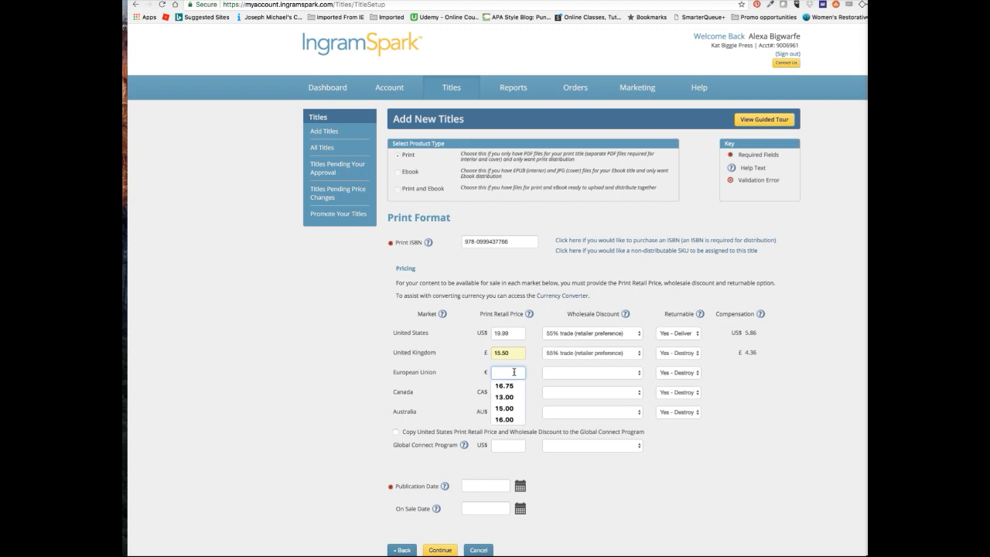
type("16.")
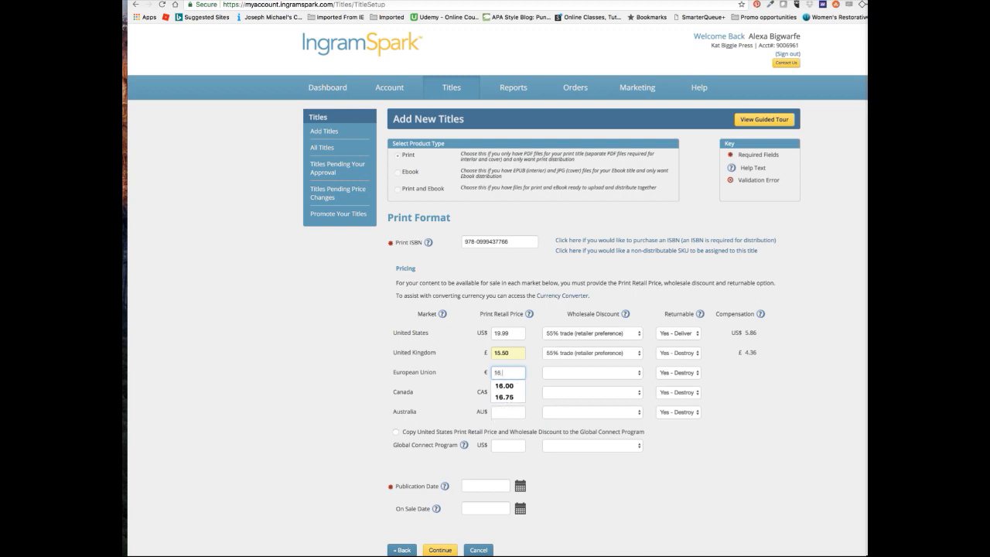
left_click(592, 372)
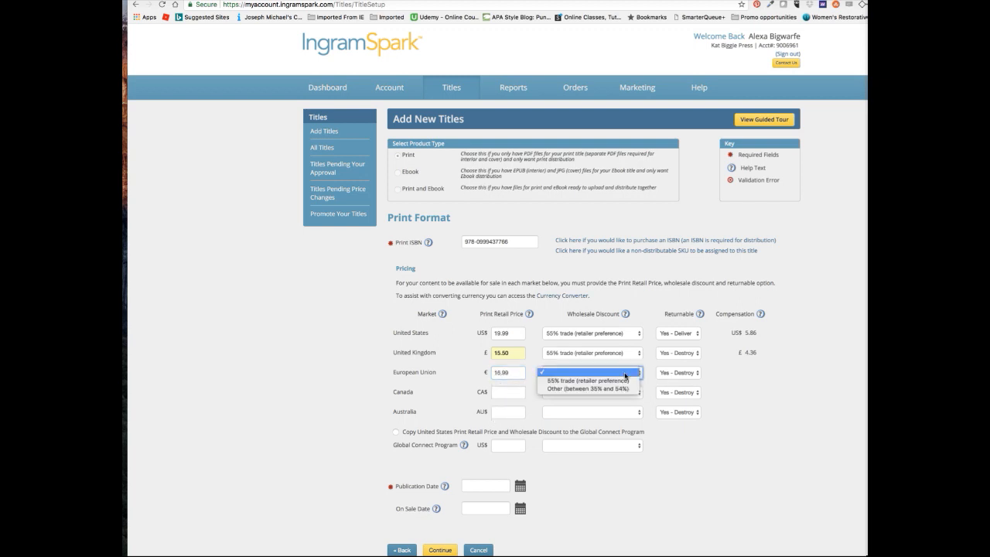
left_click(587, 380)
type("2")
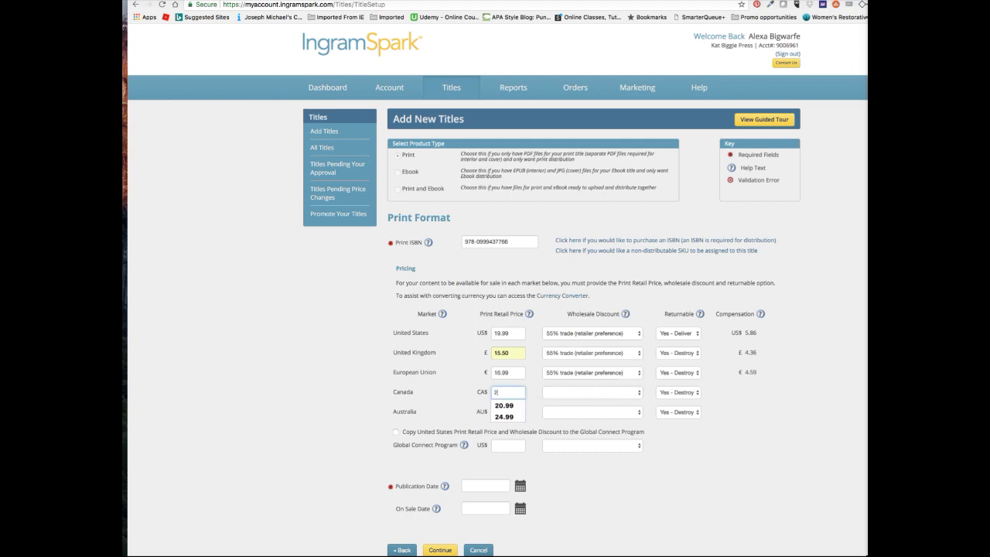
left_click(503, 416)
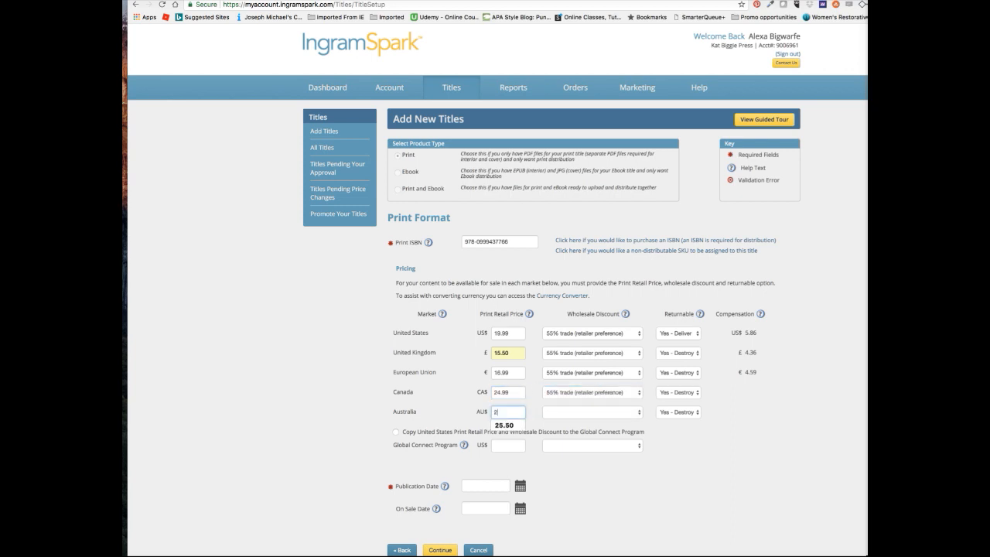
type("24.96")
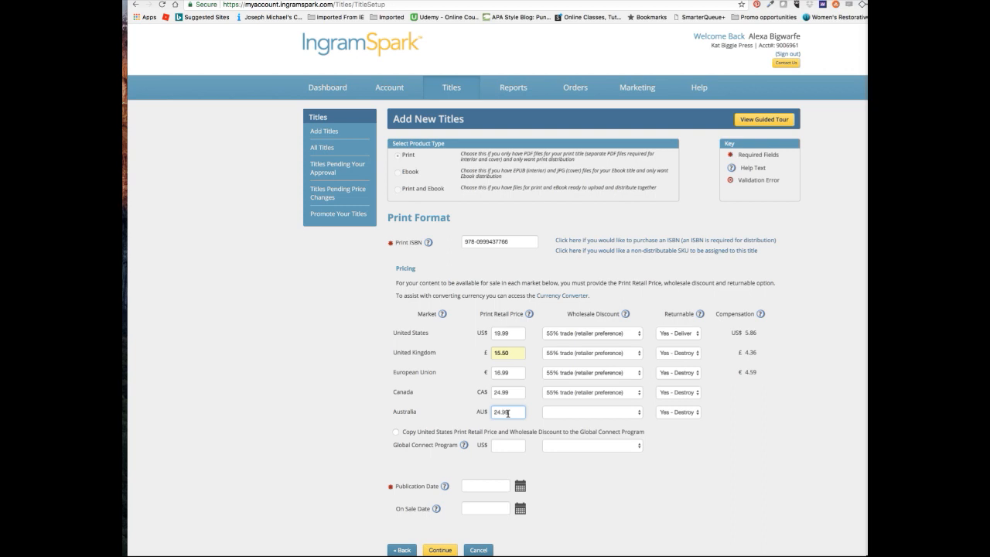
left_click(591, 411)
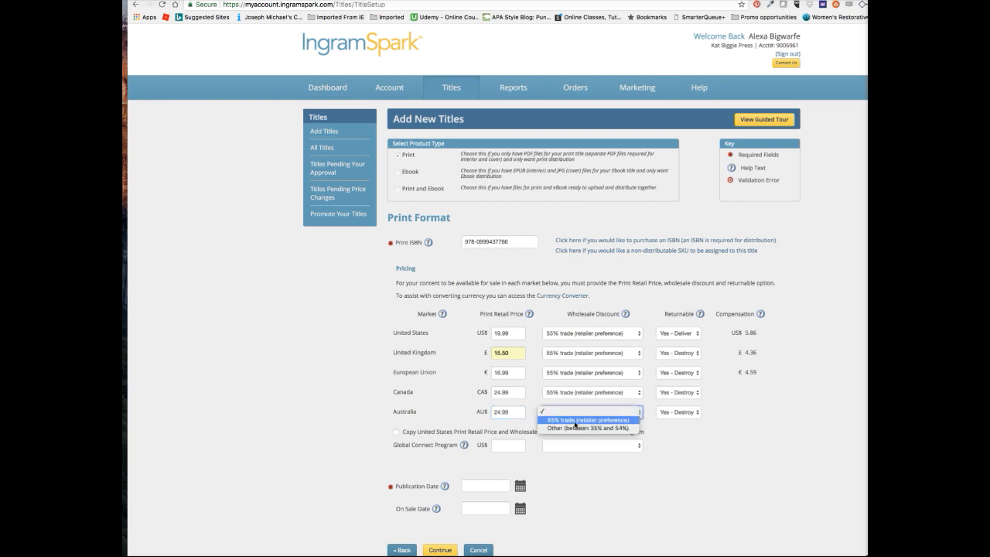
left_click(588, 420)
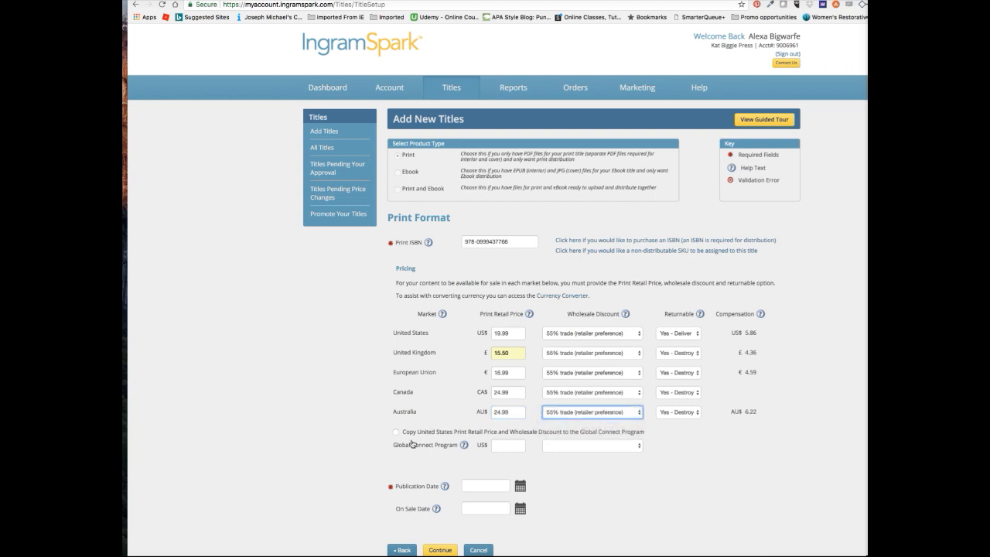
Copy the US $19.99 price and 55% discount to Global Connect, then read its help
left_click(395, 431)
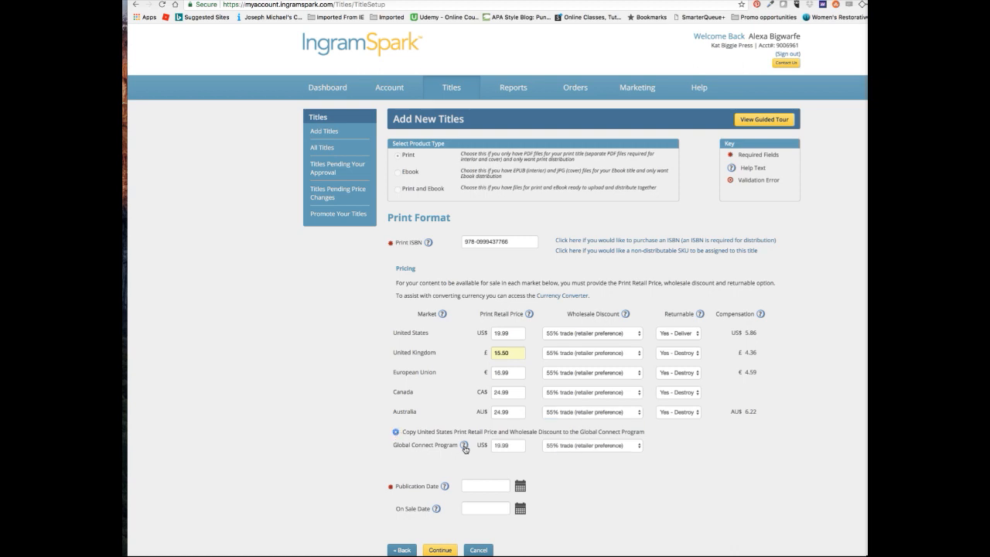
left_click(464, 445)
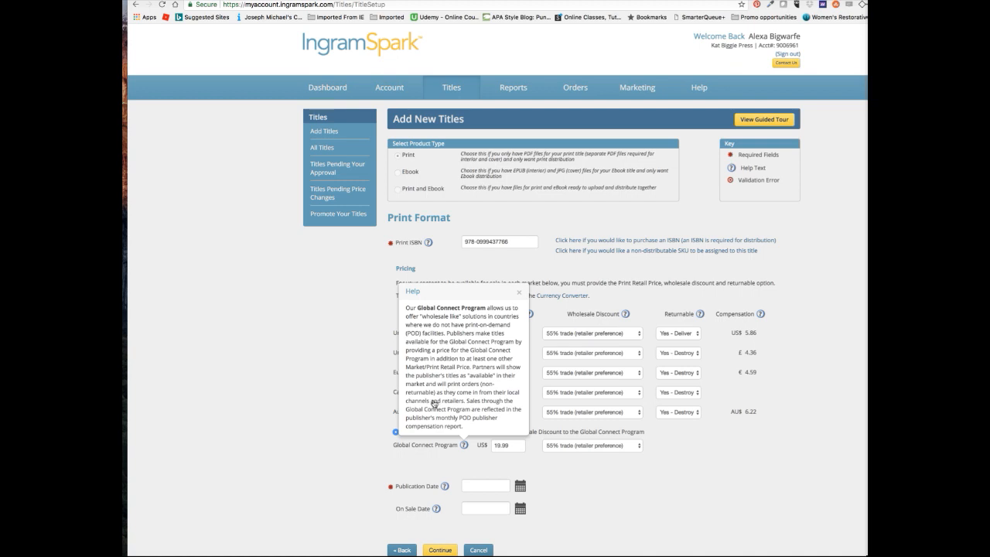
mouse_move(467, 383)
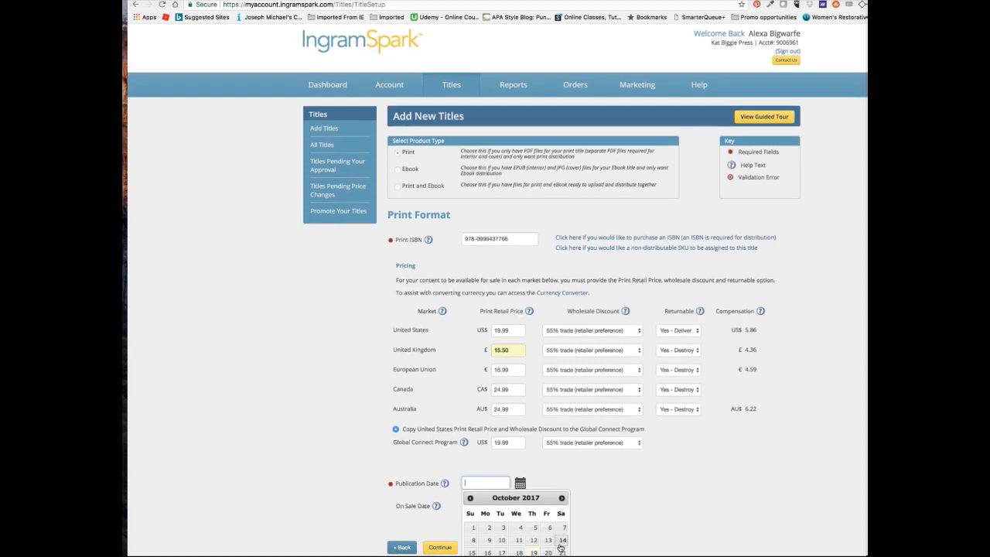
Pick Publication Date 10/19/2017 and On Sale Date 11/01/2017 from the calendars
left_click(561, 497)
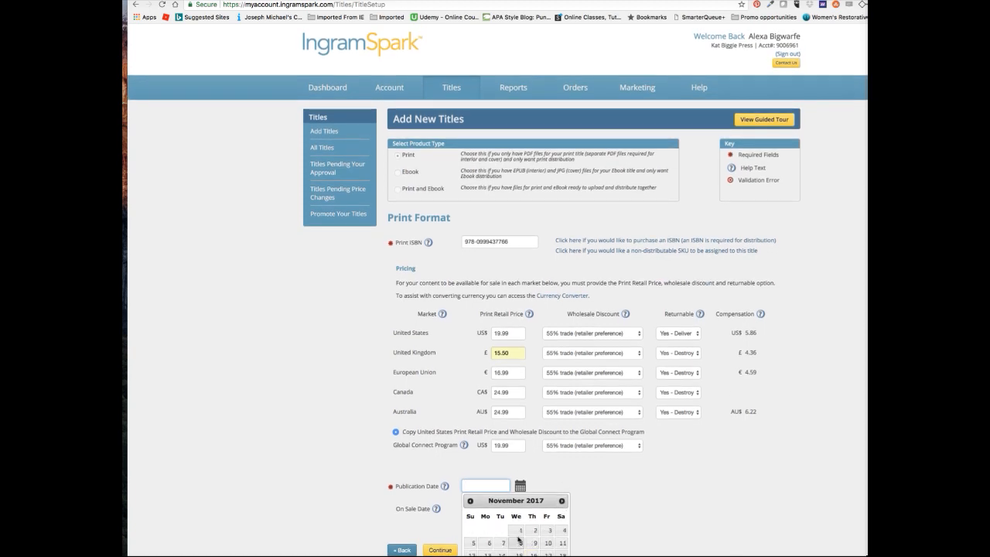
left_click(519, 529)
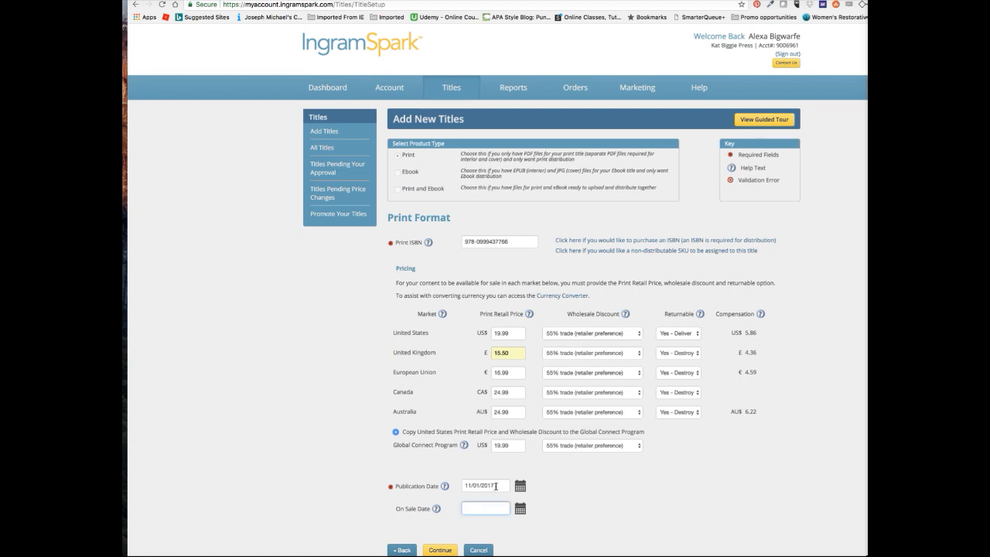
left_click(520, 486)
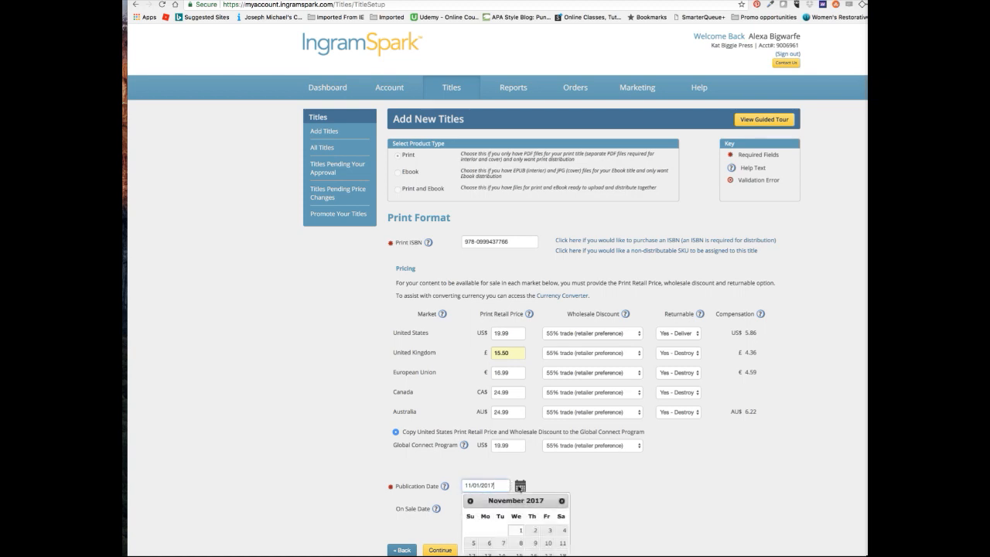
left_click(469, 500)
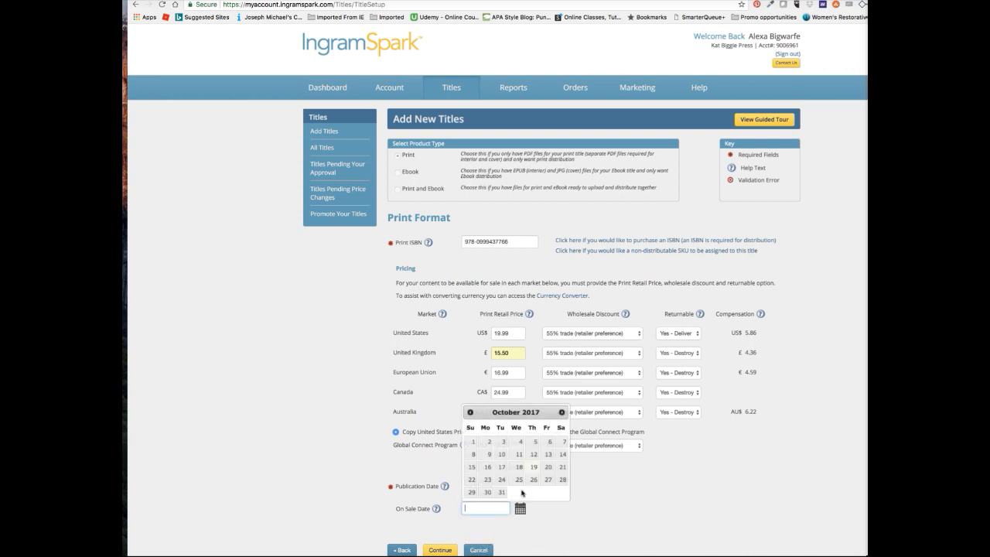
left_click(563, 411)
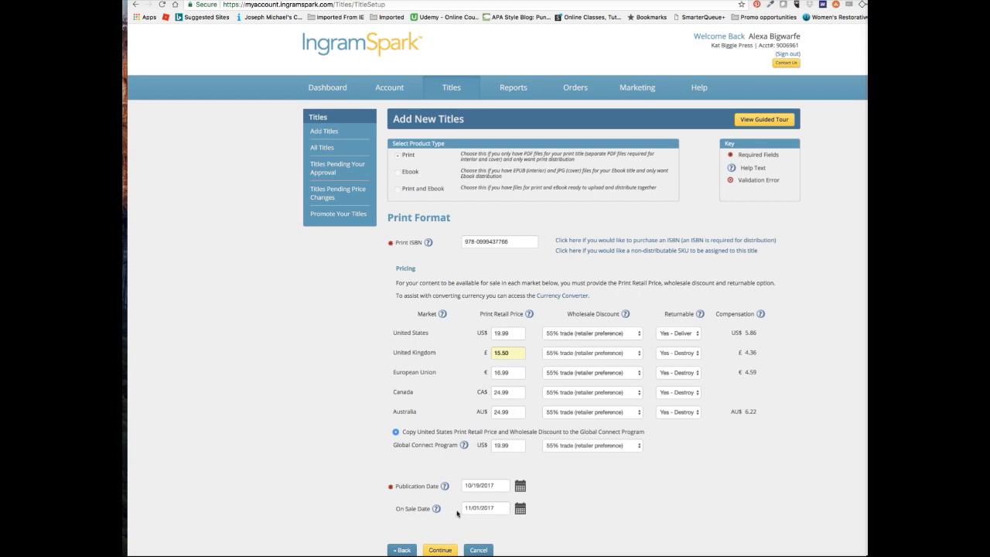
mouse_move(614, 515)
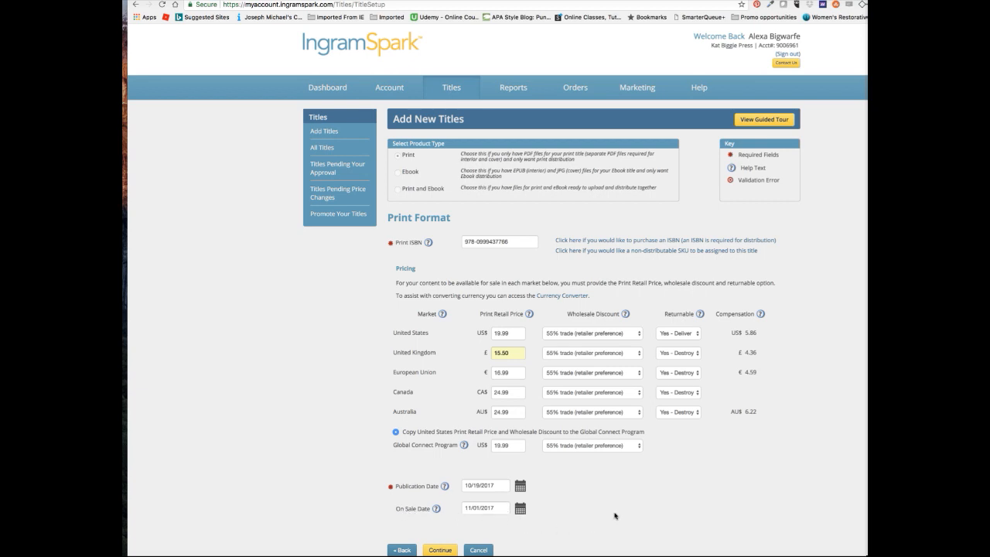
Save the title and accept the future on-sale-date warning
left_click(440, 549)
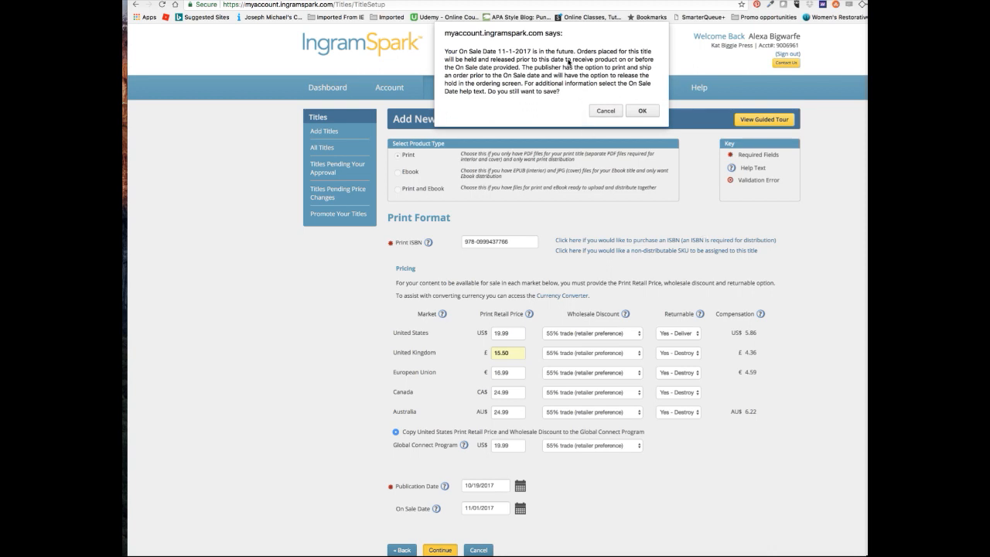
mouse_move(595, 60)
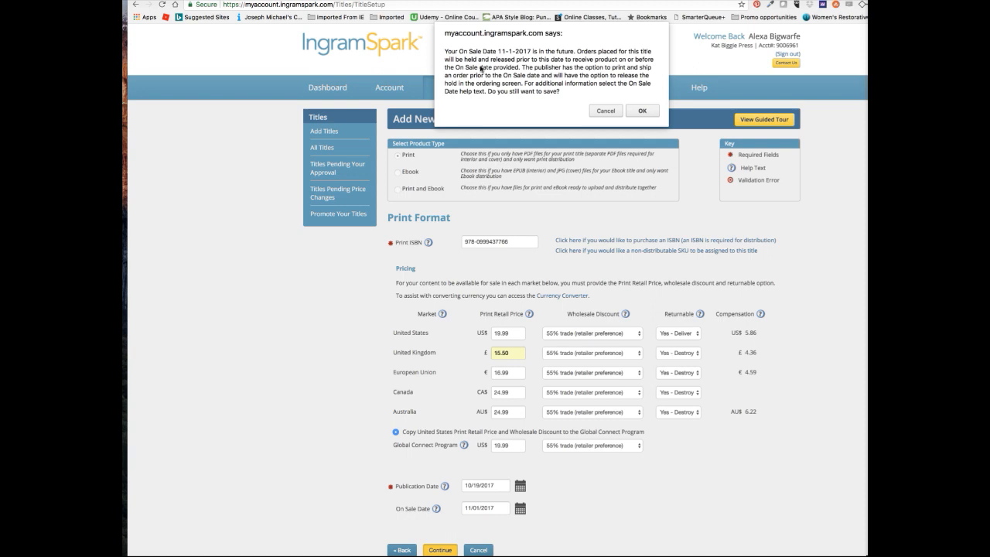
mouse_move(573, 83)
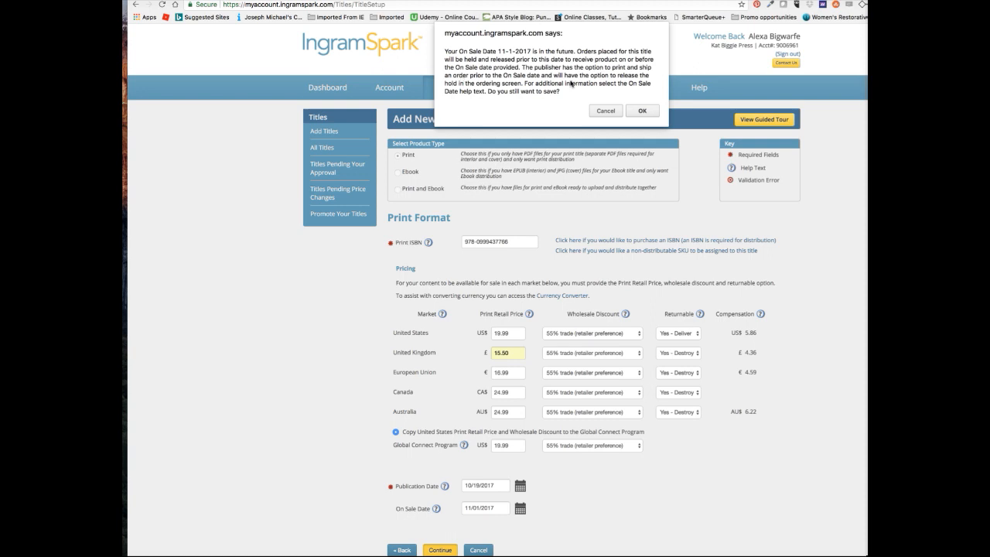
mouse_move(545, 96)
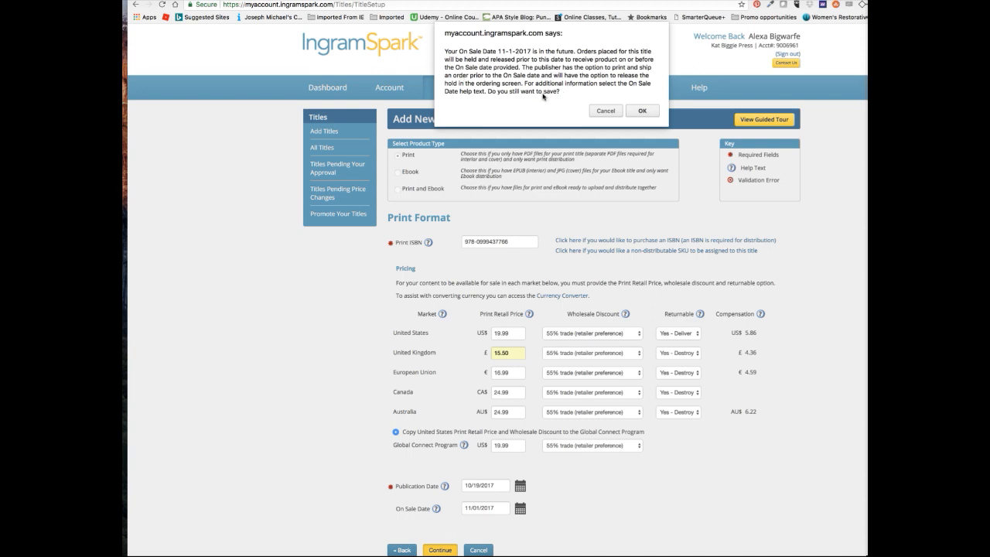
mouse_move(661, 112)
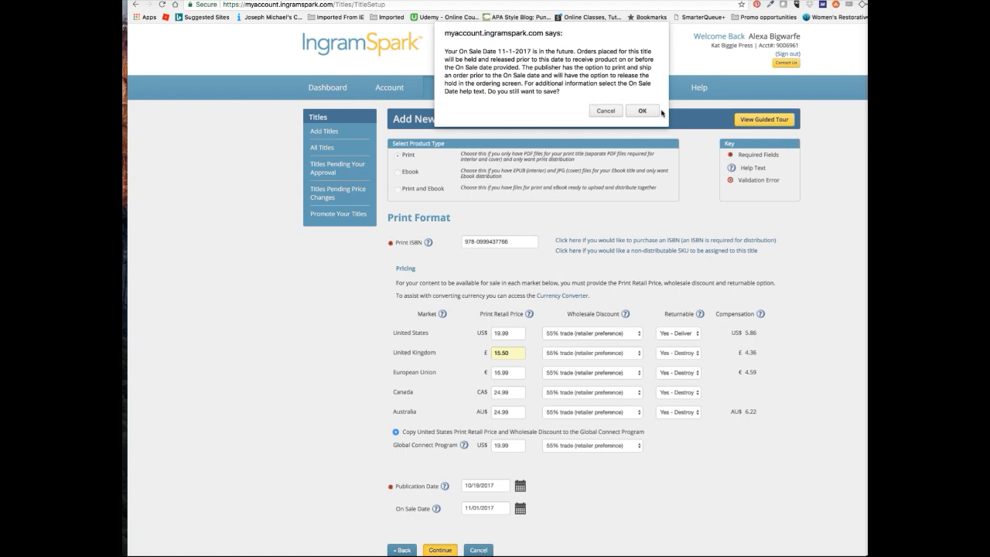
left_click(642, 110)
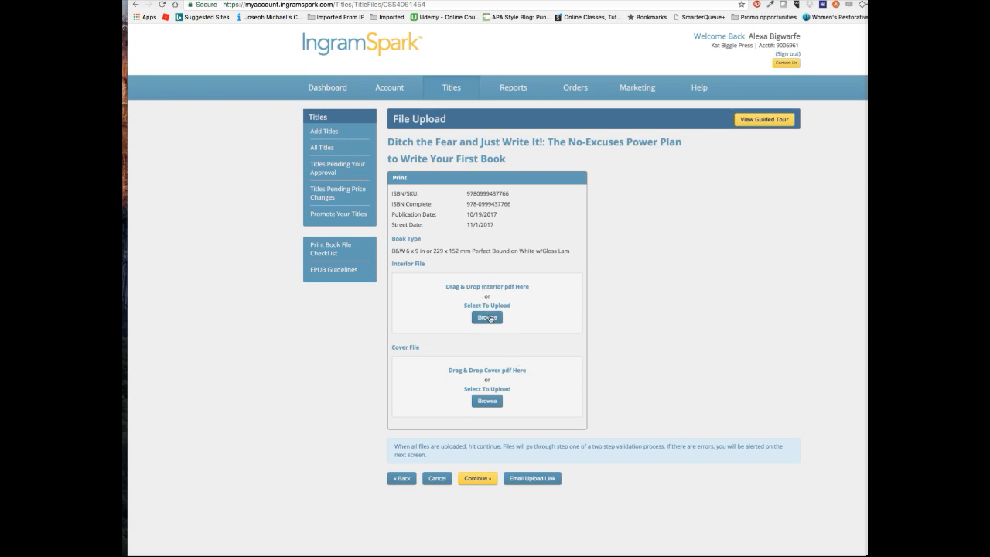
mouse_move(489, 320)
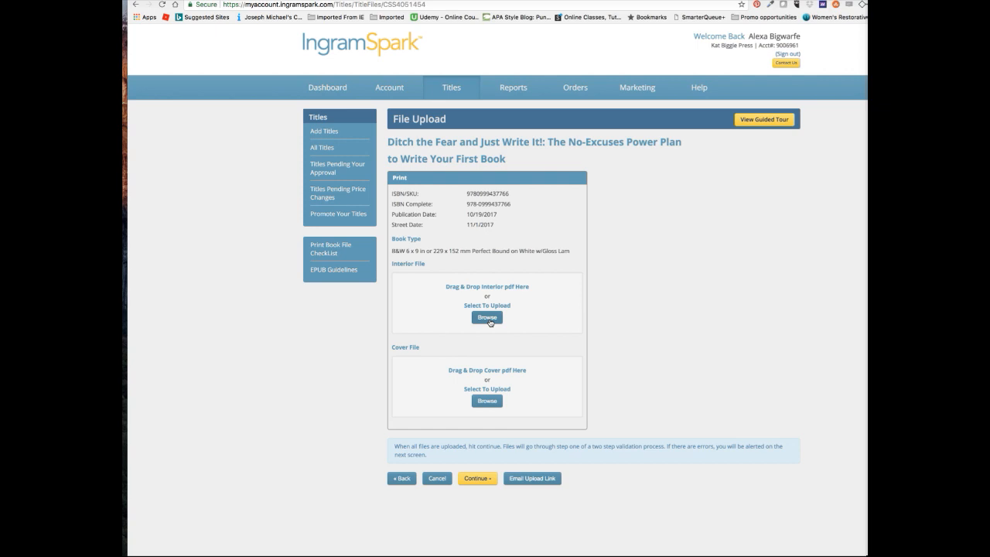
mouse_move(484, 285)
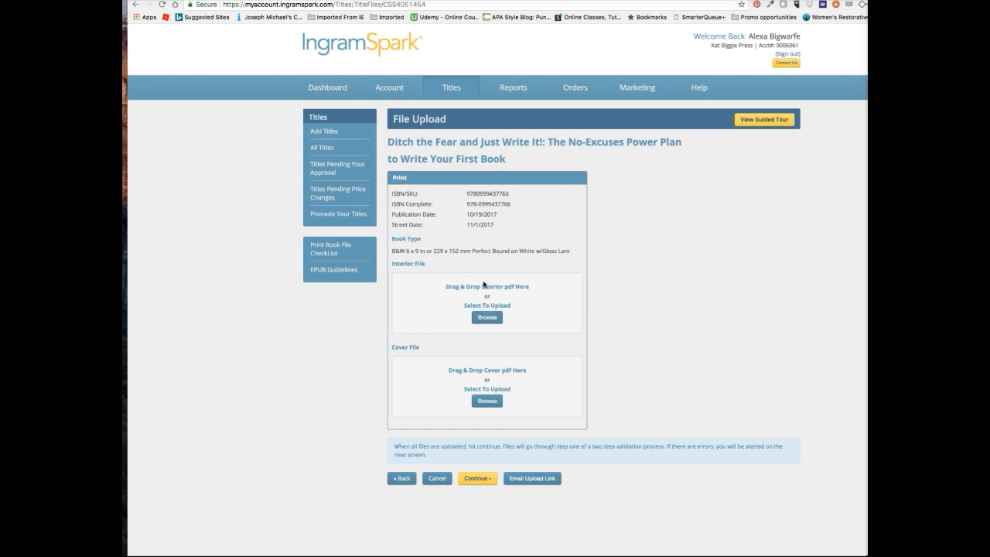
mouse_move(459, 389)
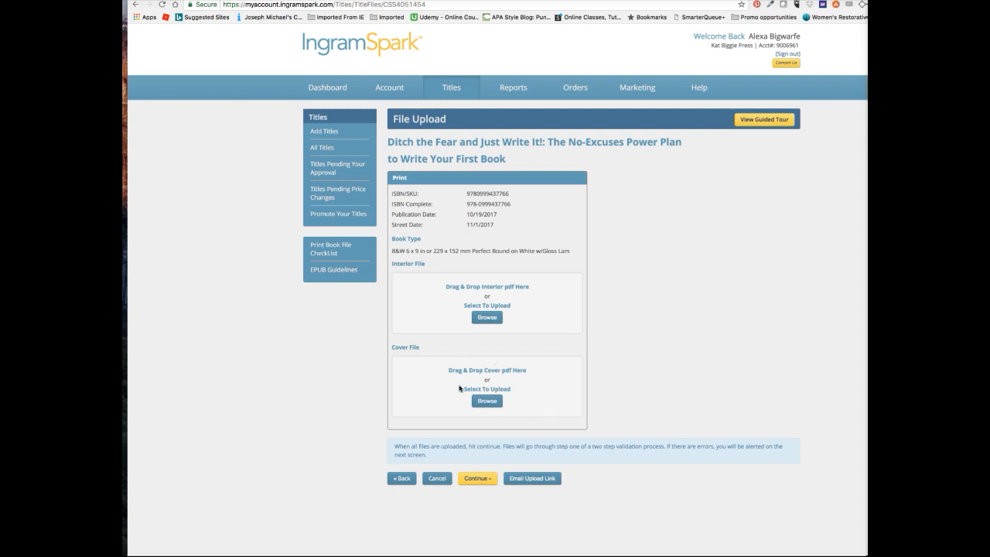
mouse_move(522, 394)
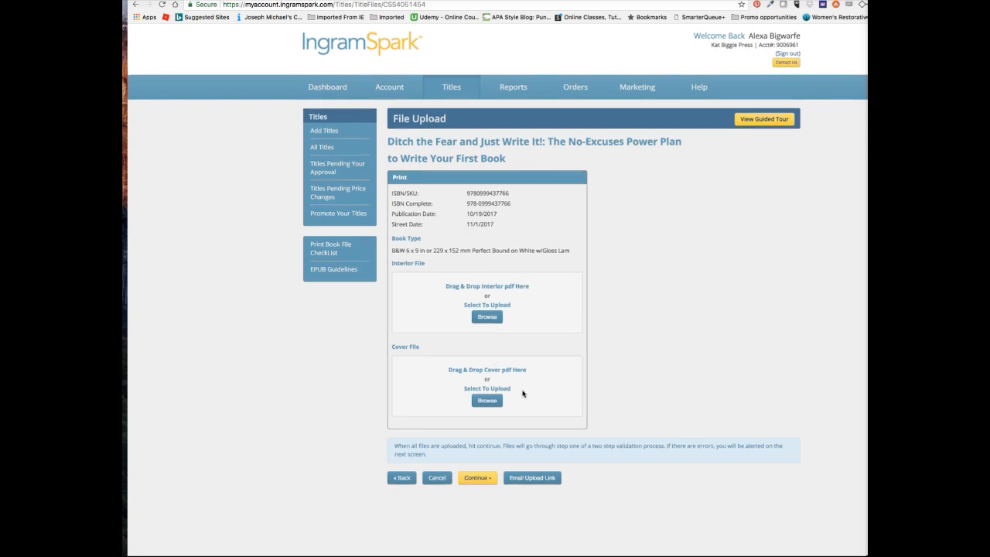
mouse_move(508, 384)
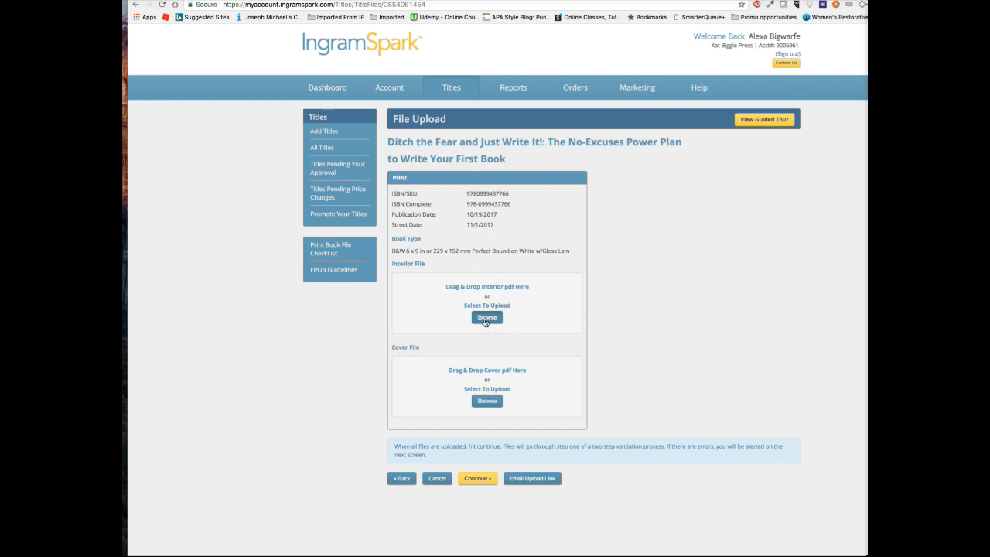
Browse for the interior PDF under Interior File on the File Upload page
left_click(487, 317)
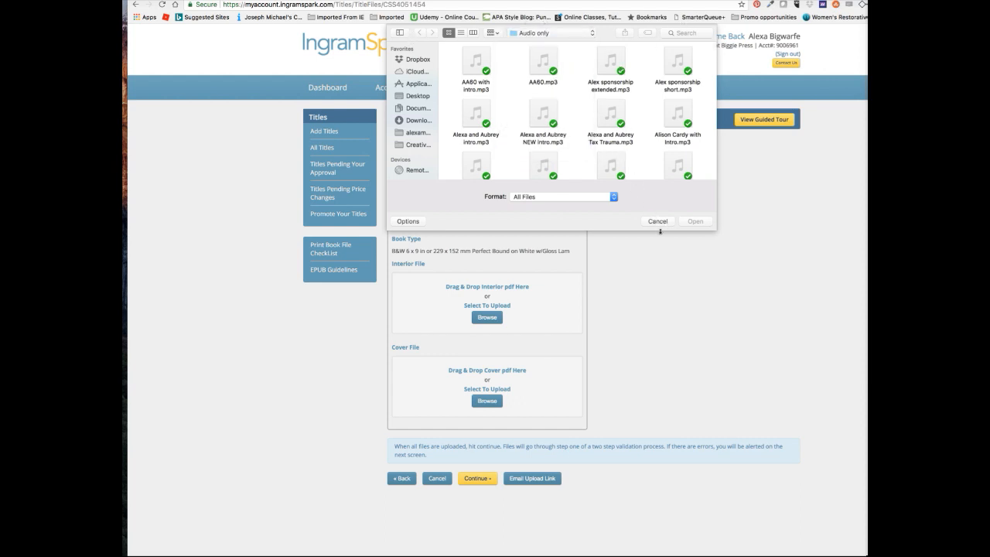
left_click(657, 221)
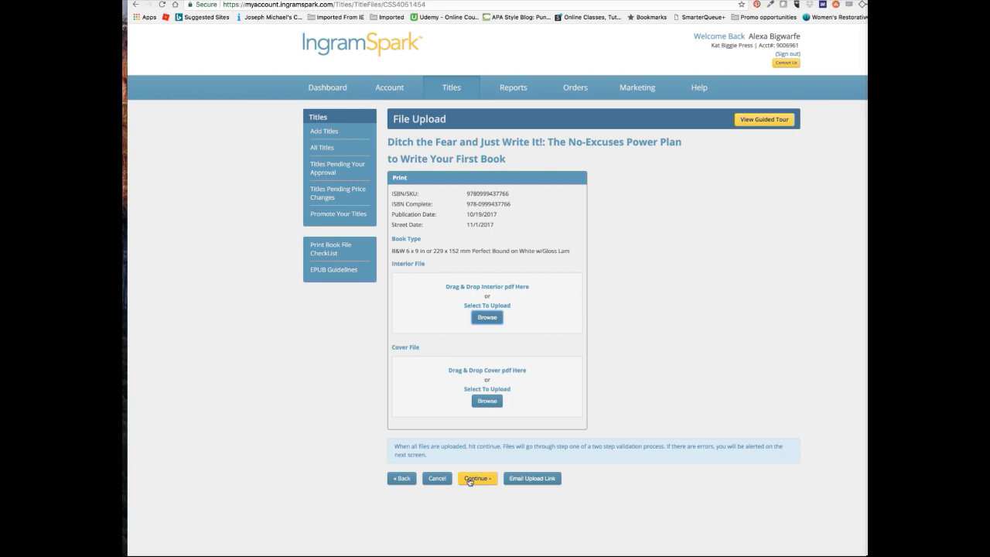
mouse_move(659, 385)
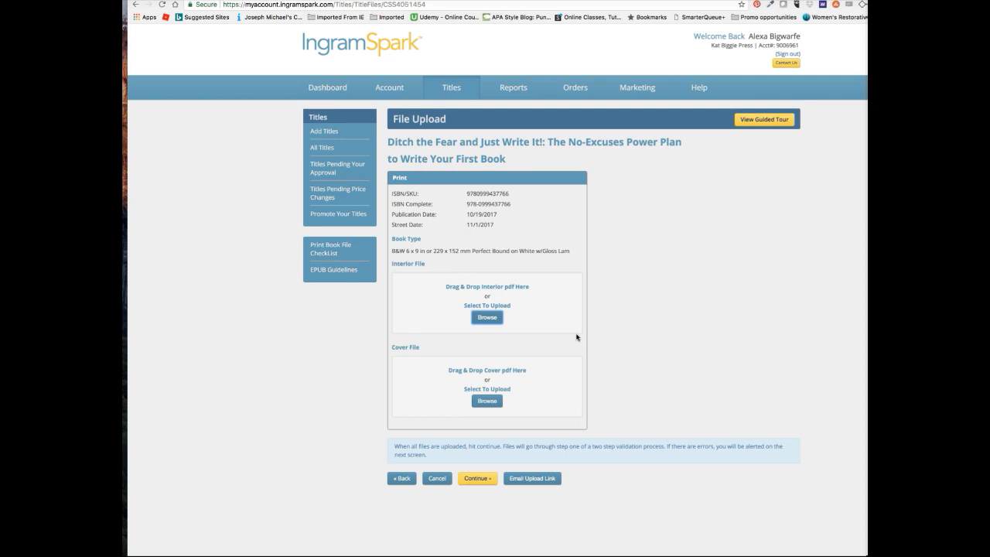
mouse_move(677, 347)
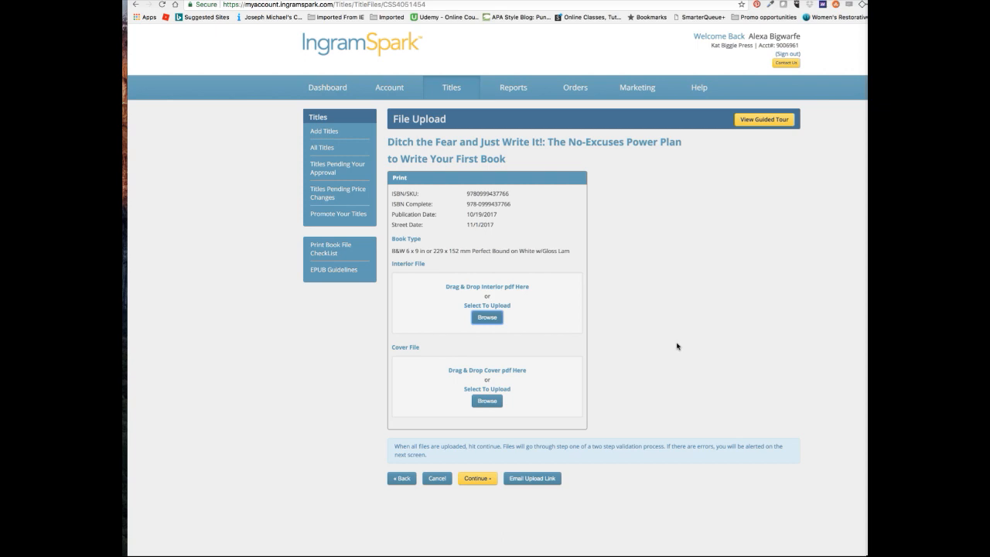
mouse_move(447, 286)
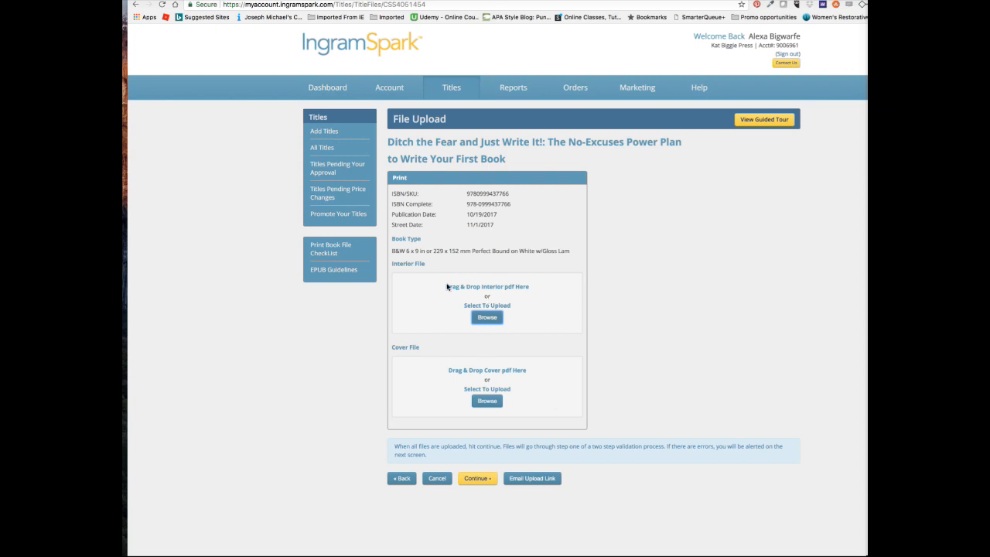
mouse_move(711, 309)
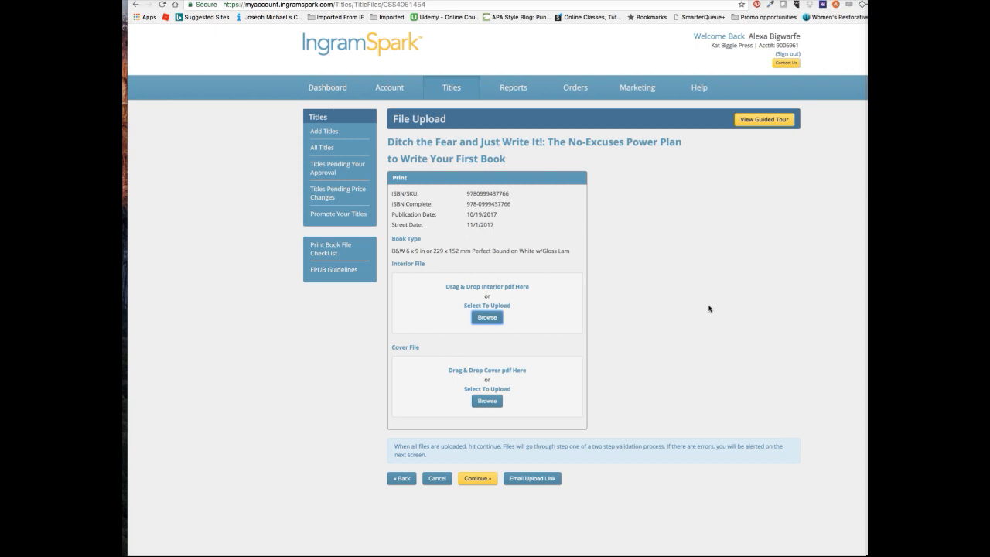
mouse_move(702, 307)
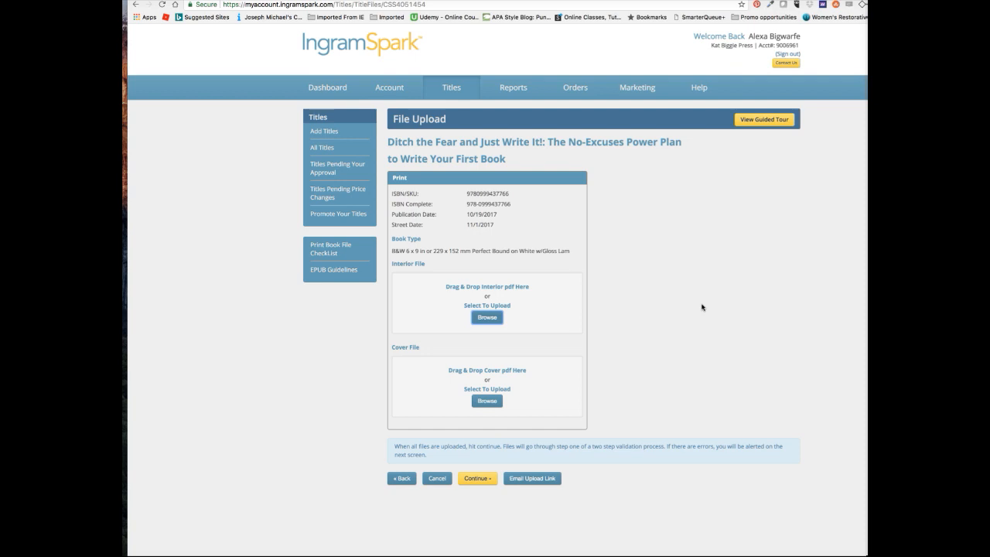
mouse_move(746, 255)
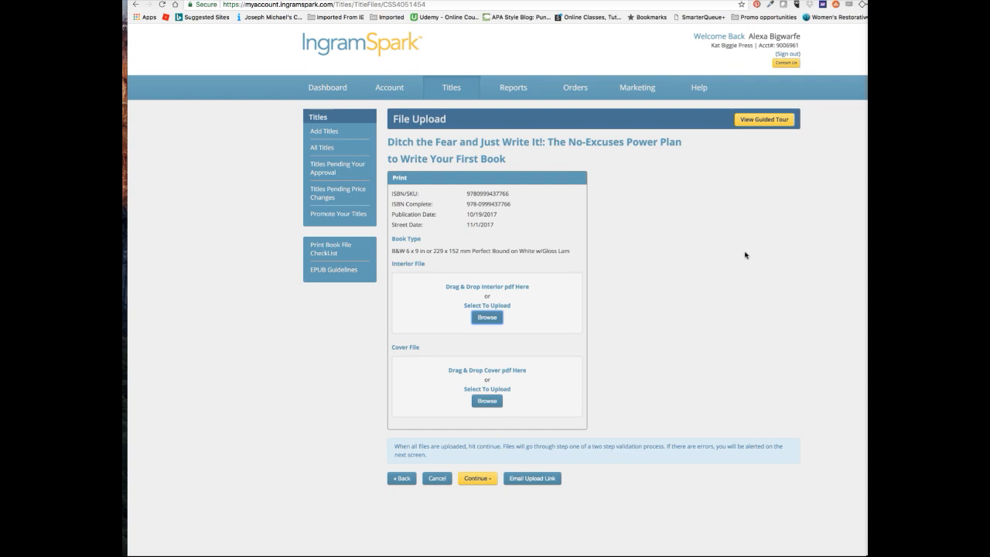